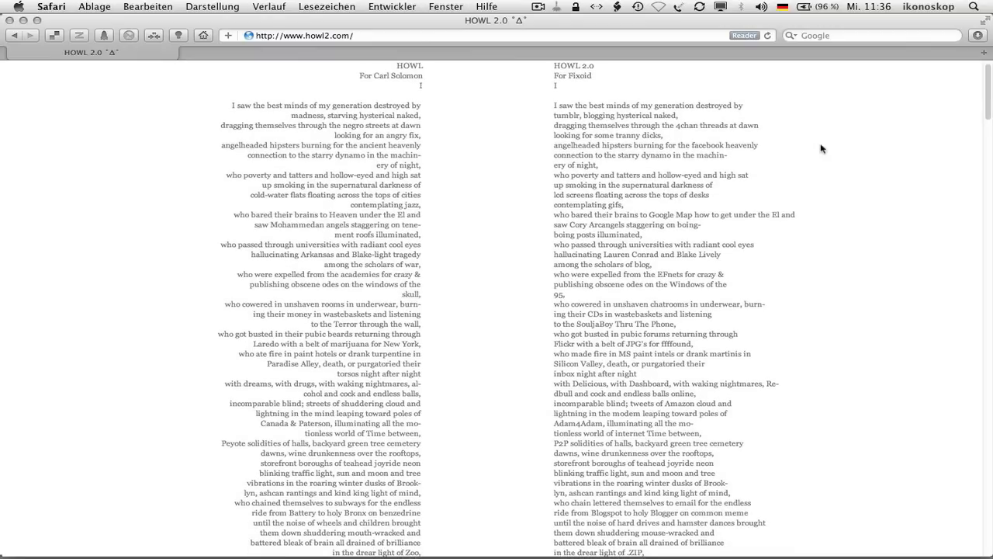
pyautogui.scroll(-3)
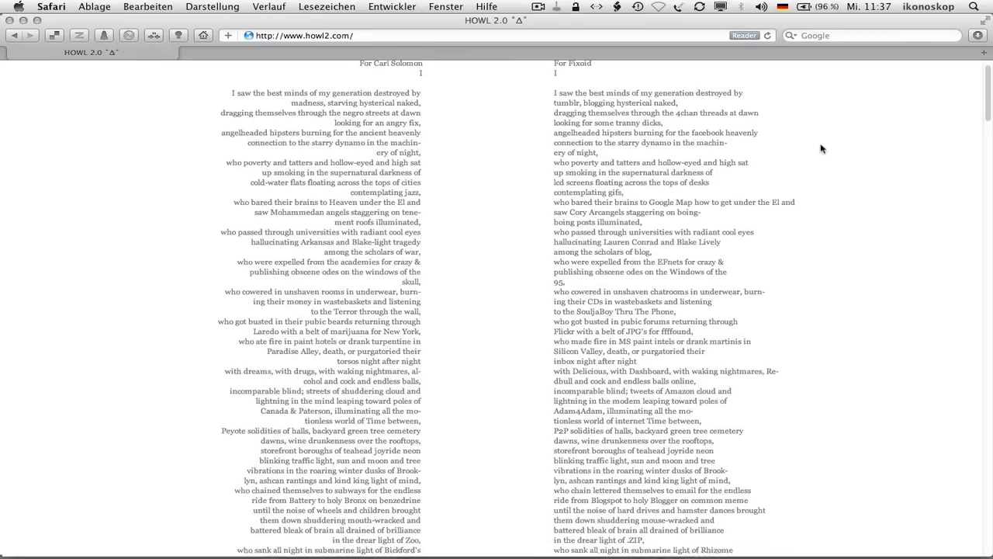
pyautogui.scroll(-3)
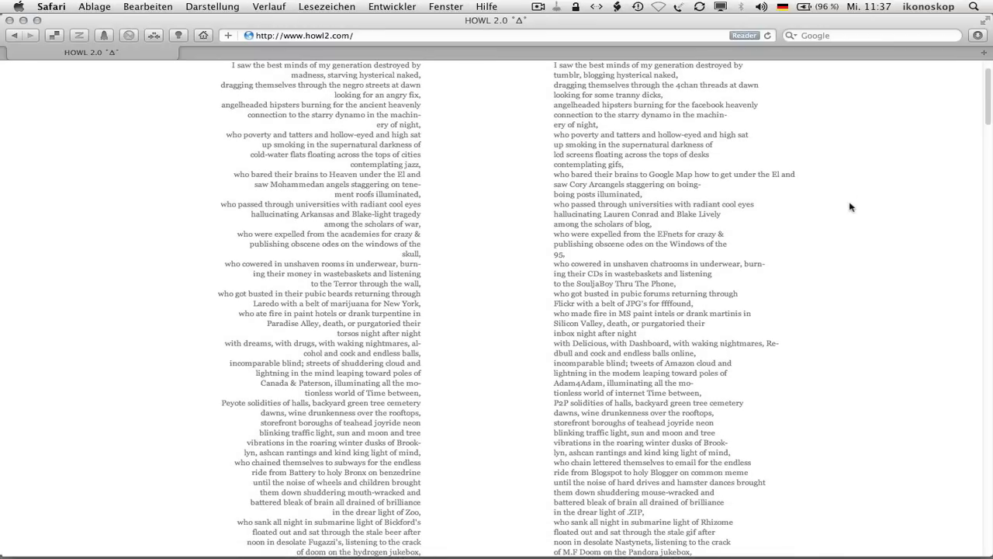
pyautogui.scroll(-3)
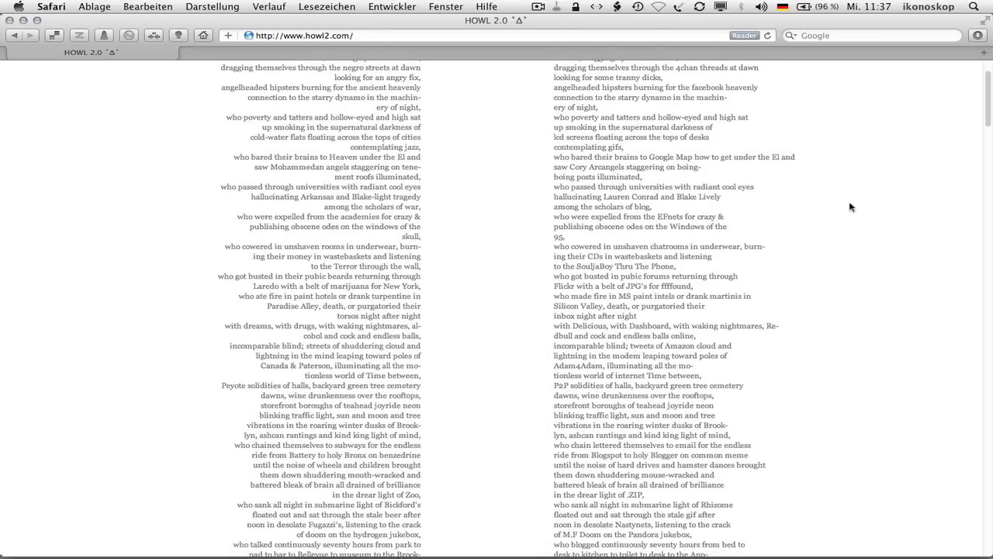
pyautogui.scroll(-3)
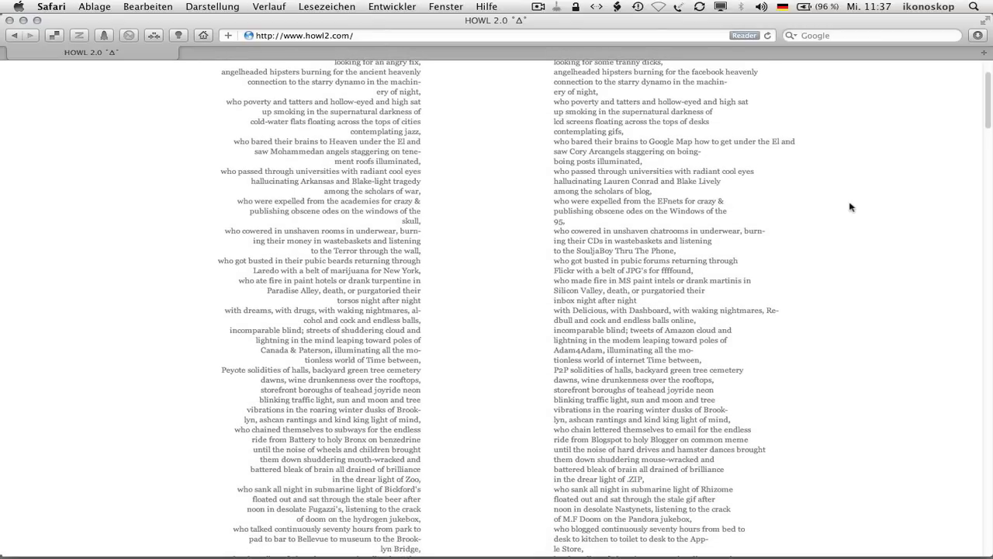
pyautogui.scroll(-3)
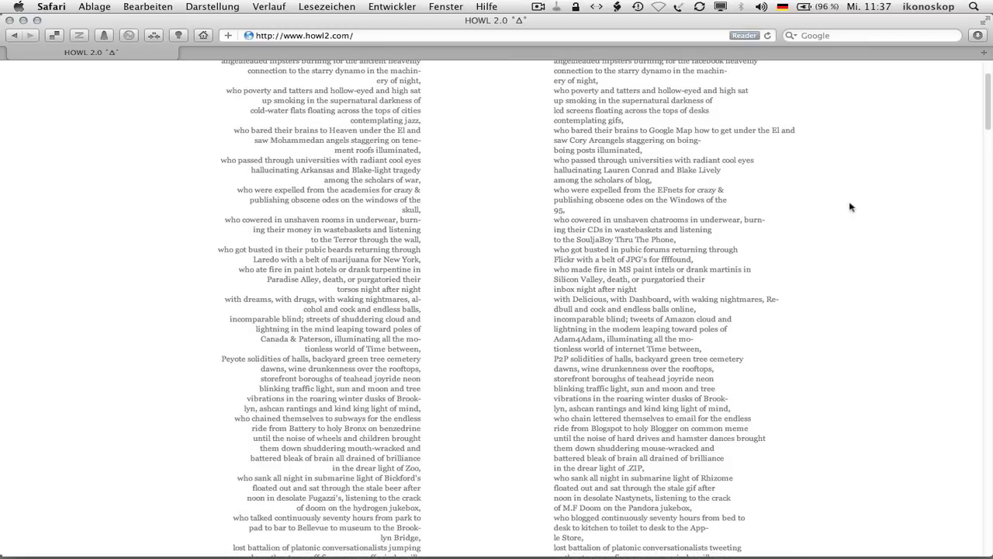
pyautogui.scroll(-3)
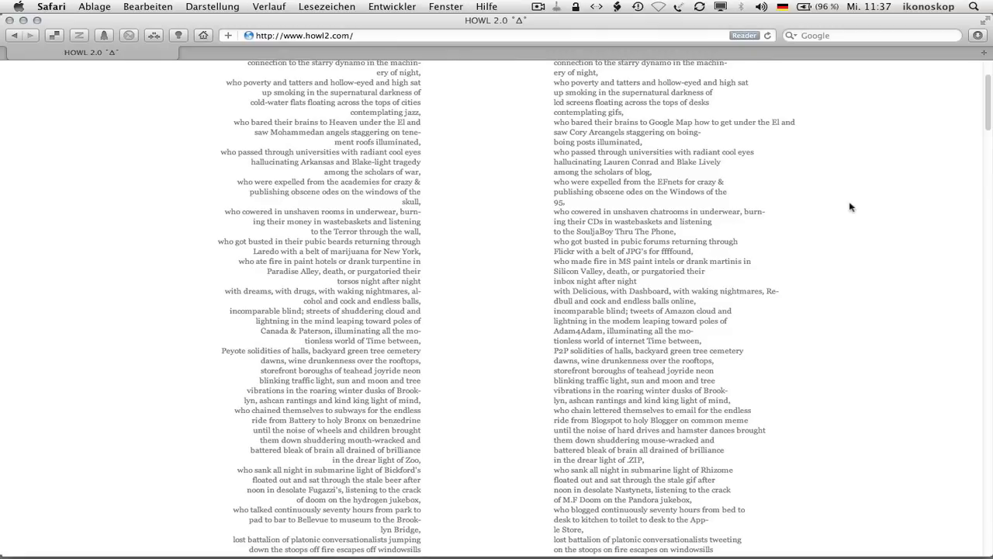
pyautogui.scroll(-3)
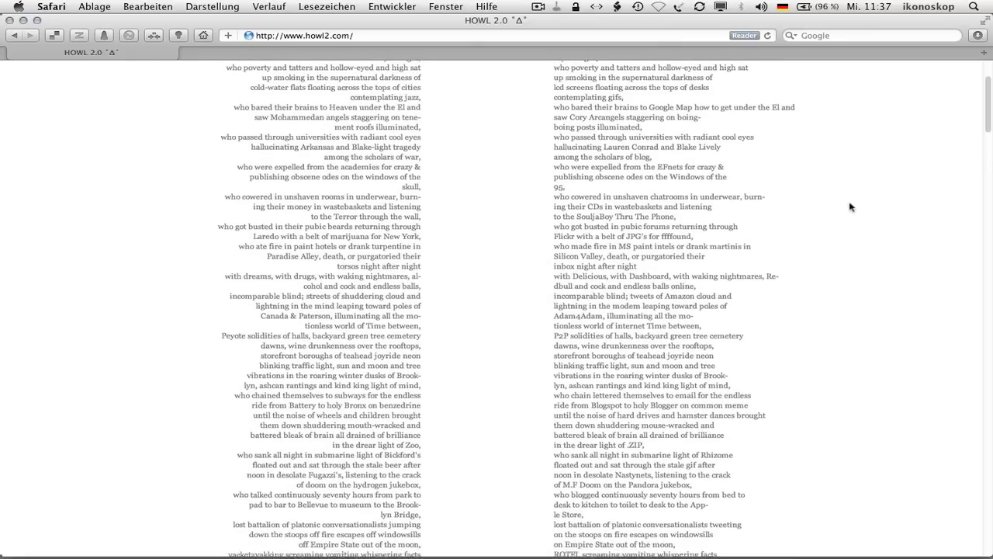
pyautogui.scroll(-3)
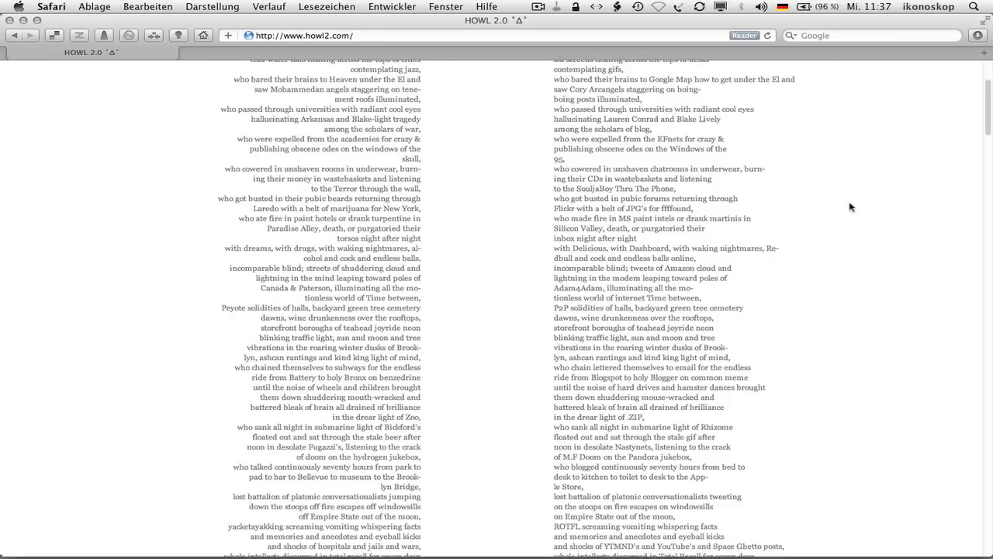
pyautogui.scroll(-3)
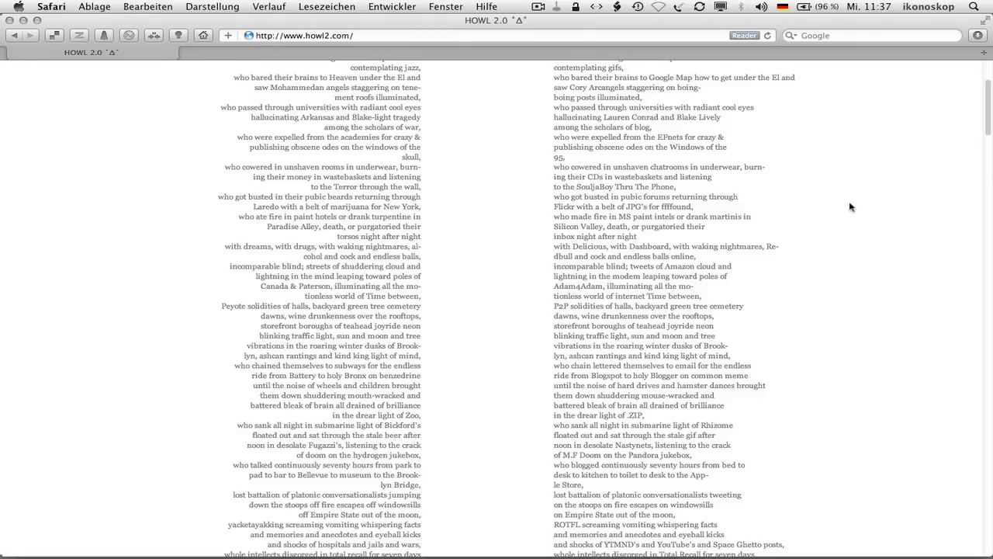
pyautogui.scroll(-3)
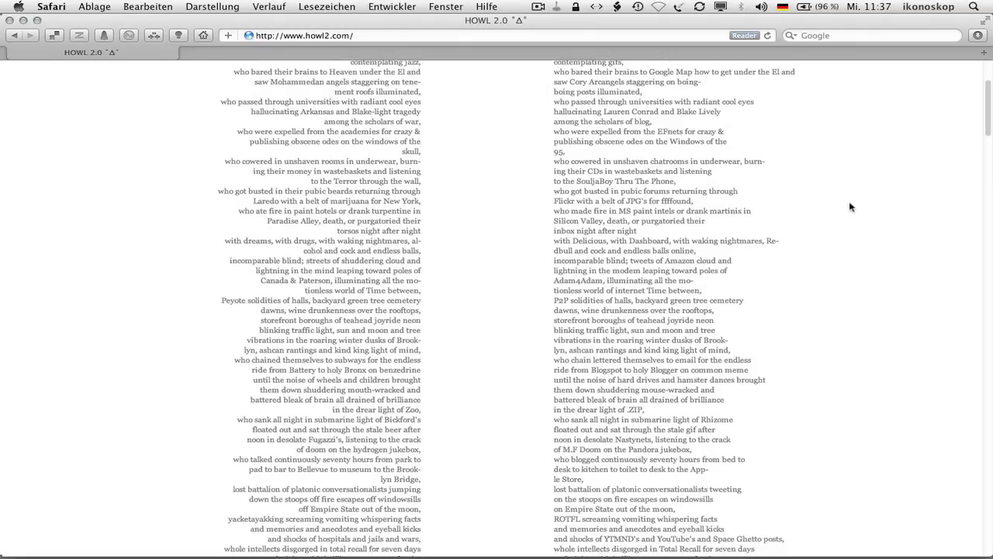
pyautogui.scroll(-3)
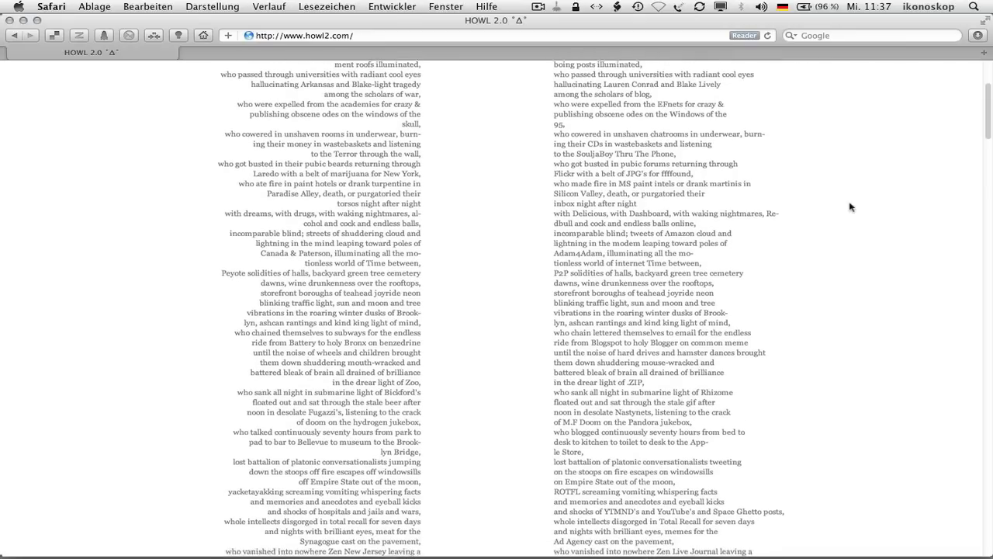
pyautogui.scroll(-3)
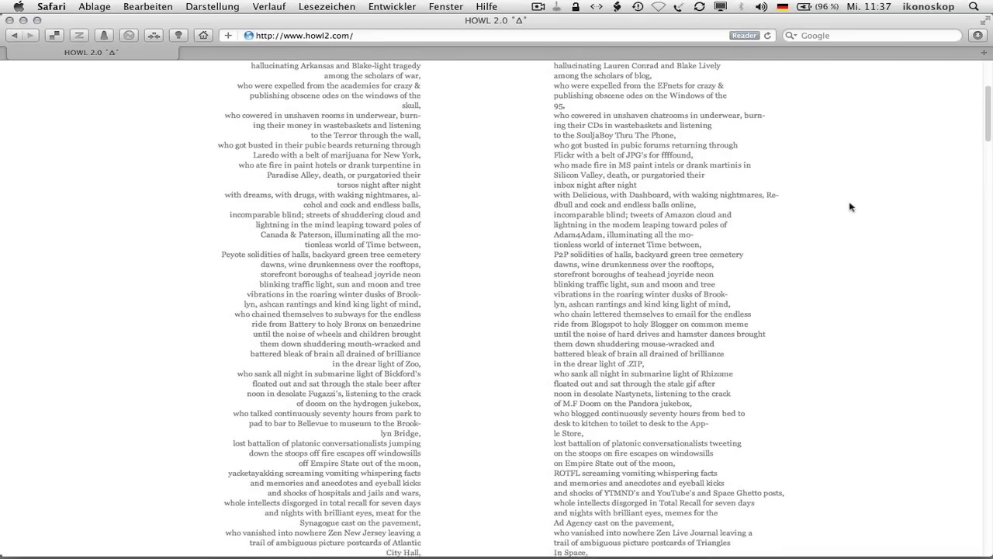
pyautogui.scroll(-3)
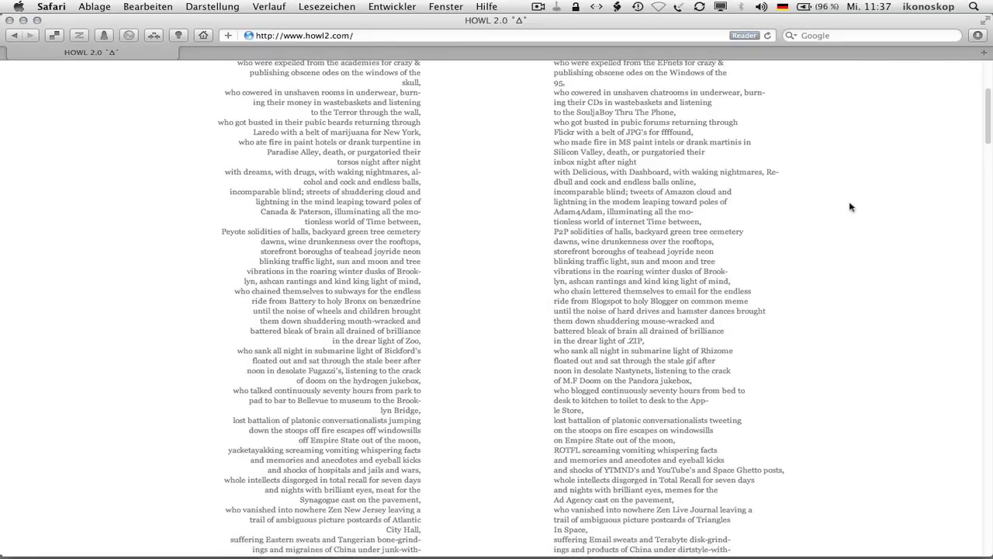
pyautogui.scroll(-3)
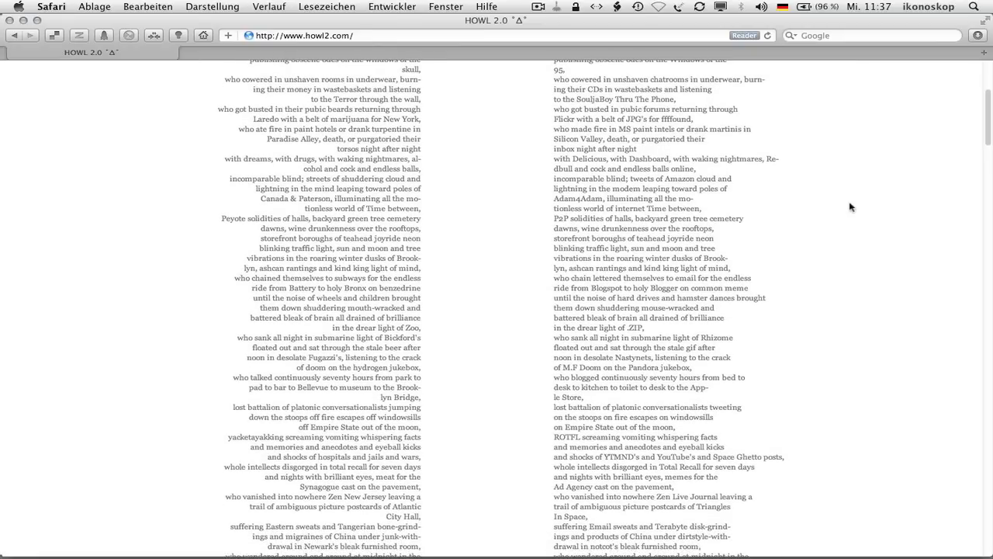
pyautogui.scroll(-3)
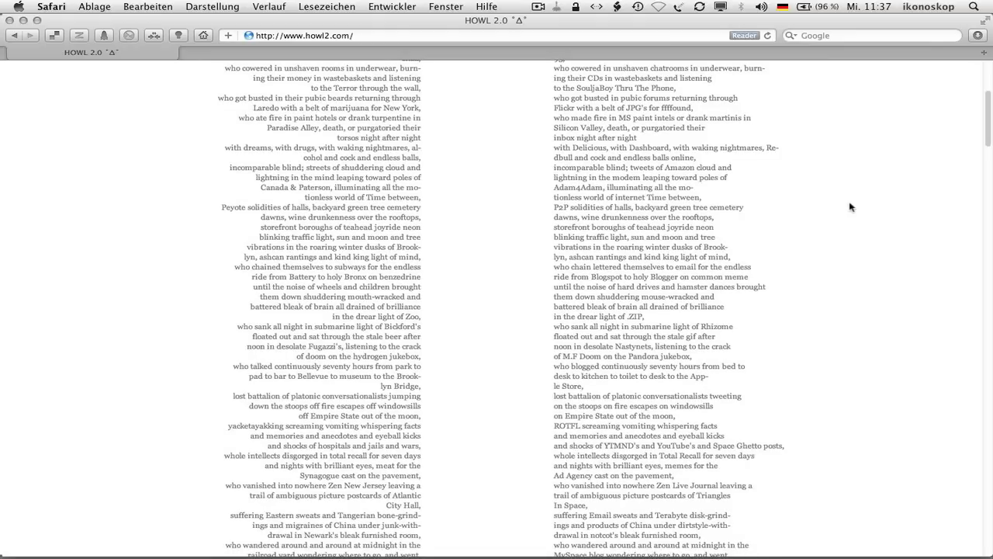
pyautogui.scroll(-3)
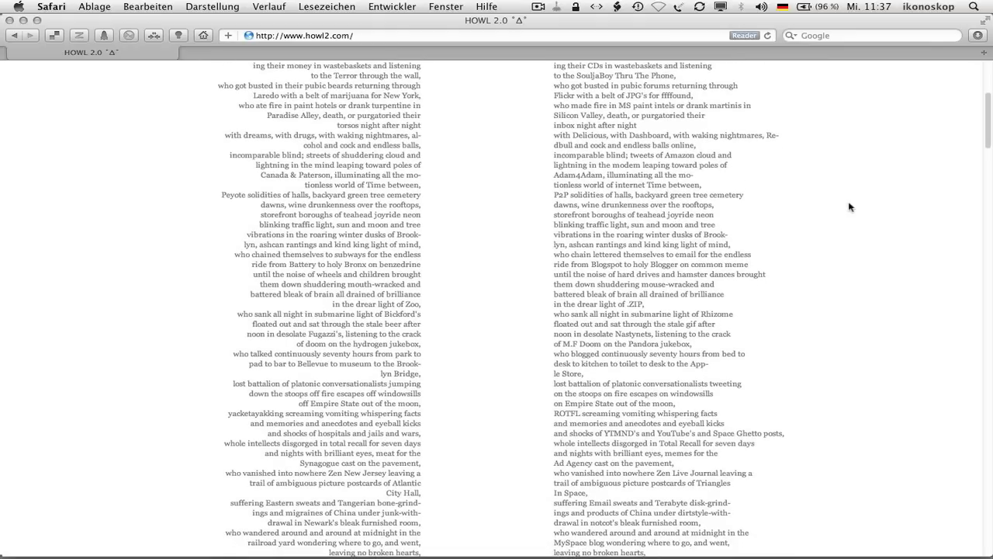
pyautogui.scroll(-3)
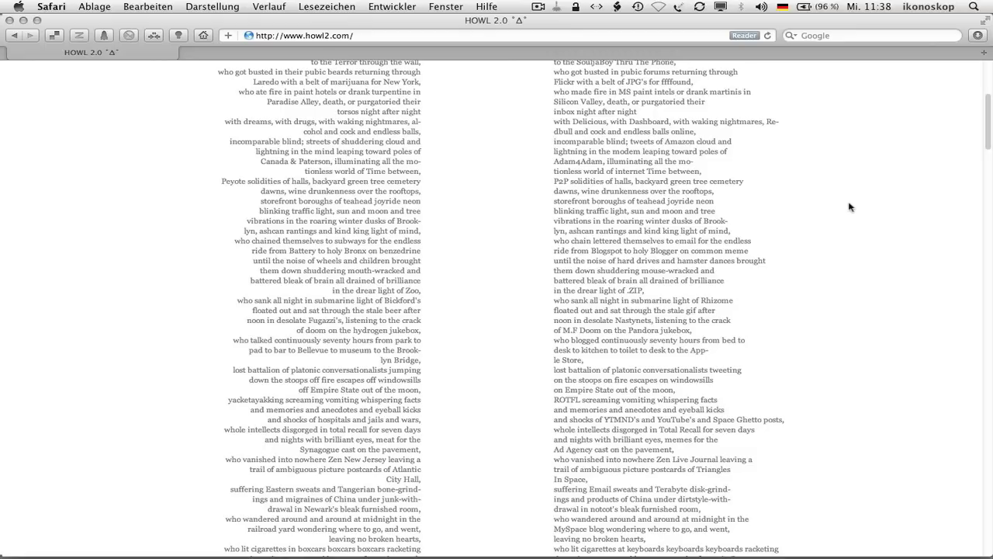
pyautogui.scroll(-3)
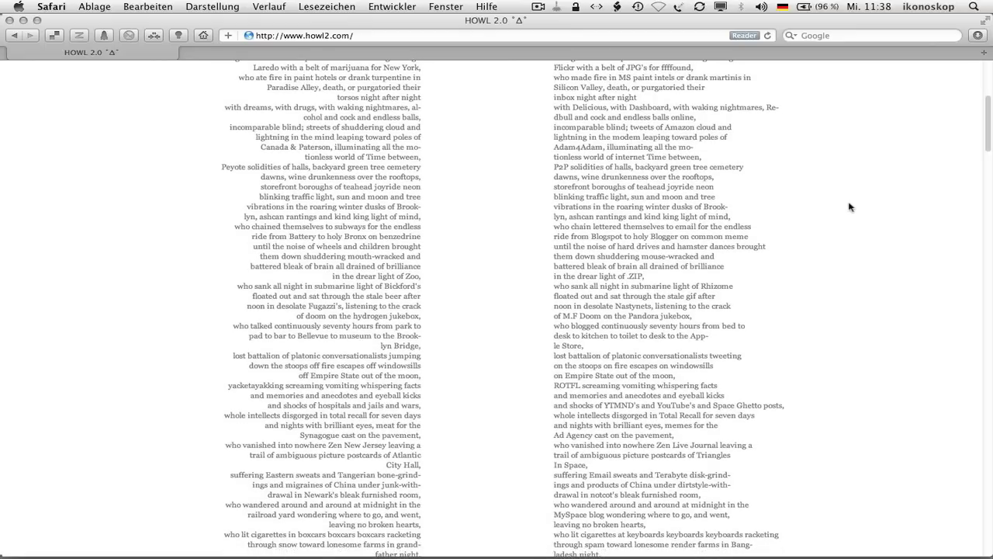
pyautogui.scroll(-3)
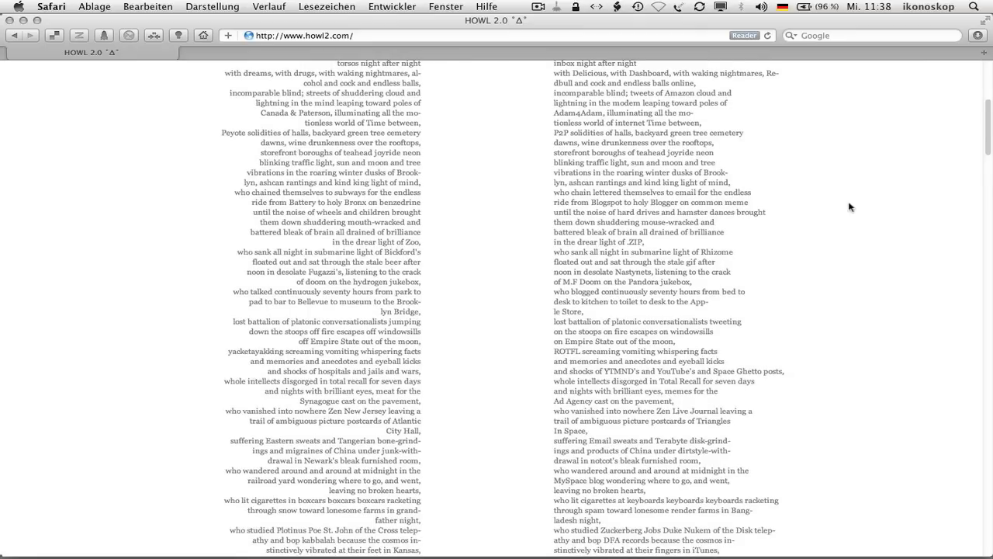
pyautogui.scroll(-3)
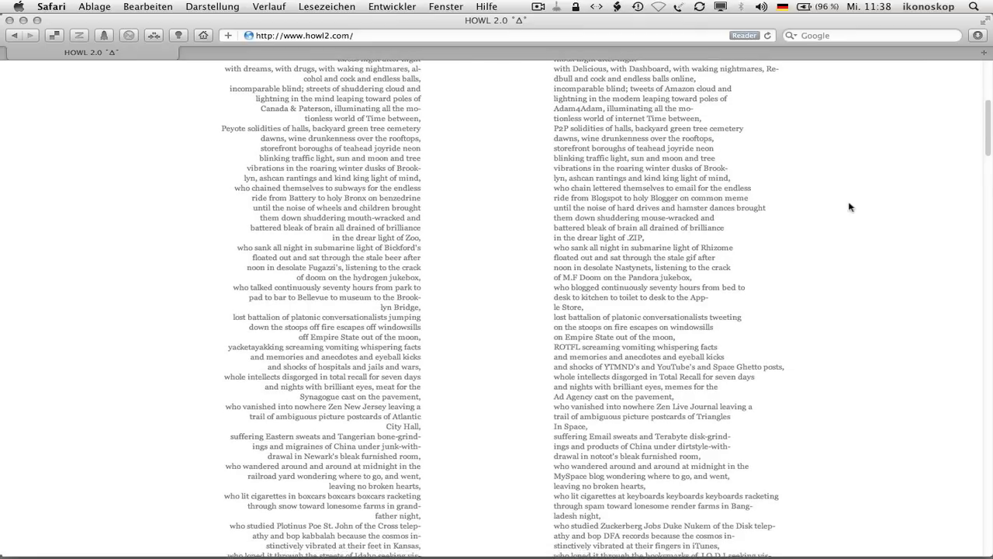
pyautogui.scroll(-3)
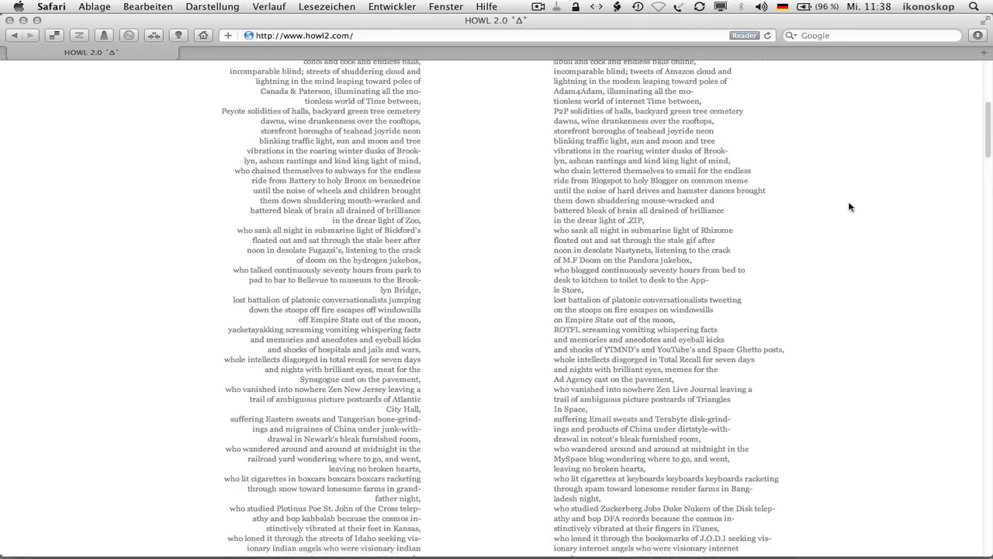
pyautogui.scroll(-3)
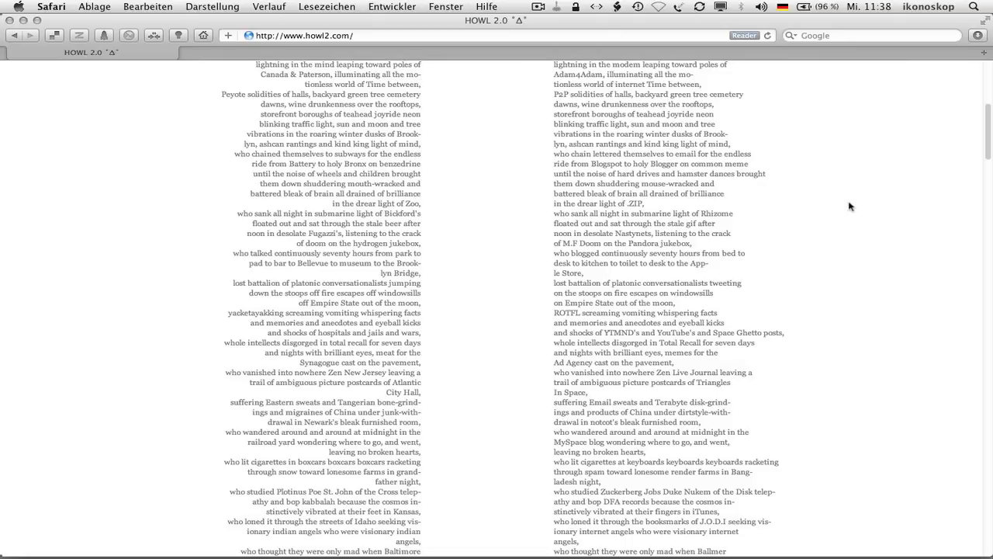
pyautogui.scroll(-3)
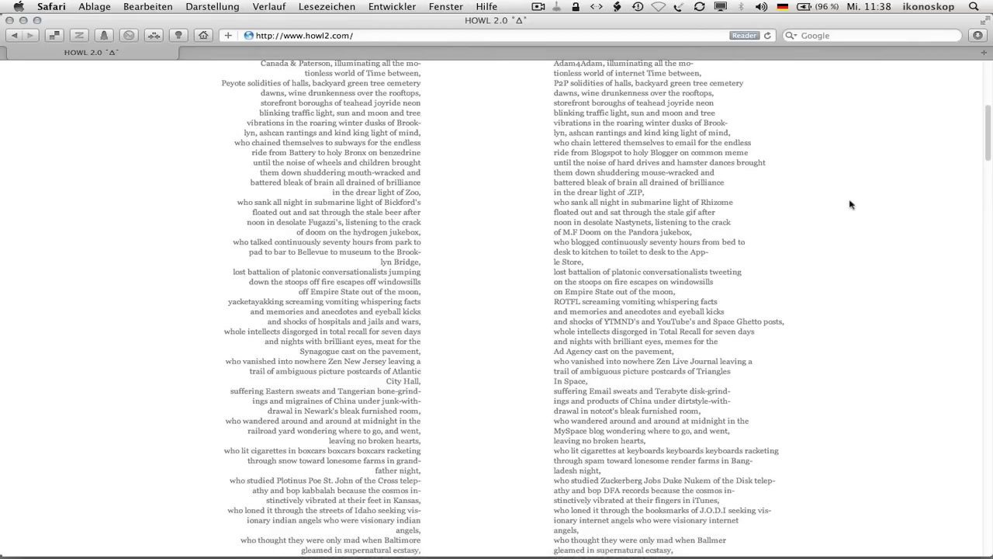
pyautogui.scroll(-3)
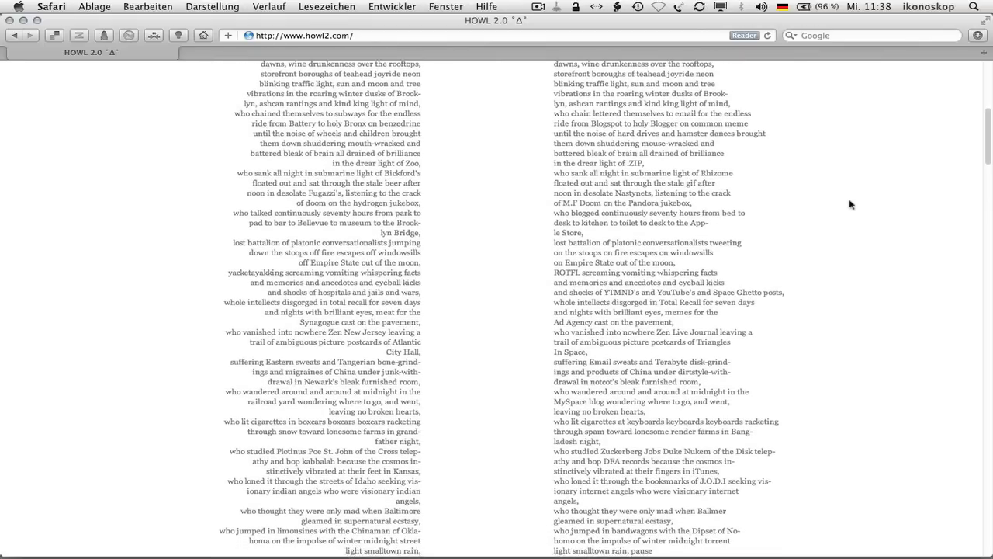
pyautogui.scroll(-3)
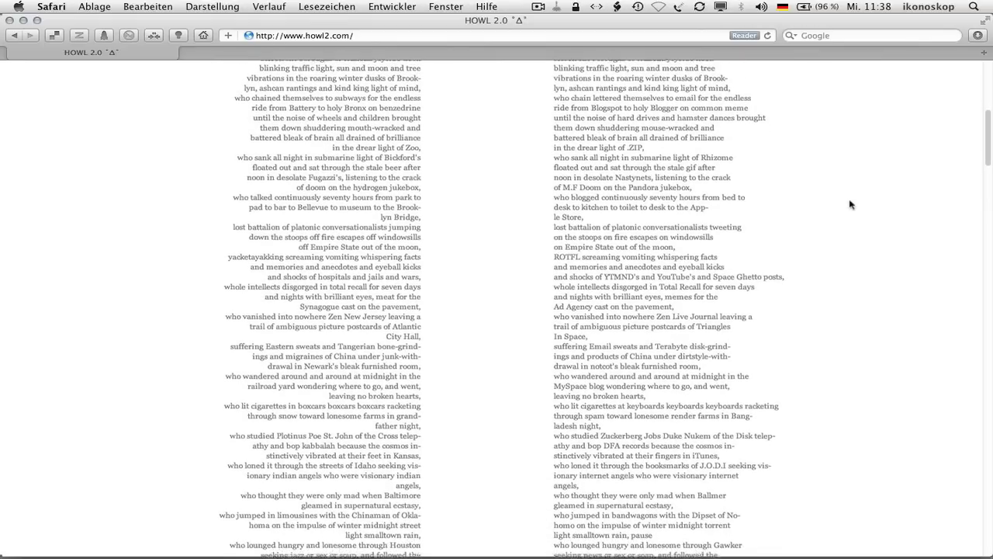
pyautogui.scroll(-3)
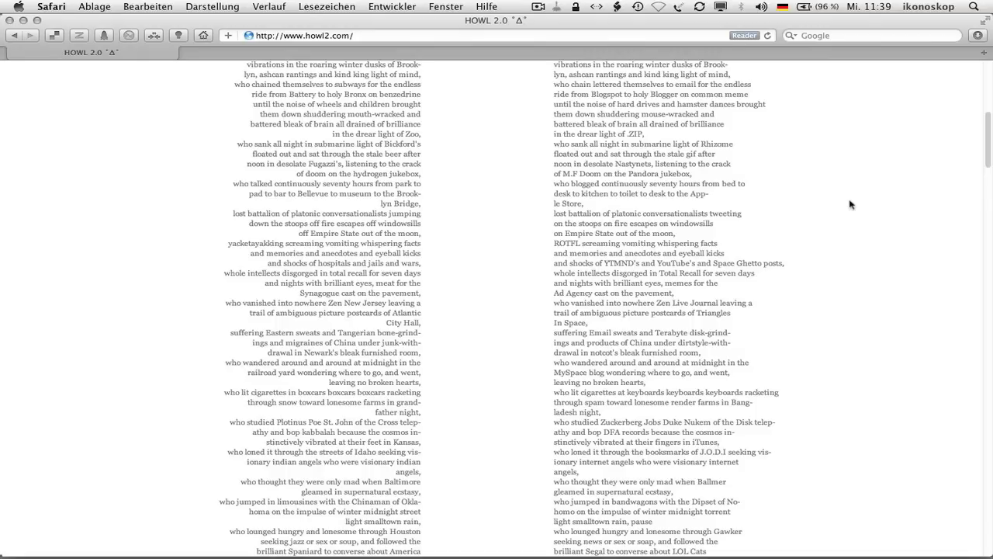
pyautogui.scroll(-3)
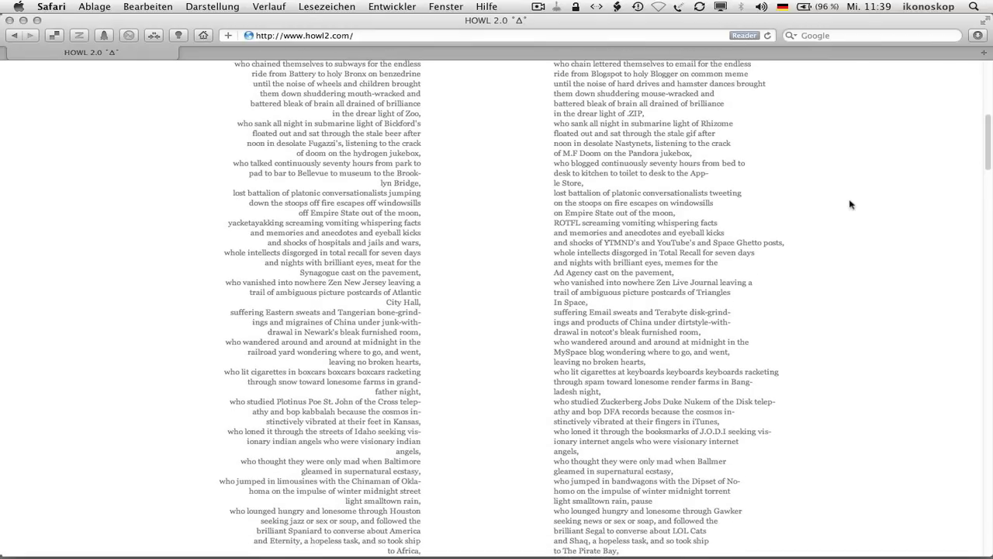
pyautogui.scroll(-3)
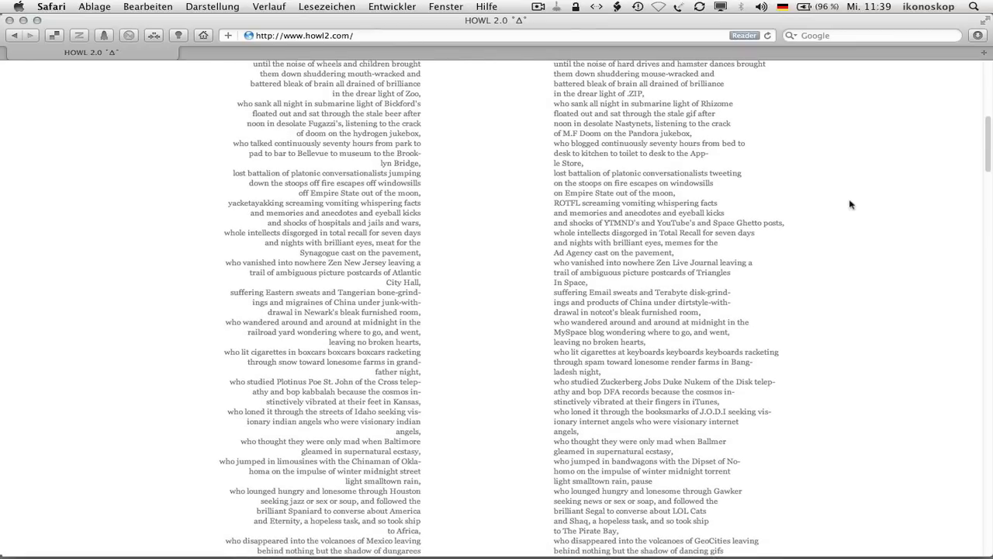
pyautogui.scroll(-3)
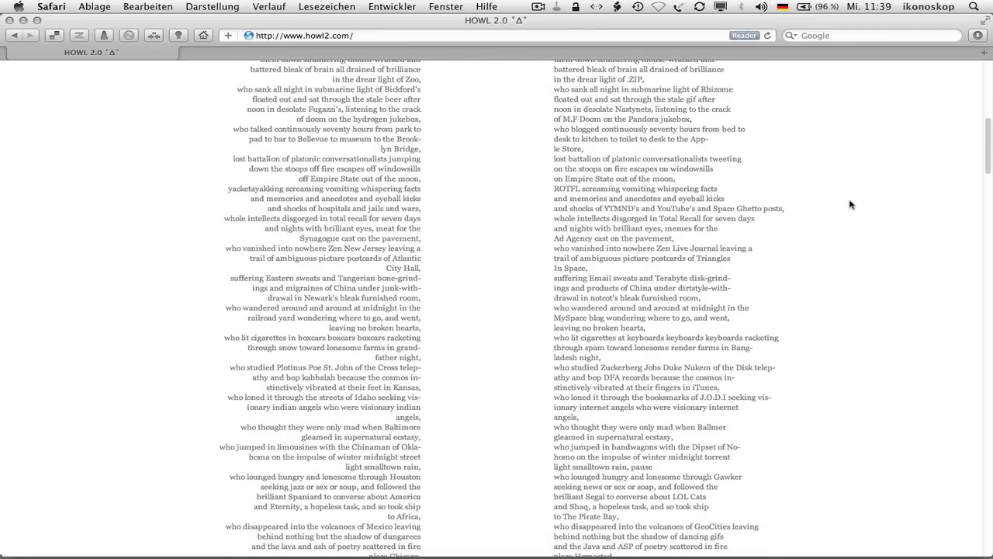
pyautogui.scroll(-3)
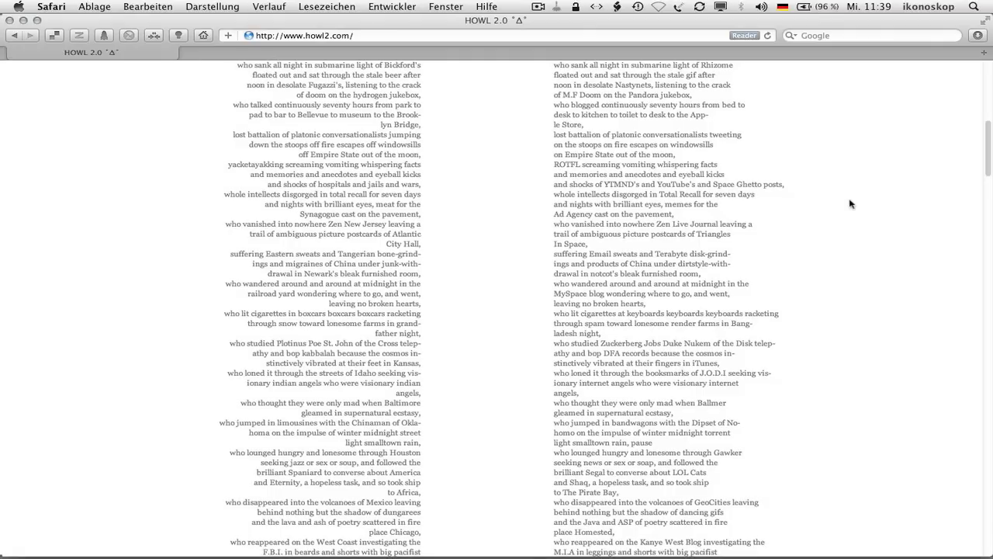
pyautogui.scroll(-3)
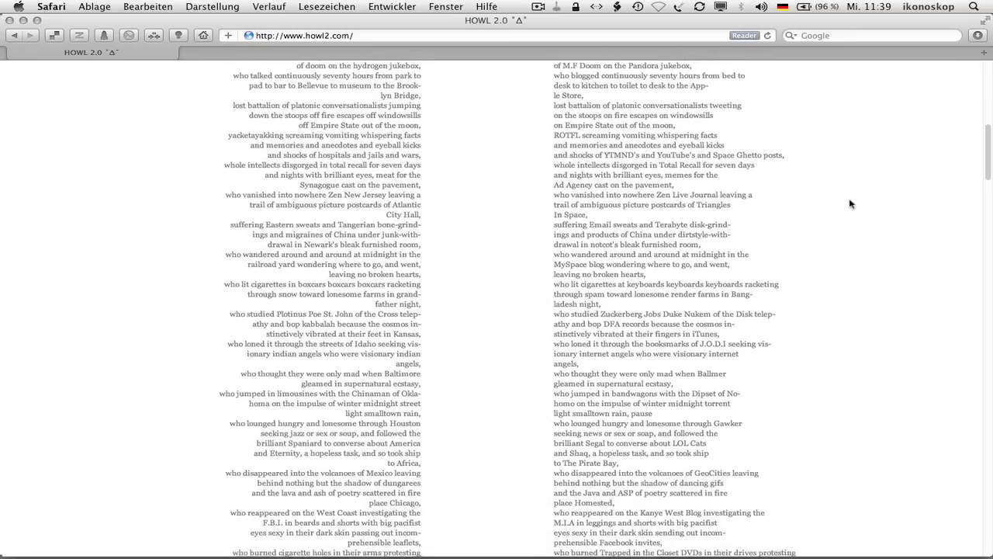
pyautogui.scroll(-3)
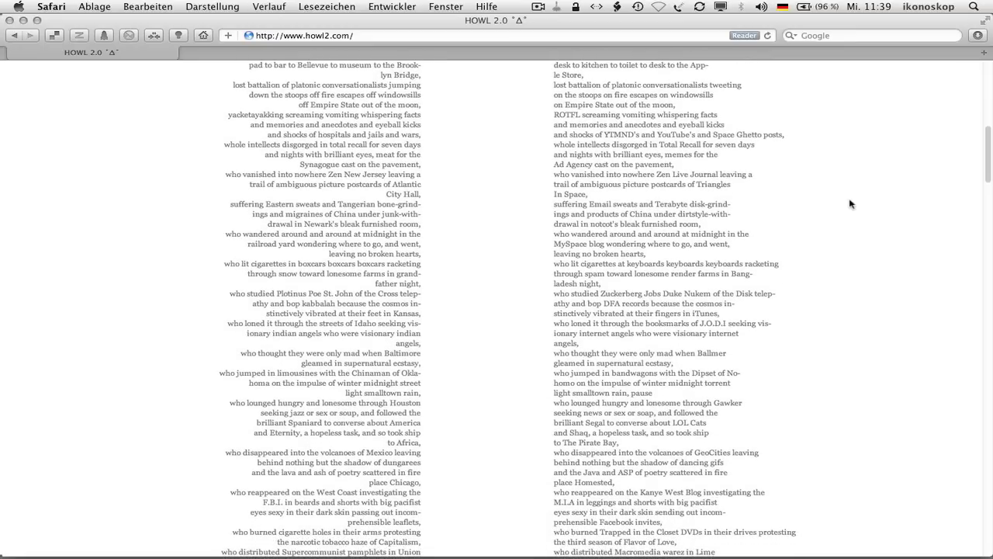
pyautogui.scroll(-3)
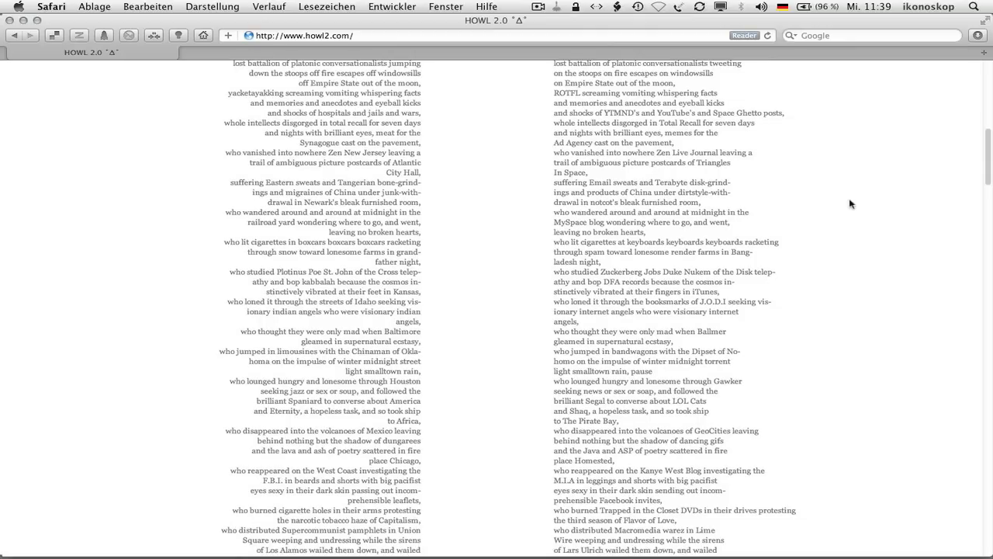
pyautogui.scroll(-3)
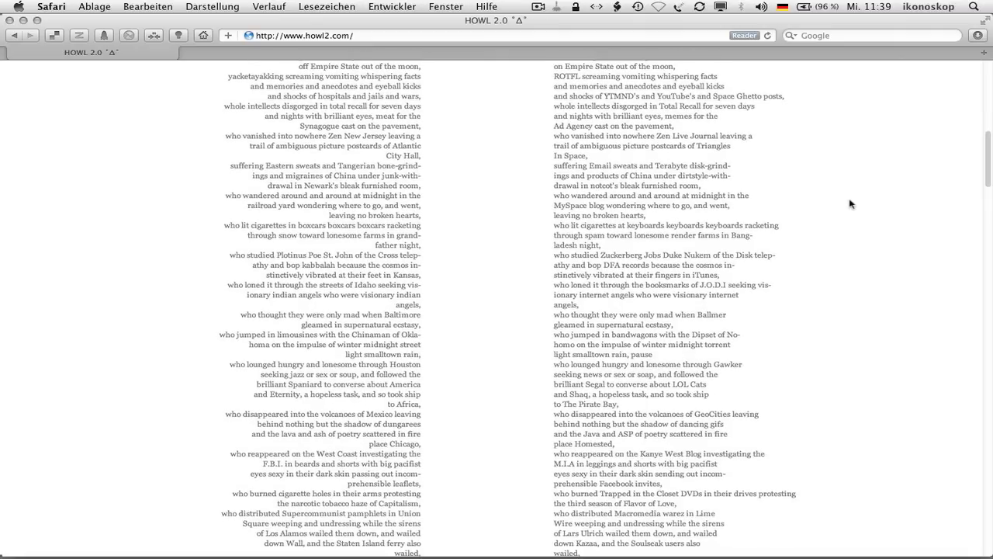
pyautogui.scroll(-3)
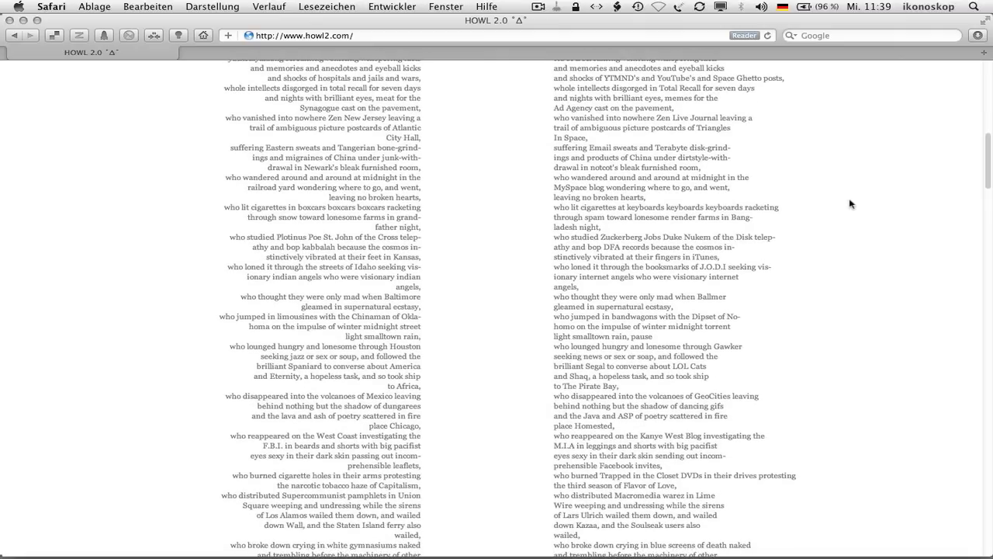
pyautogui.scroll(-3)
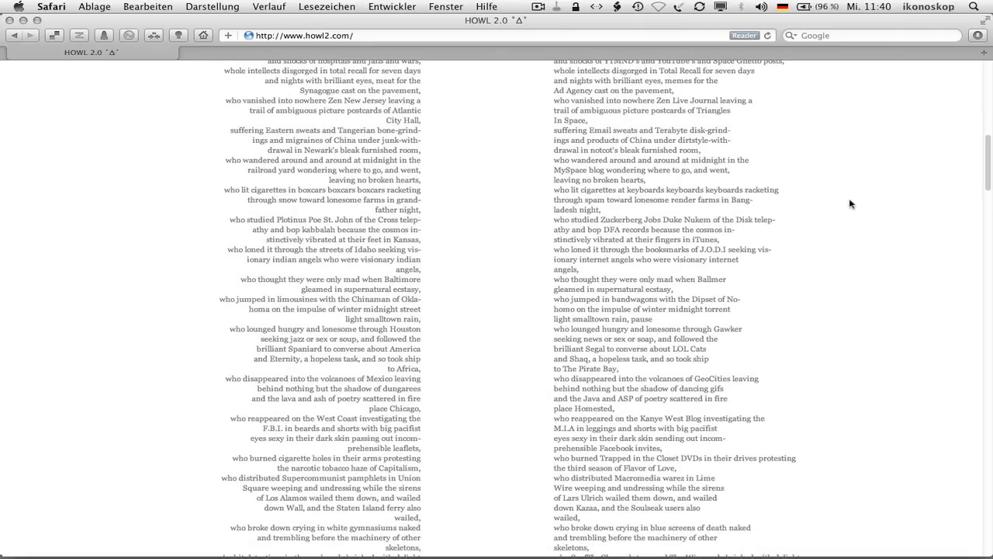
pyautogui.scroll(-3)
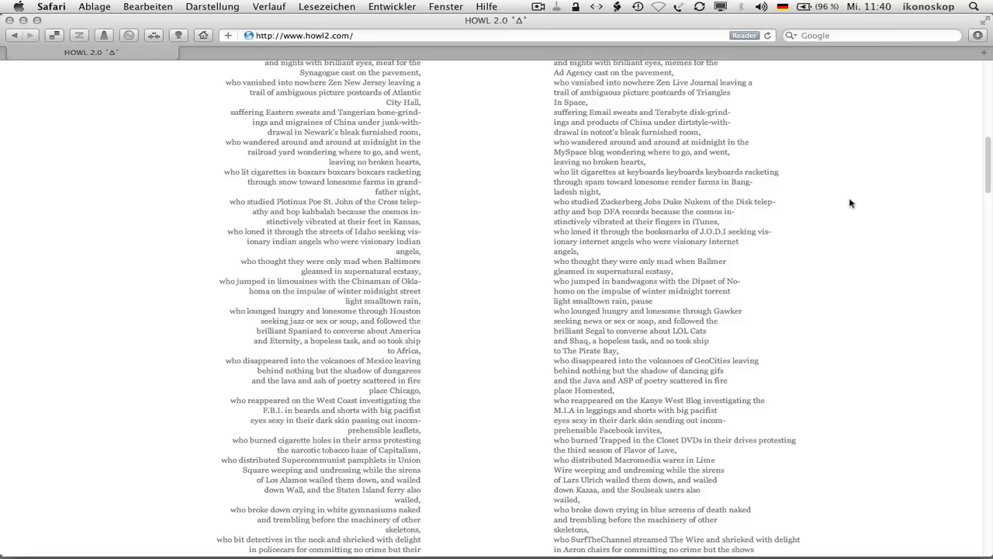
pyautogui.scroll(-3)
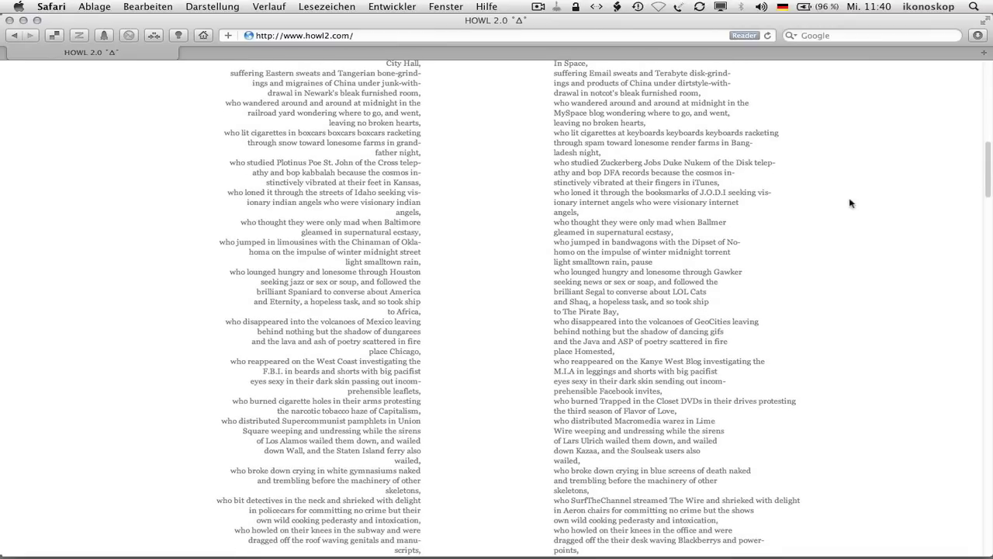
pyautogui.scroll(-3)
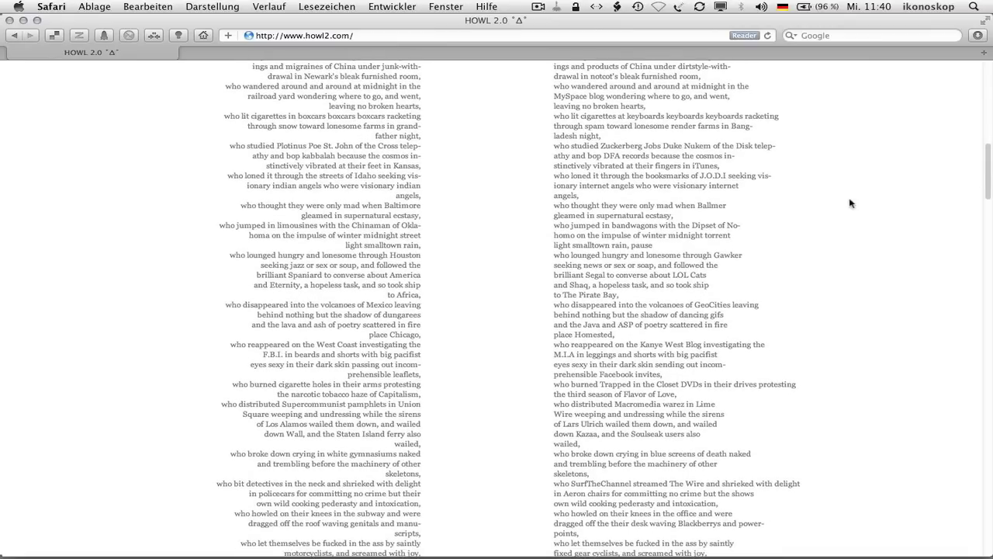
pyautogui.scroll(-3)
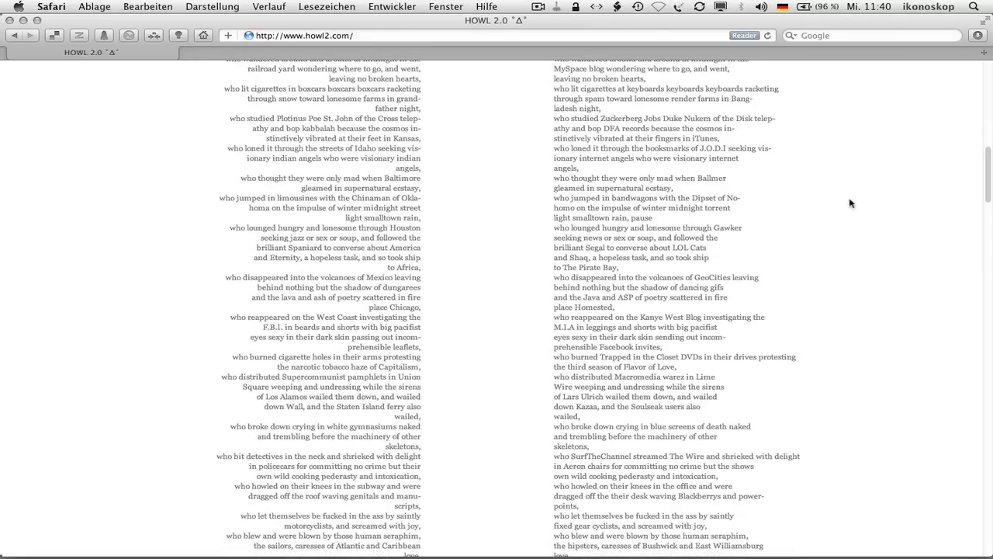
pyautogui.scroll(-3)
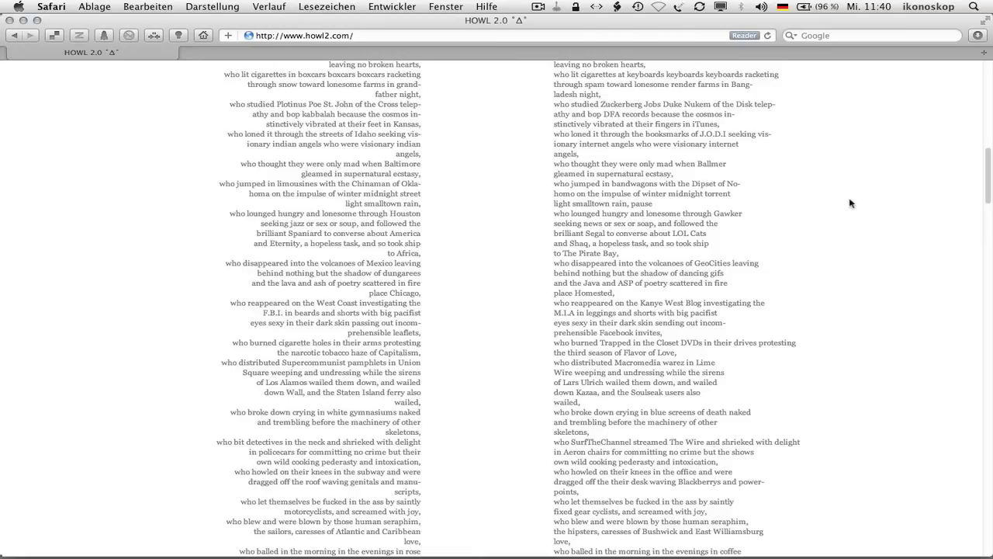
pyautogui.scroll(-3)
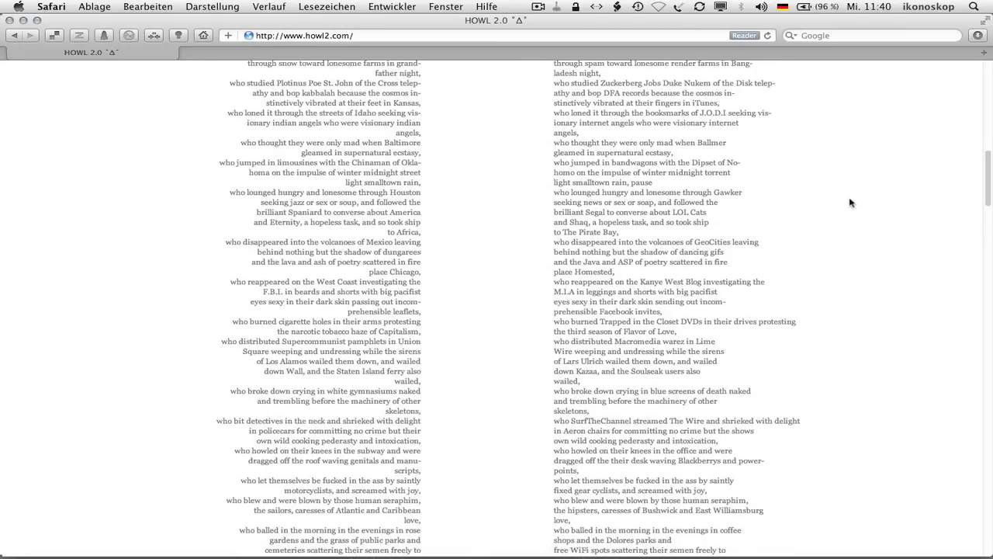
pyautogui.scroll(-3)
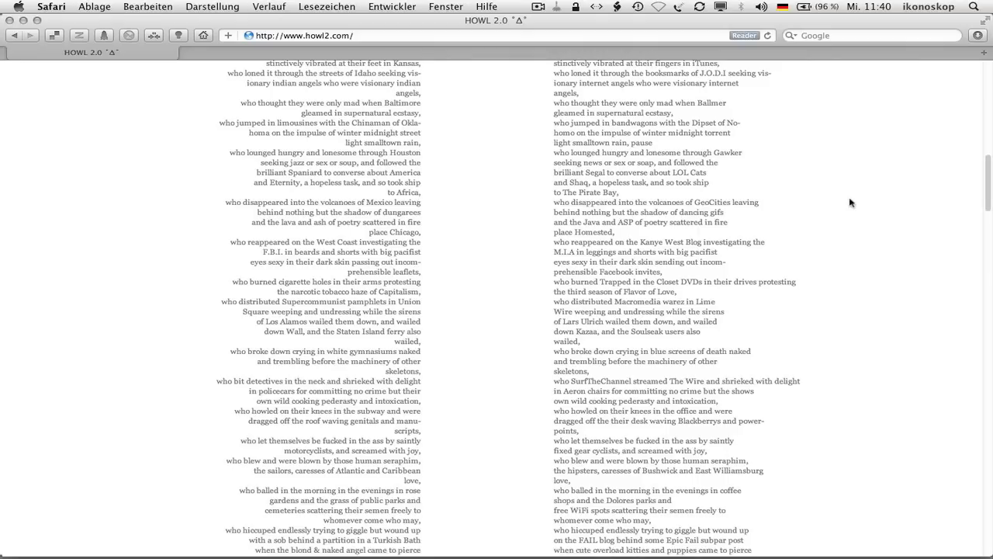
pyautogui.scroll(-3)
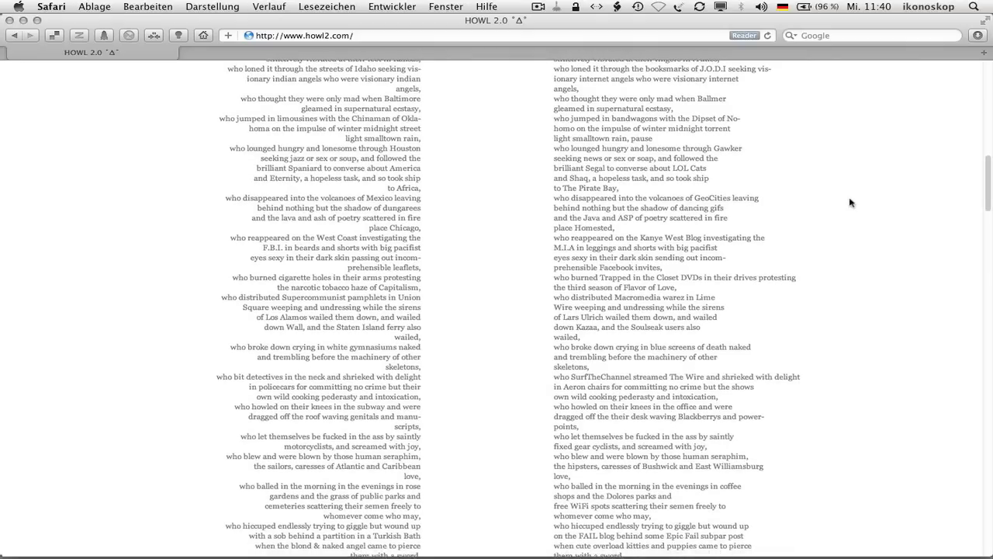
pyautogui.scroll(-3)
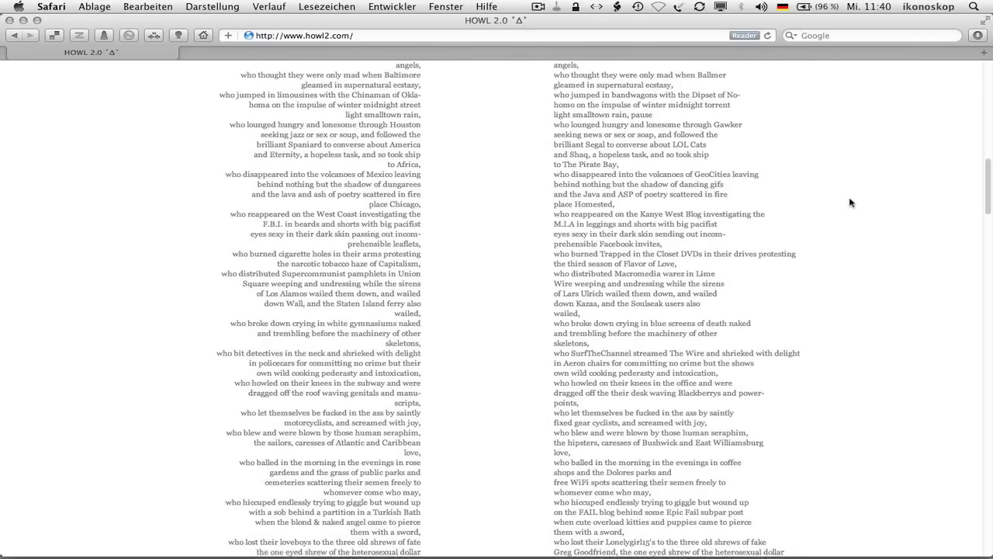
pyautogui.scroll(-3)
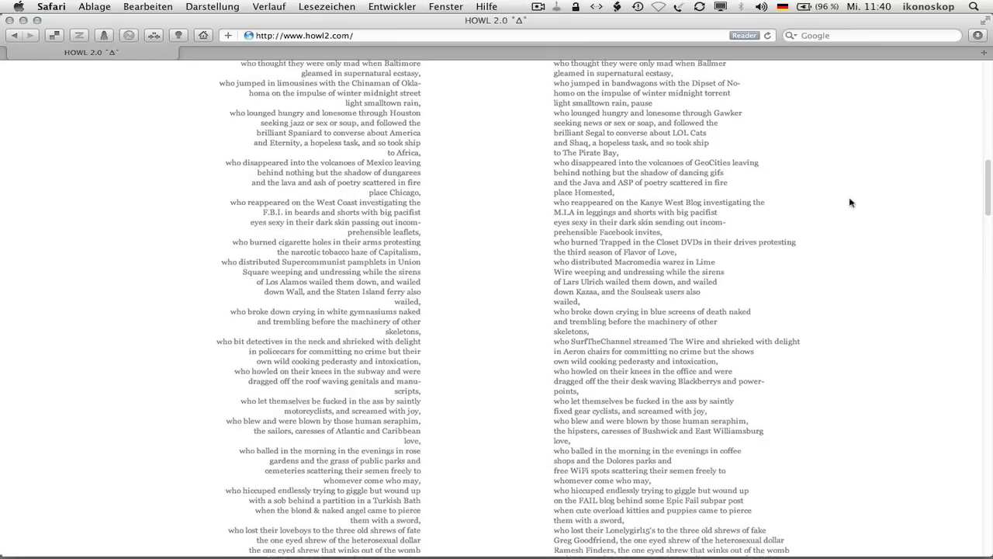
pyautogui.scroll(-3)
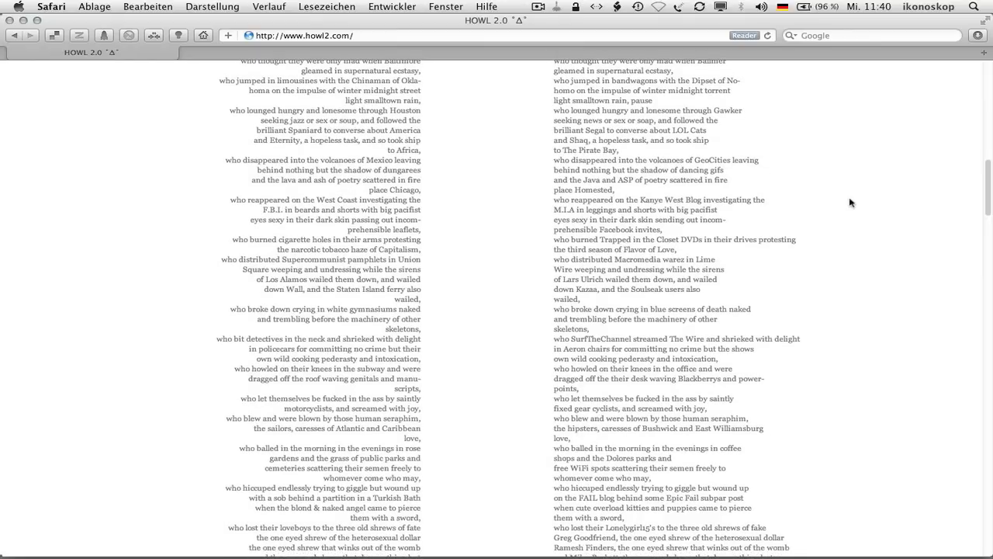
pyautogui.scroll(-3)
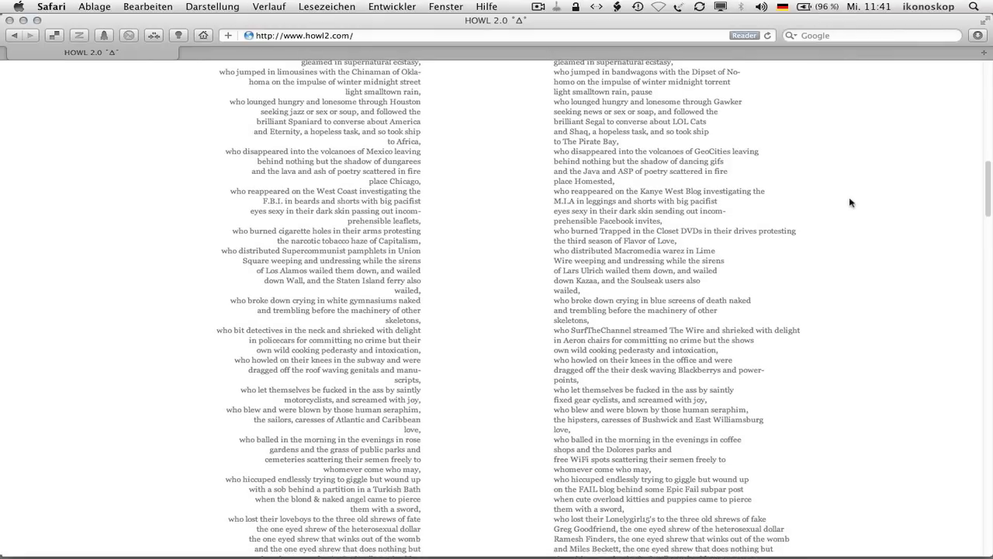
pyautogui.scroll(-3)
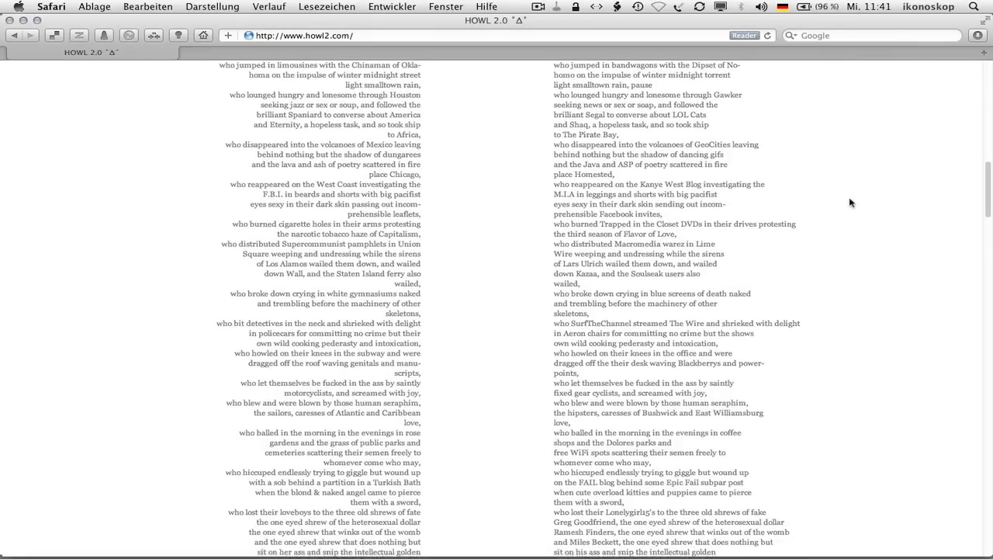
pyautogui.scroll(-3)
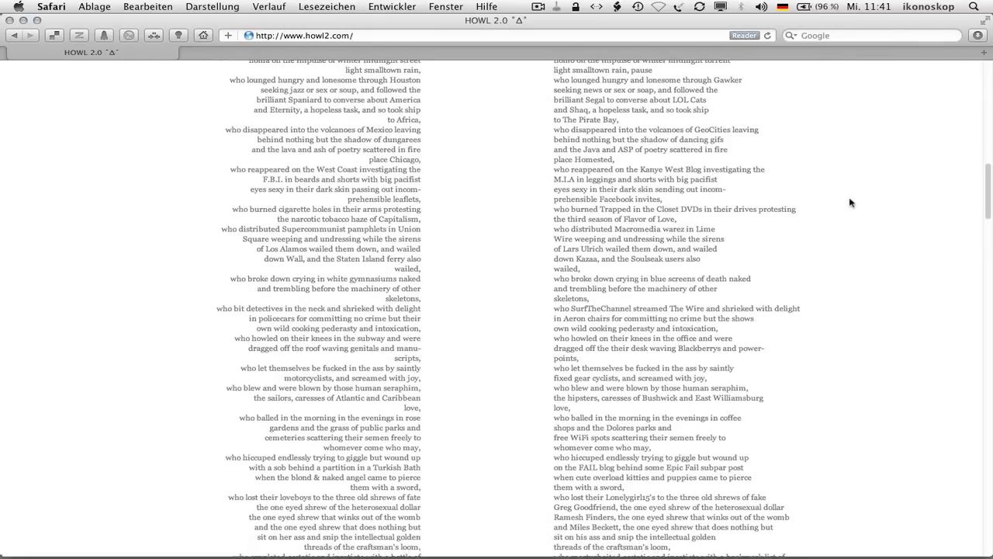
pyautogui.scroll(-3)
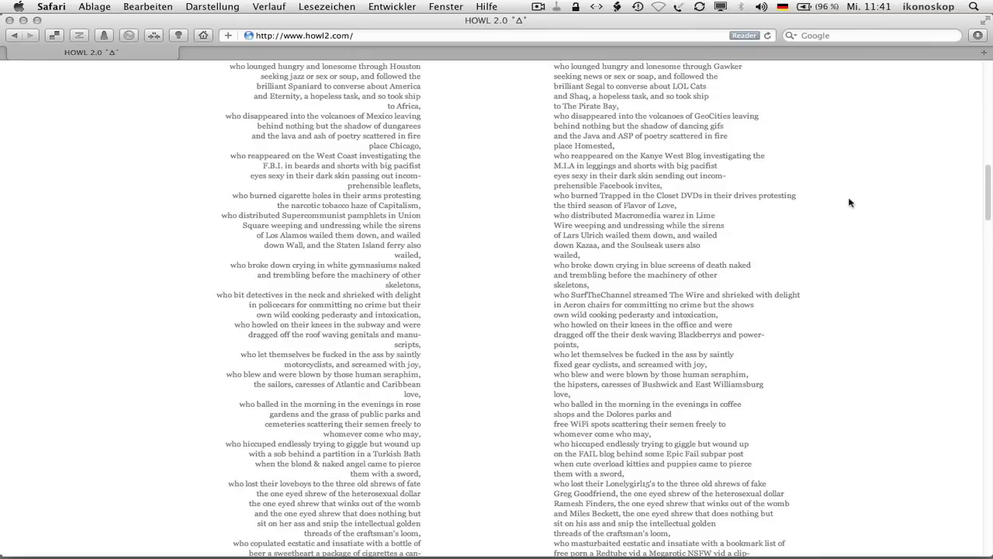
pyautogui.scroll(-3)
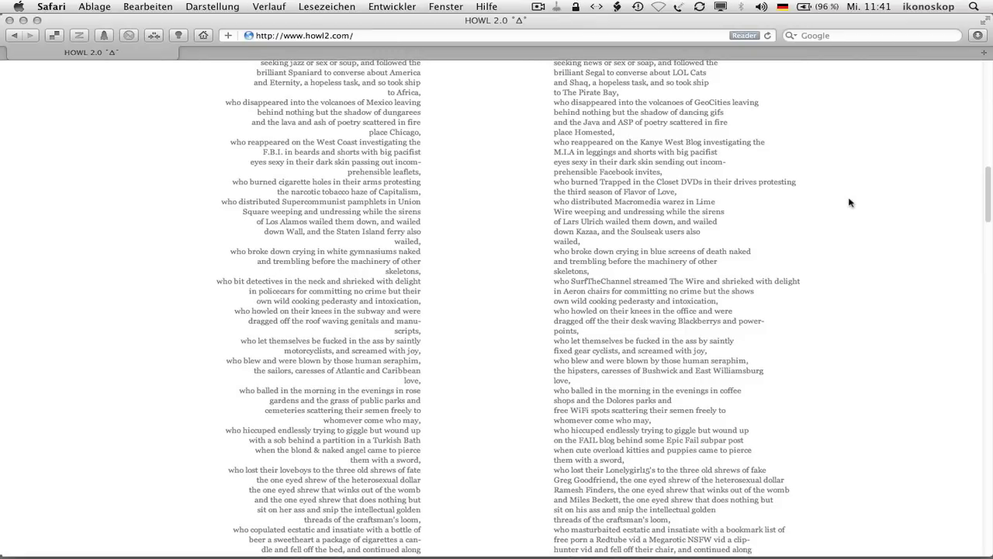
pyautogui.scroll(-3)
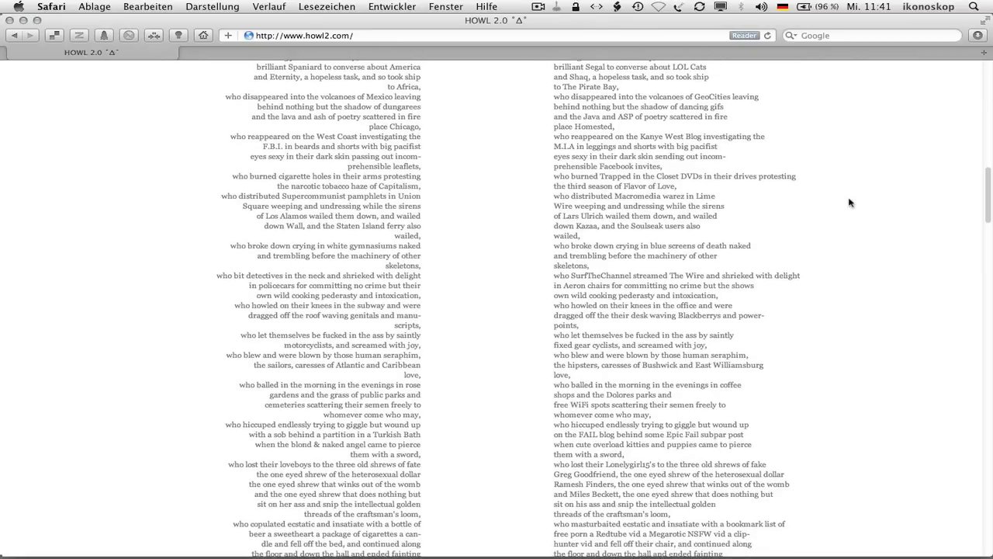
pyautogui.scroll(-3)
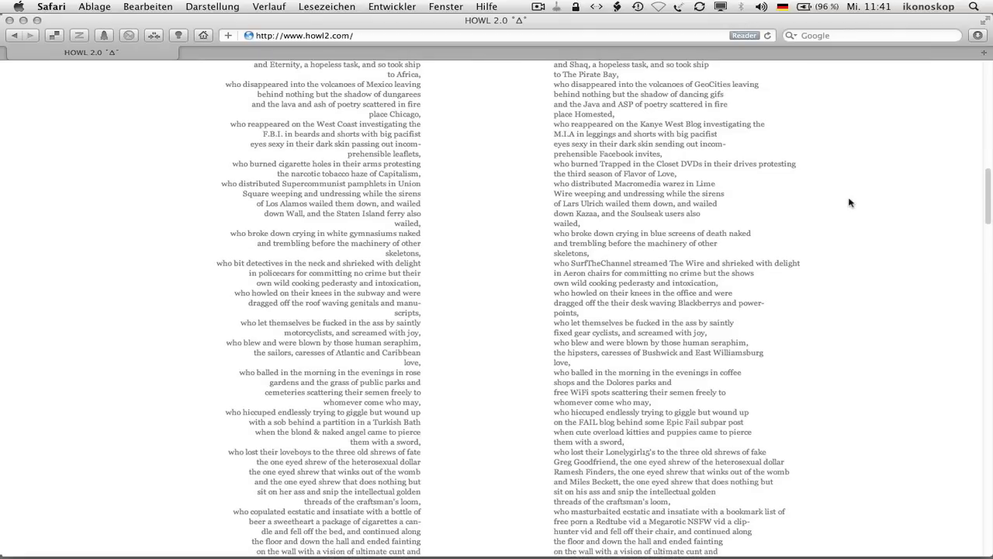
pyautogui.scroll(-3)
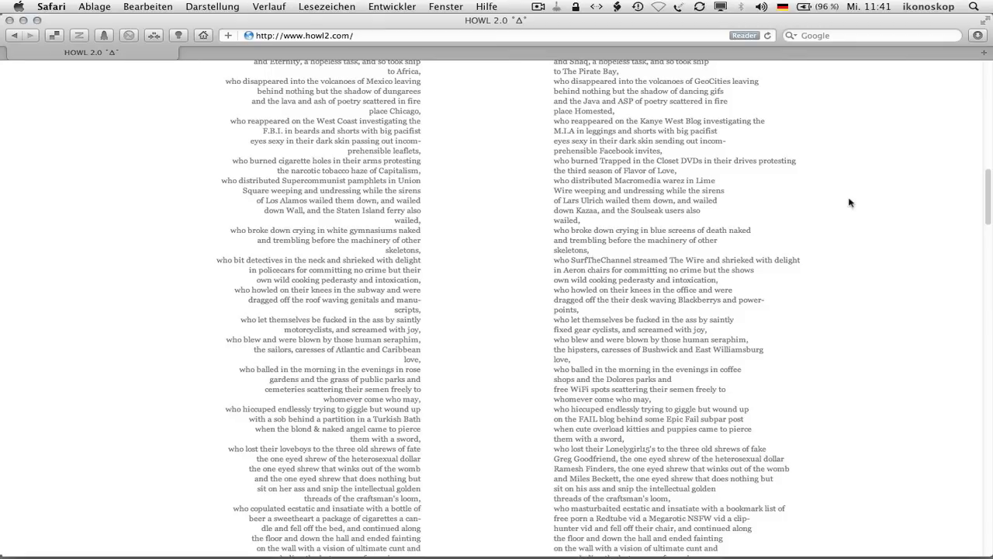
pyautogui.scroll(-3)
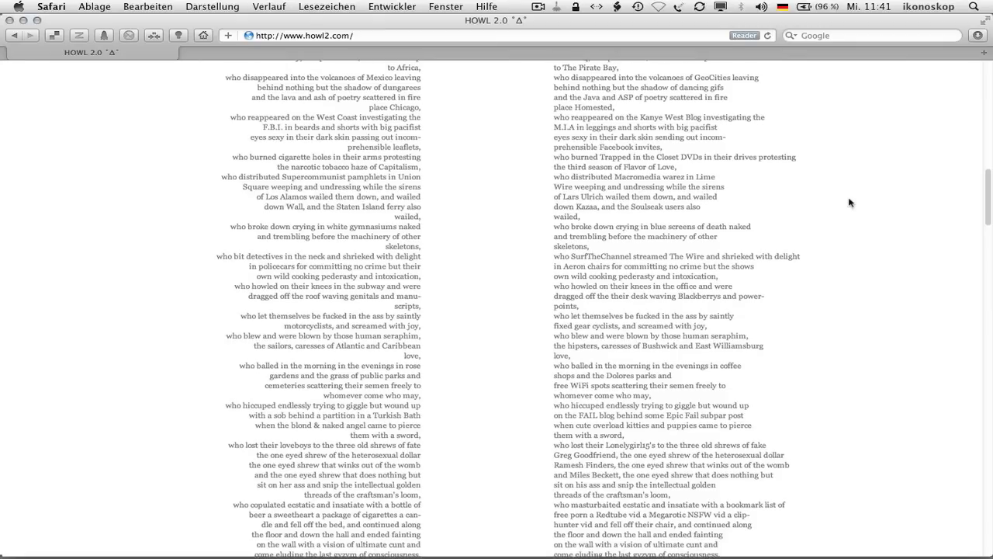
pyautogui.scroll(-3)
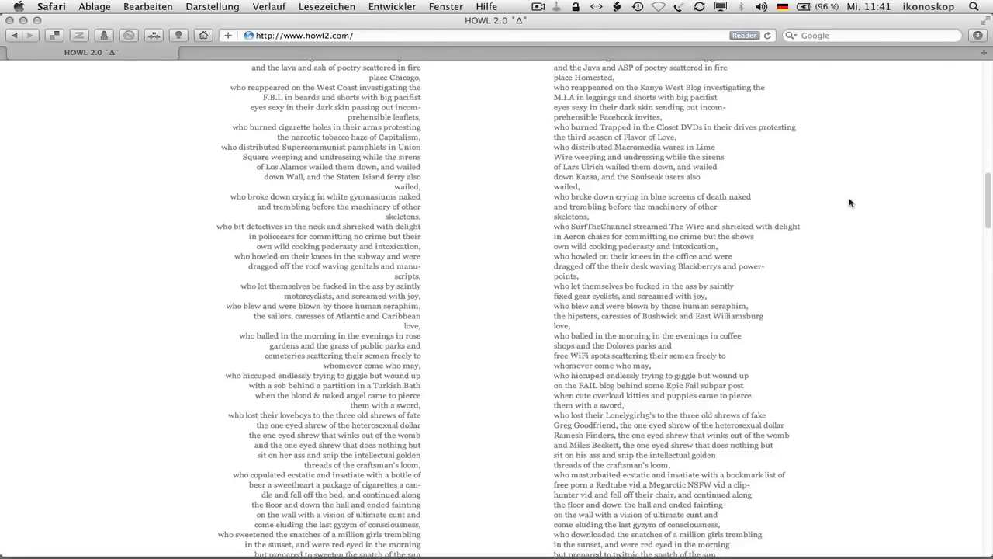
pyautogui.scroll(-3)
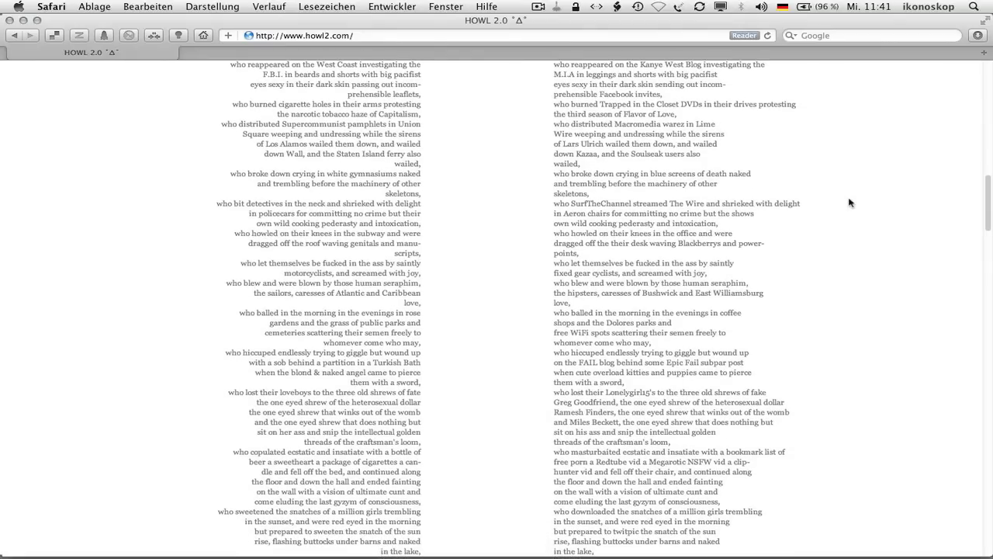
pyautogui.scroll(-3)
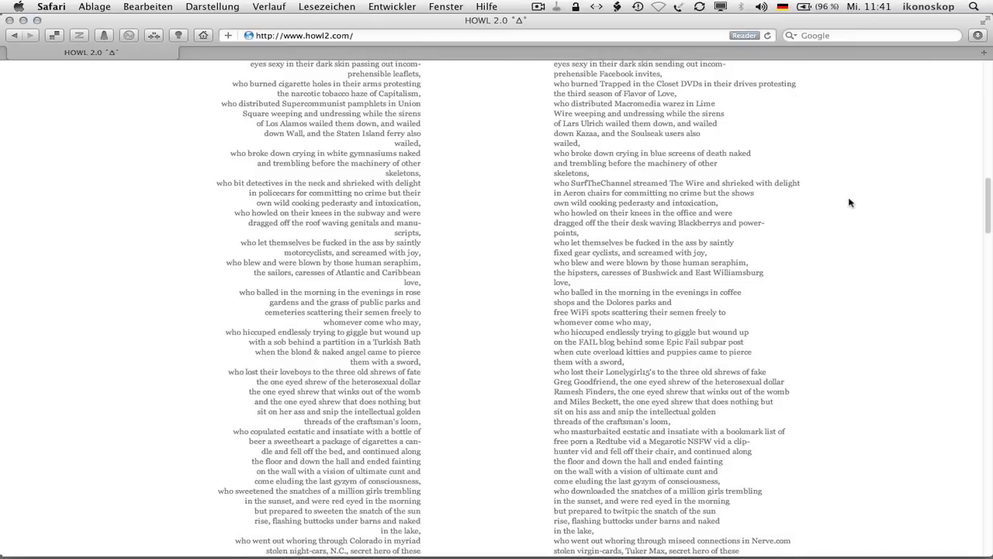
pyautogui.scroll(-3)
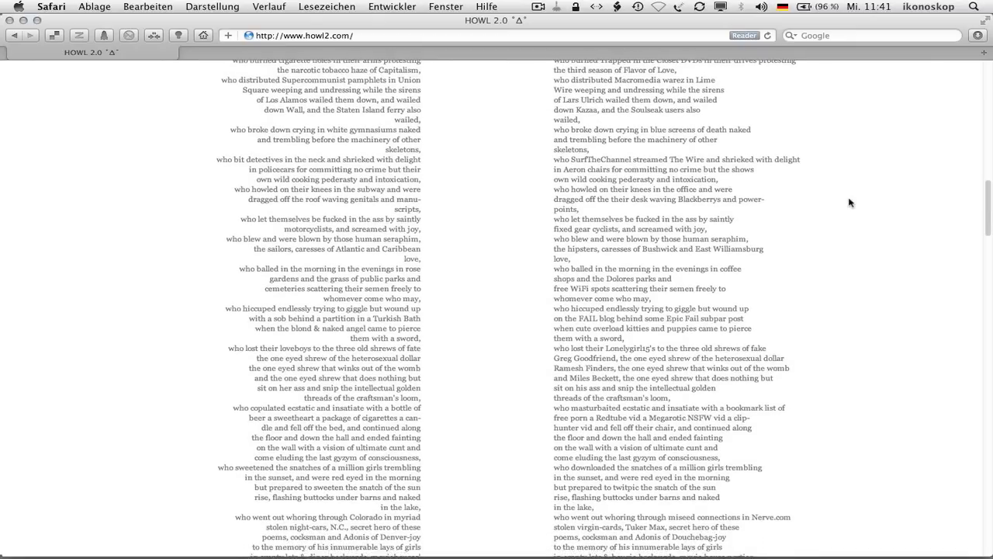
pyautogui.scroll(-3)
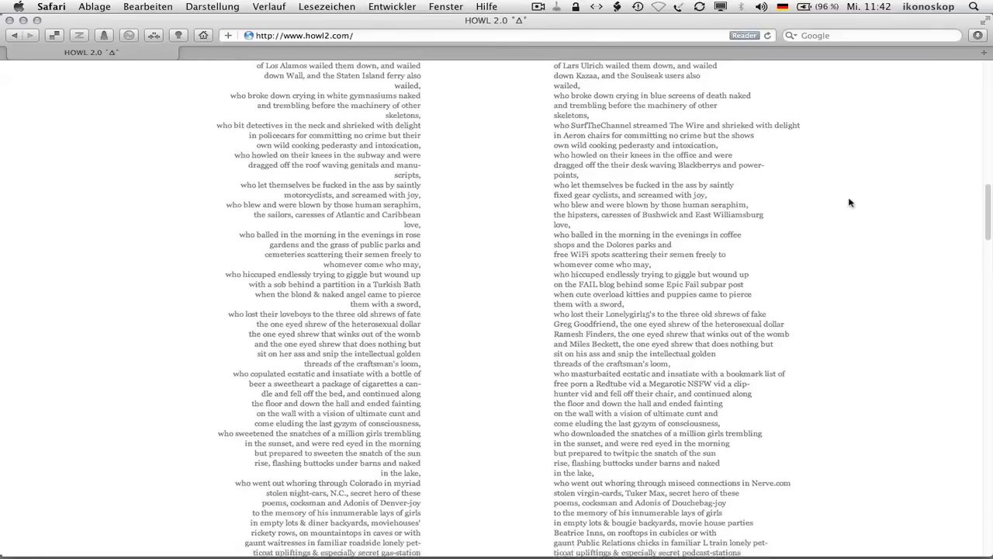
pyautogui.scroll(-3)
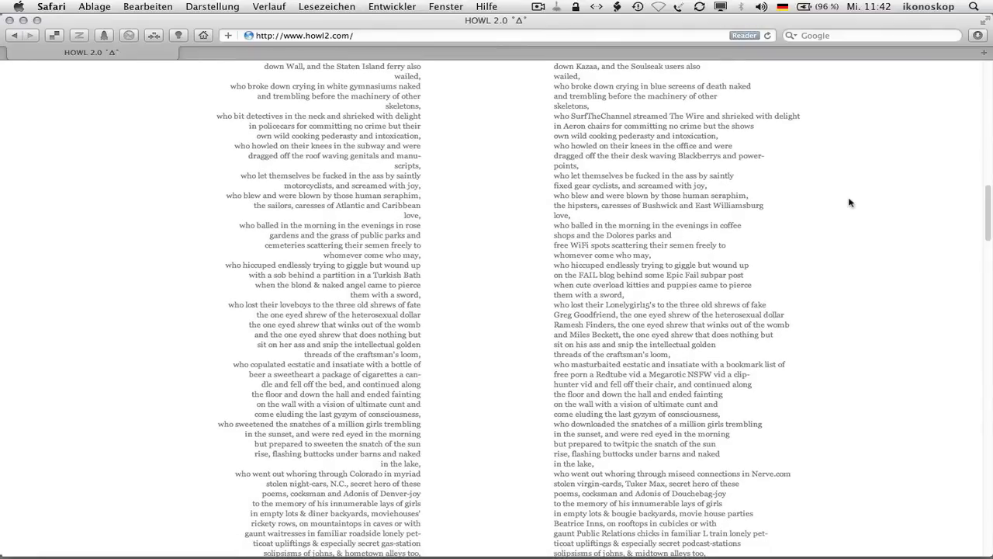
pyautogui.scroll(-3)
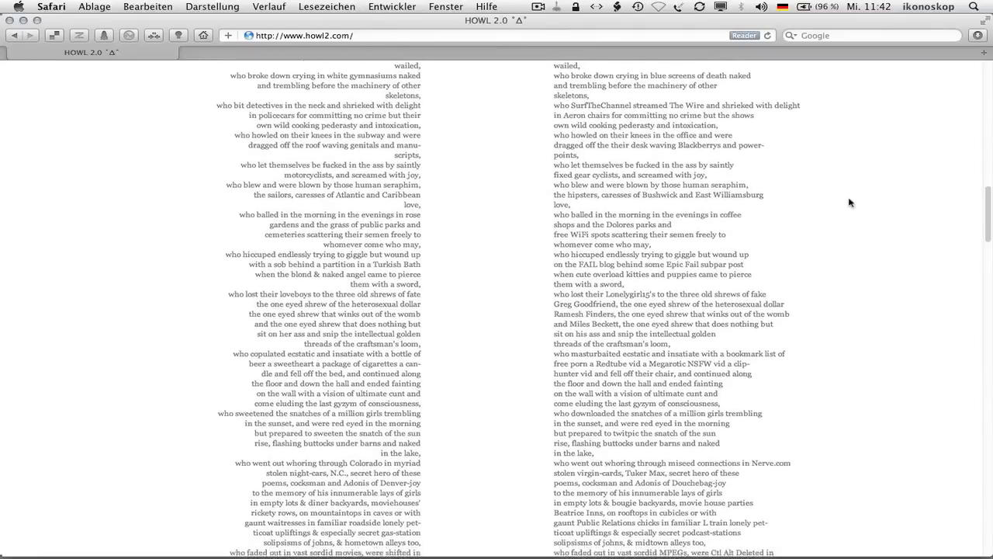
pyautogui.scroll(-3)
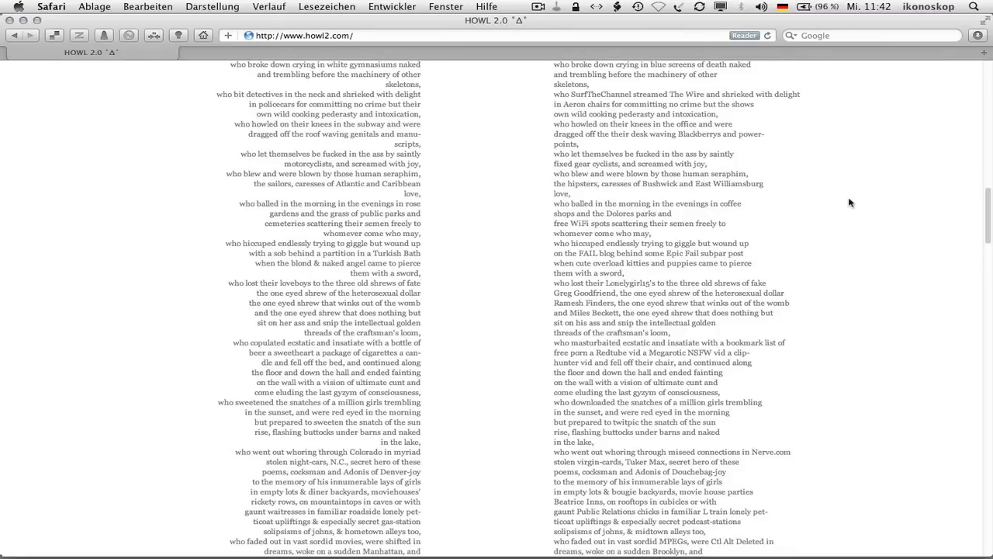
pyautogui.scroll(-3)
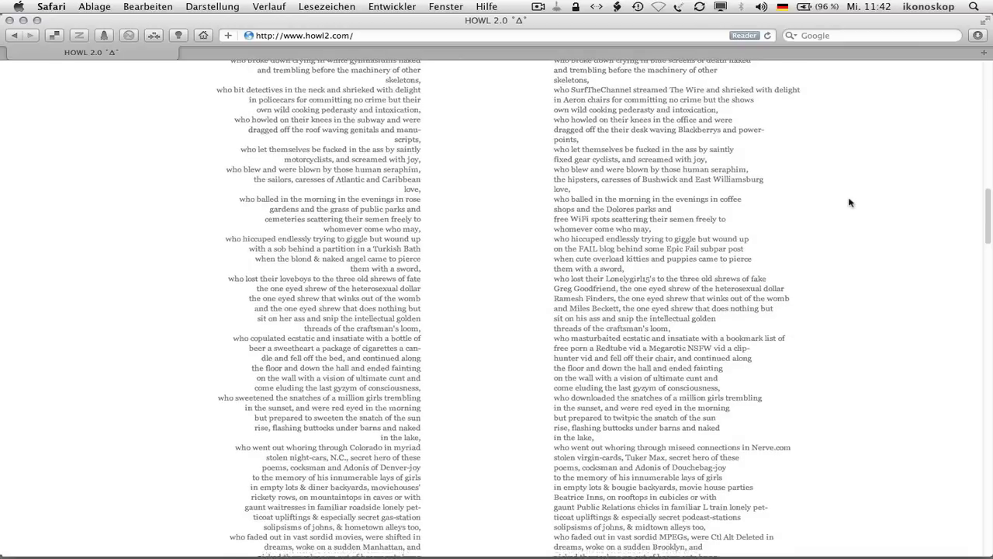
pyautogui.scroll(-3)
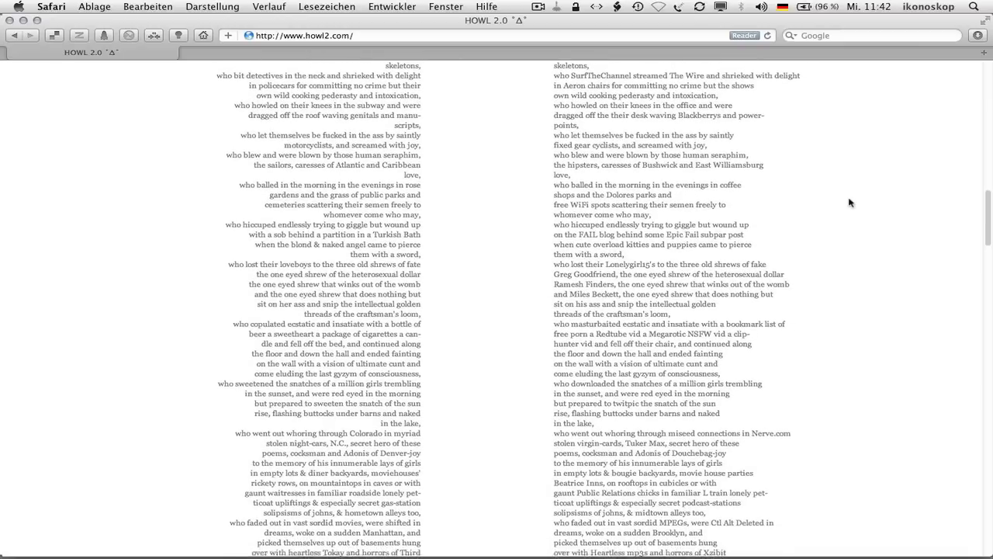
pyautogui.scroll(-3)
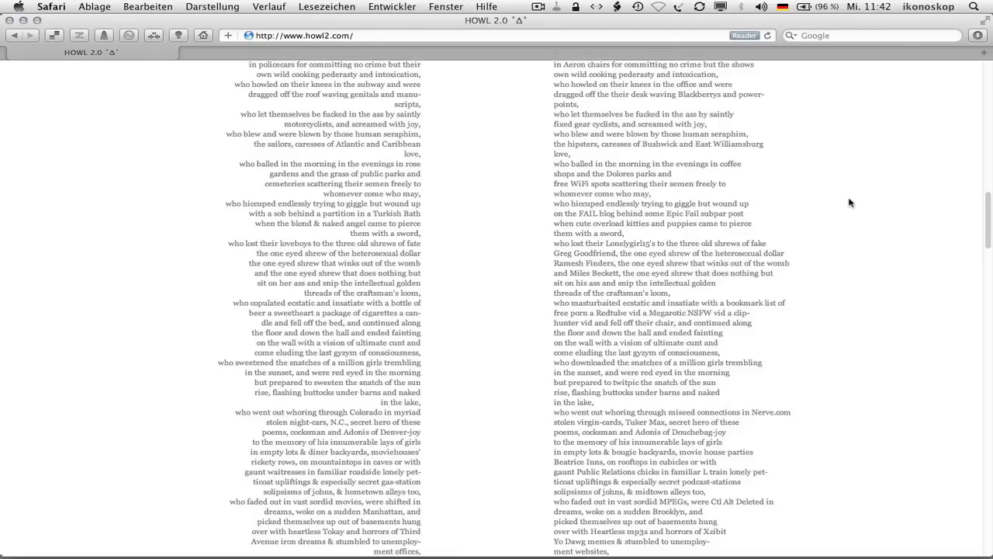
pyautogui.scroll(-3)
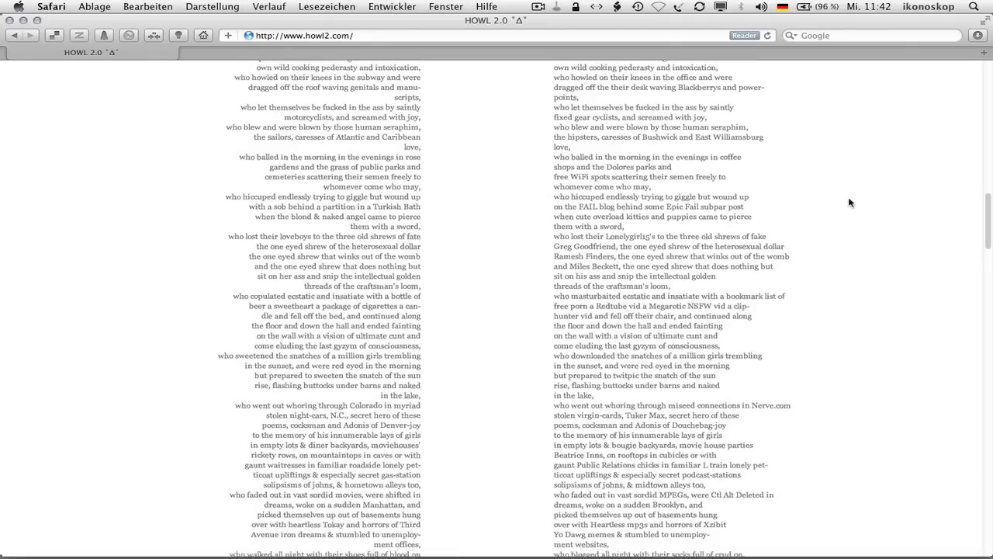
pyautogui.scroll(-3)
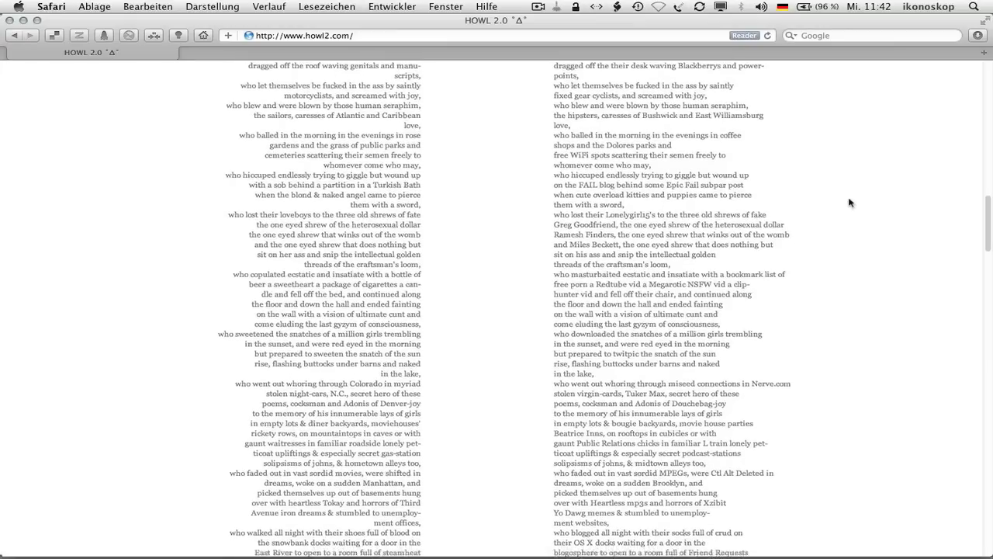
pyautogui.scroll(-3)
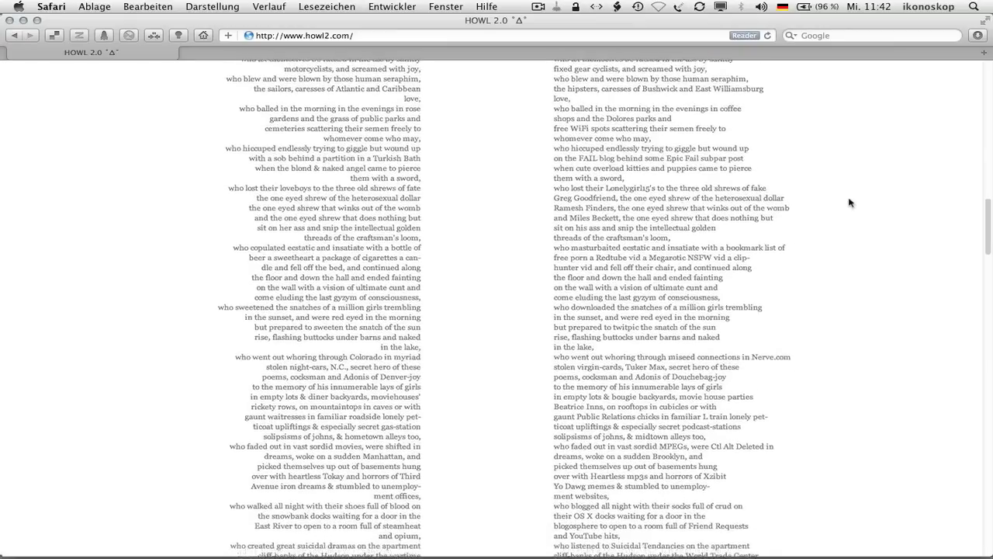
pyautogui.scroll(-3)
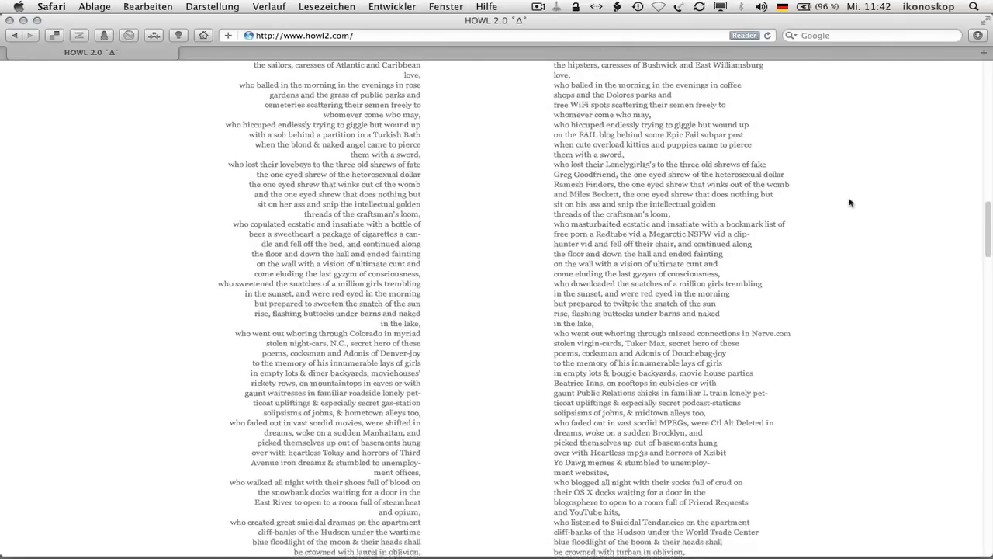
pyautogui.scroll(-3)
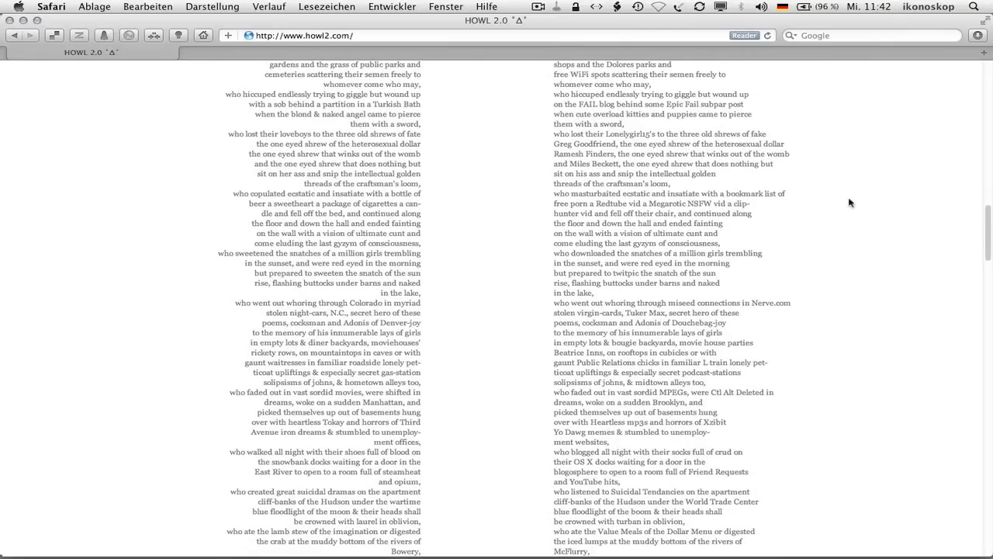
pyautogui.scroll(-3)
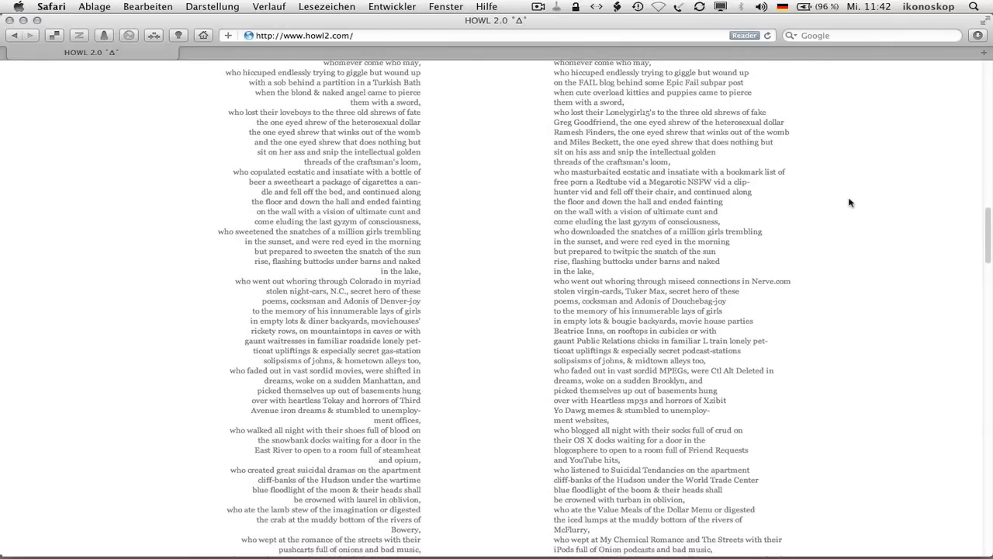
pyautogui.scroll(-3)
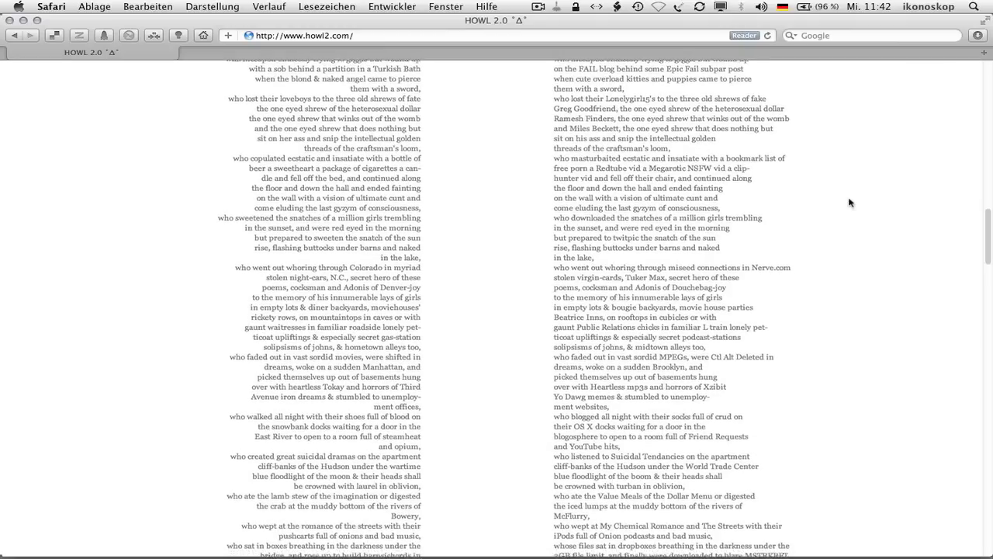
pyautogui.scroll(-3)
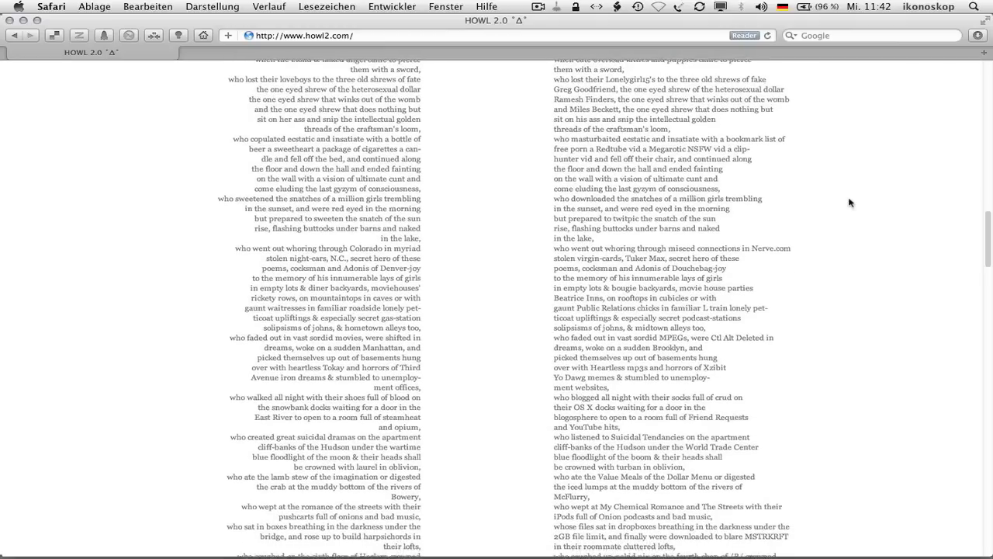
pyautogui.scroll(-3)
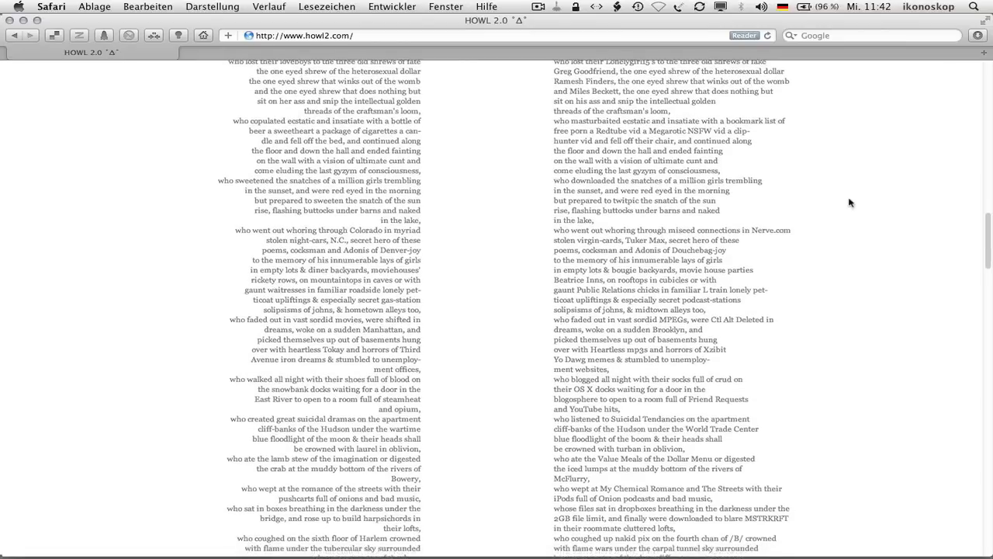
pyautogui.scroll(-3)
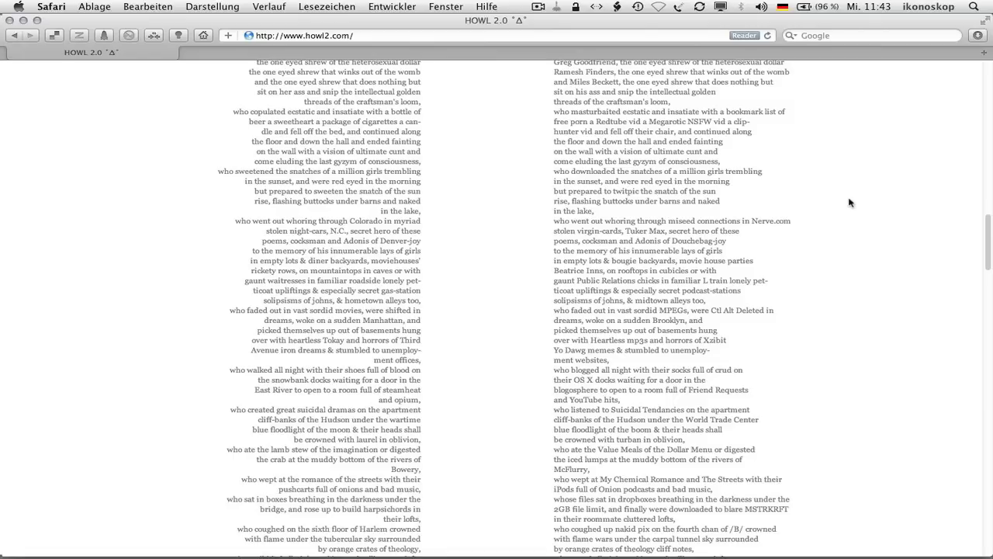
pyautogui.scroll(-3)
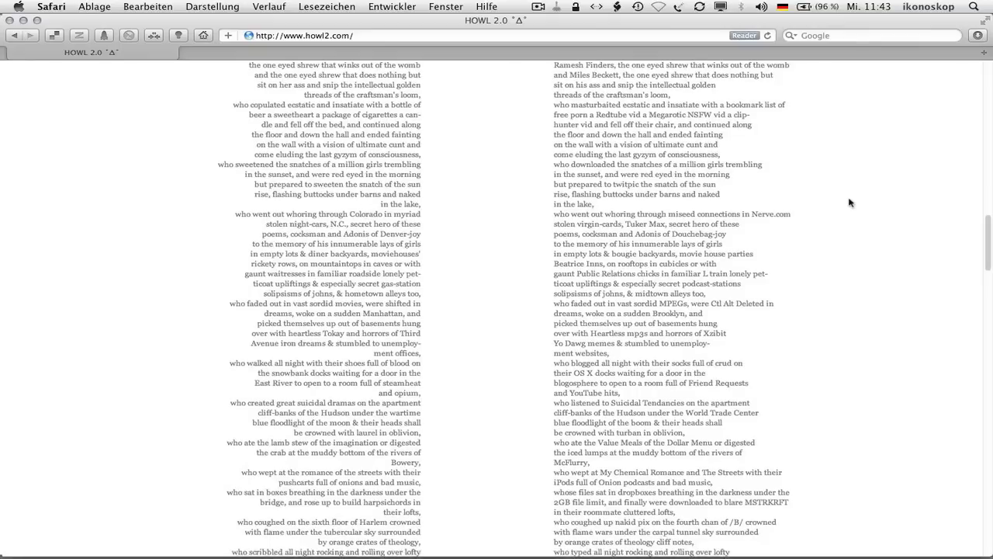
pyautogui.scroll(-3)
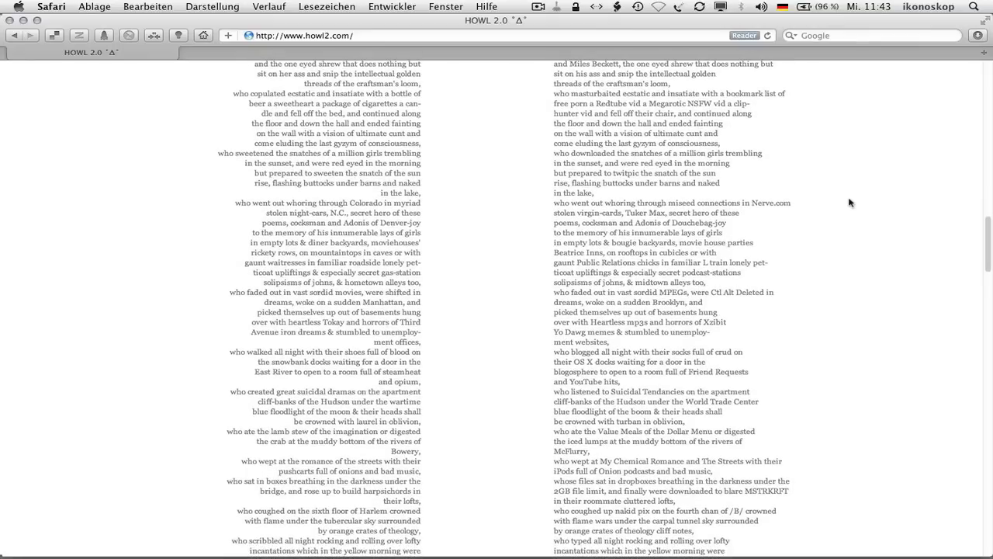
pyautogui.scroll(-3)
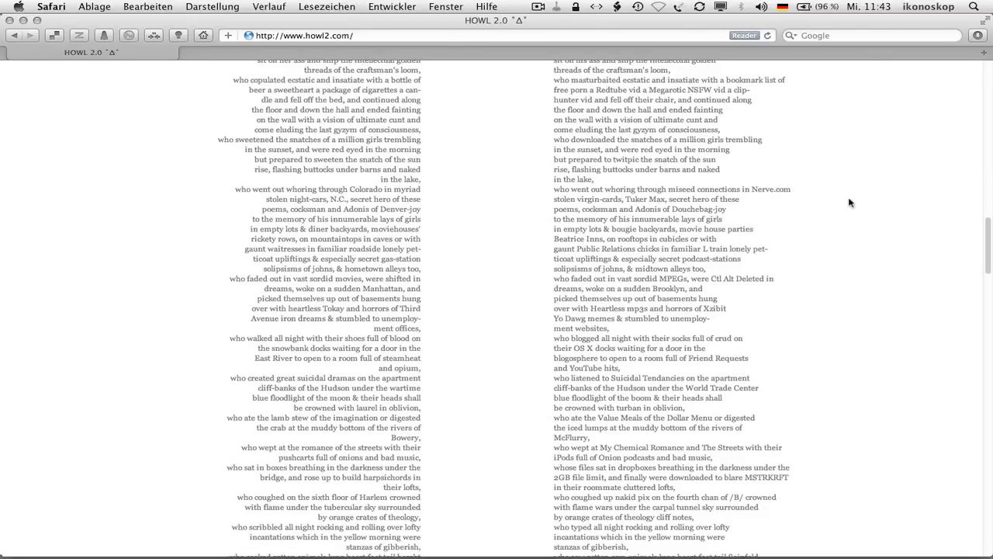
pyautogui.scroll(-3)
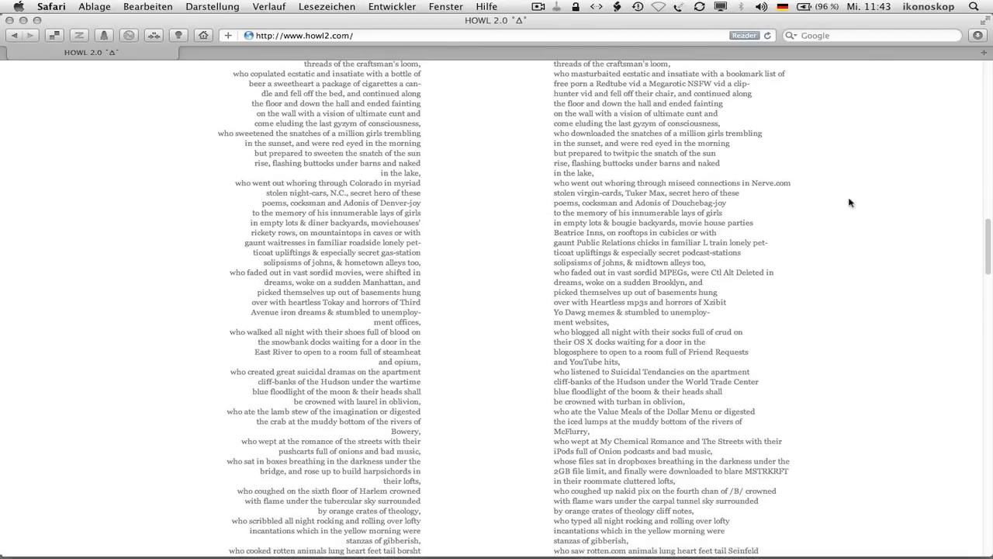
pyautogui.scroll(-3)
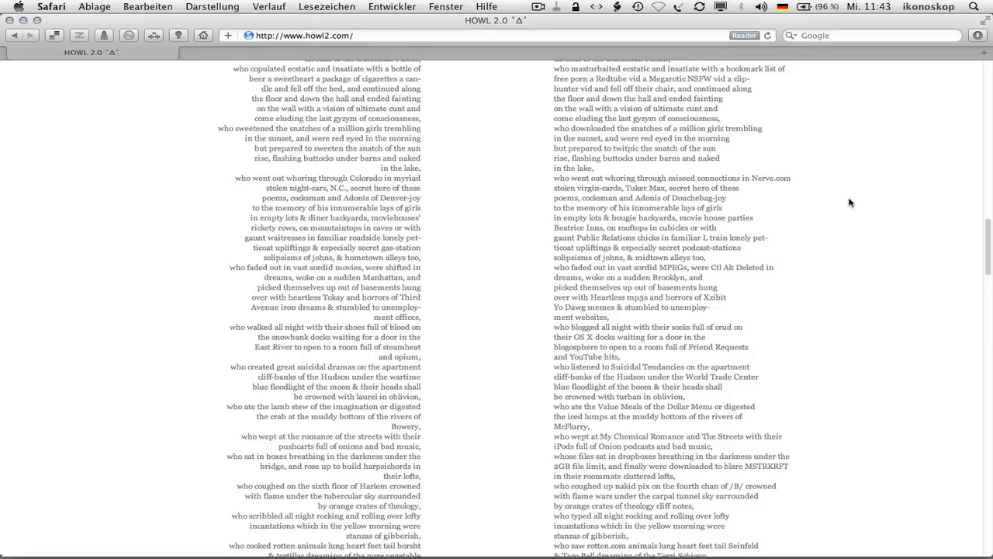
pyautogui.scroll(-3)
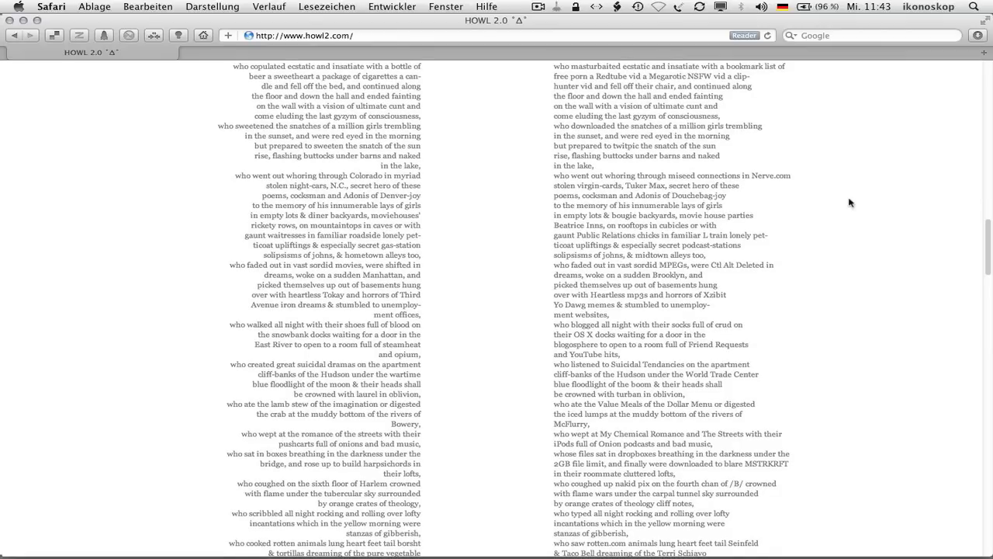
pyautogui.scroll(-3)
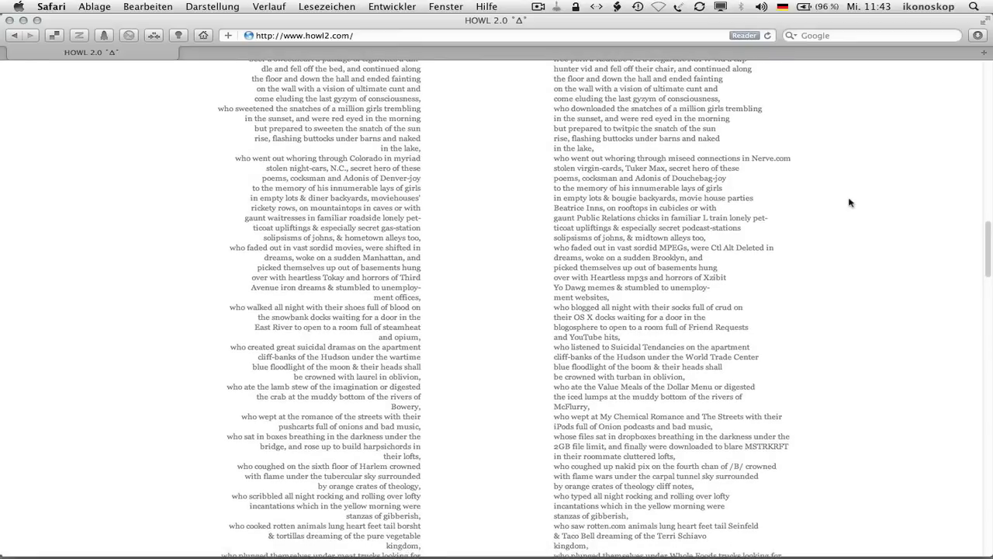
pyautogui.scroll(-3)
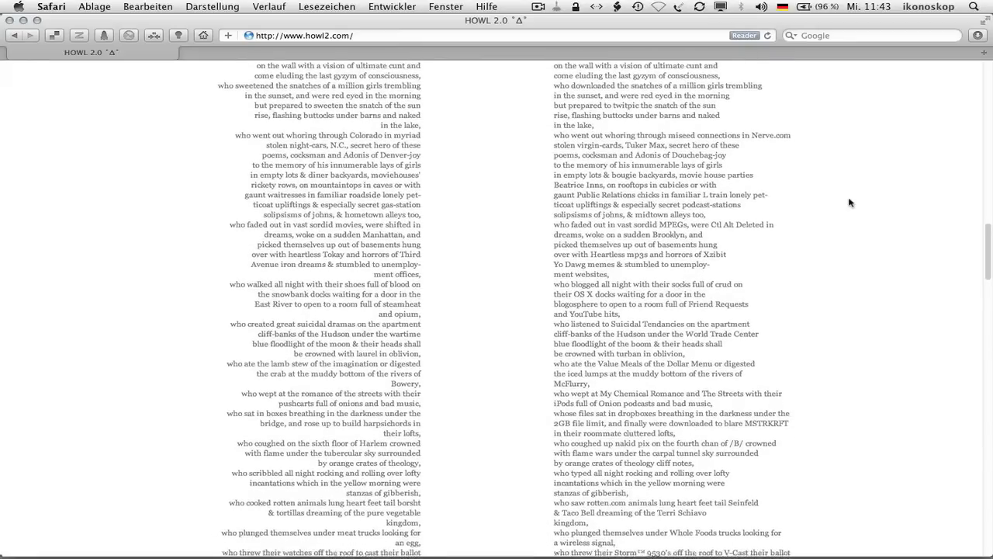
pyautogui.scroll(-3)
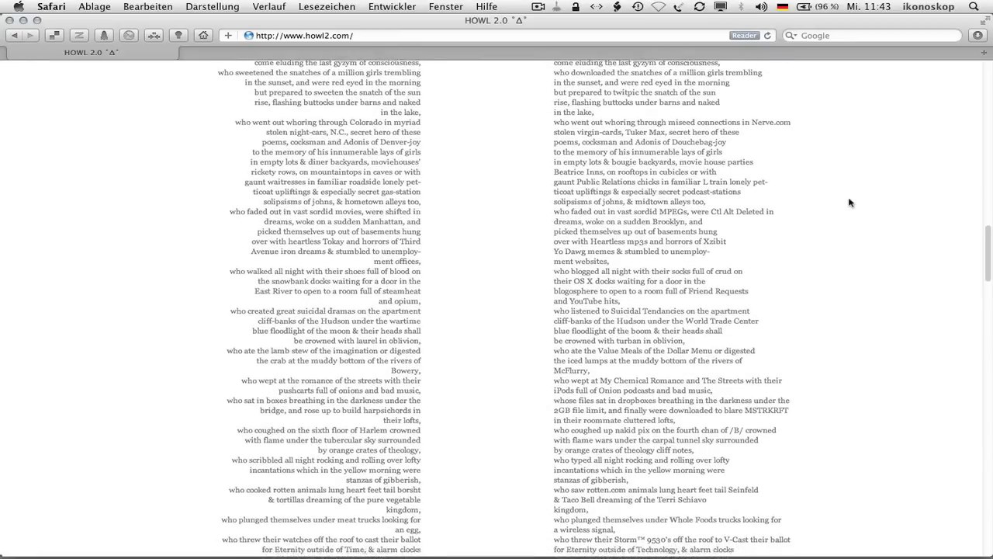
pyautogui.scroll(-3)
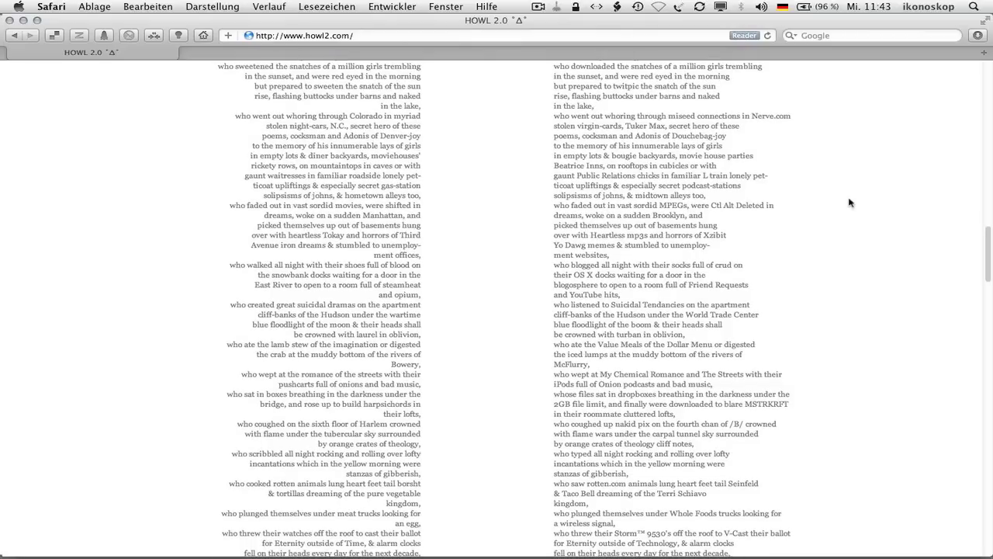
pyautogui.scroll(-3)
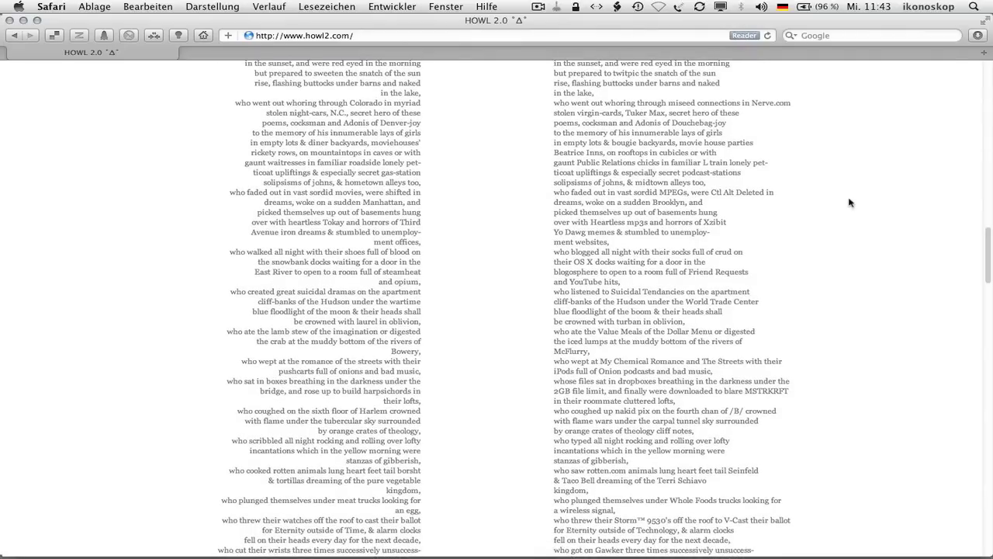
pyautogui.moveTo(847, 214)
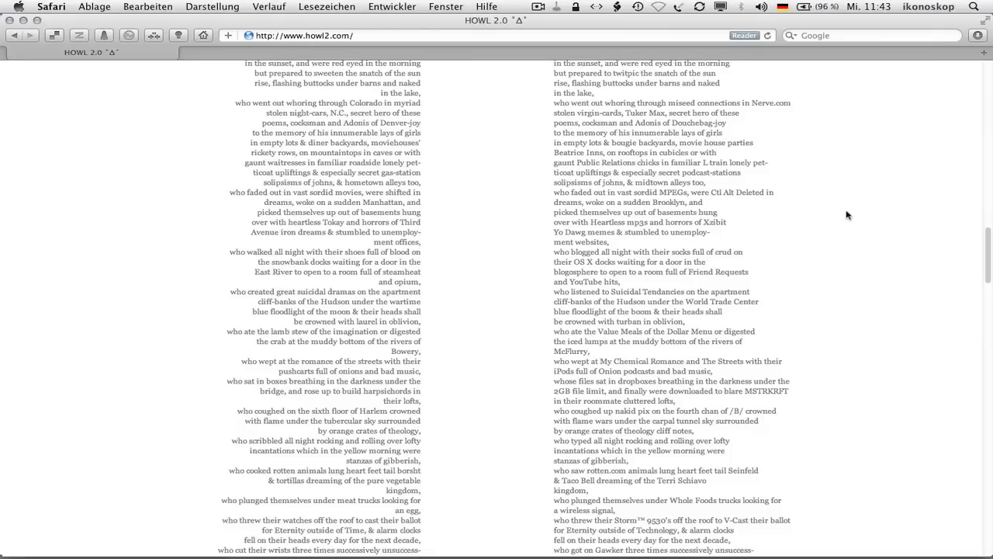
pyautogui.moveTo(832, 242)
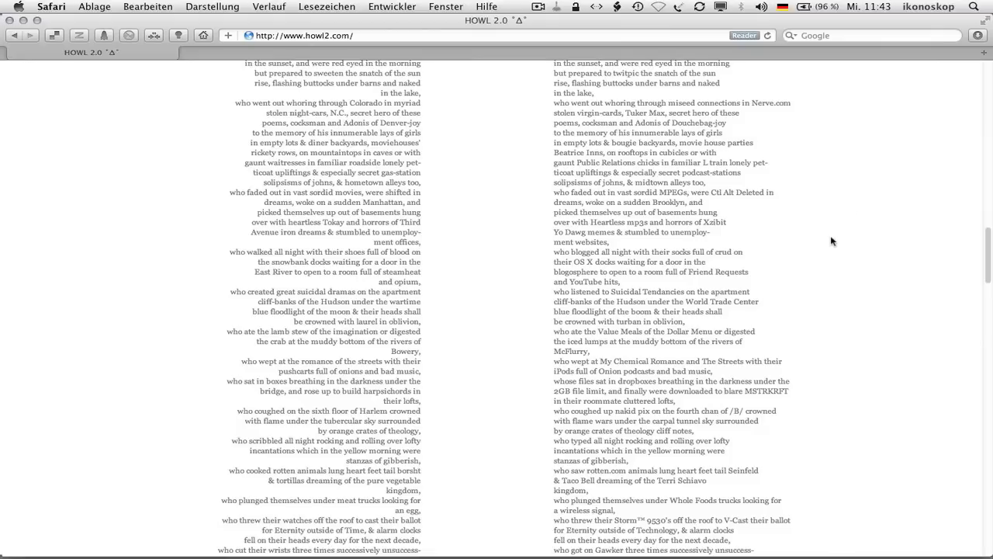
pyautogui.scroll(-3)
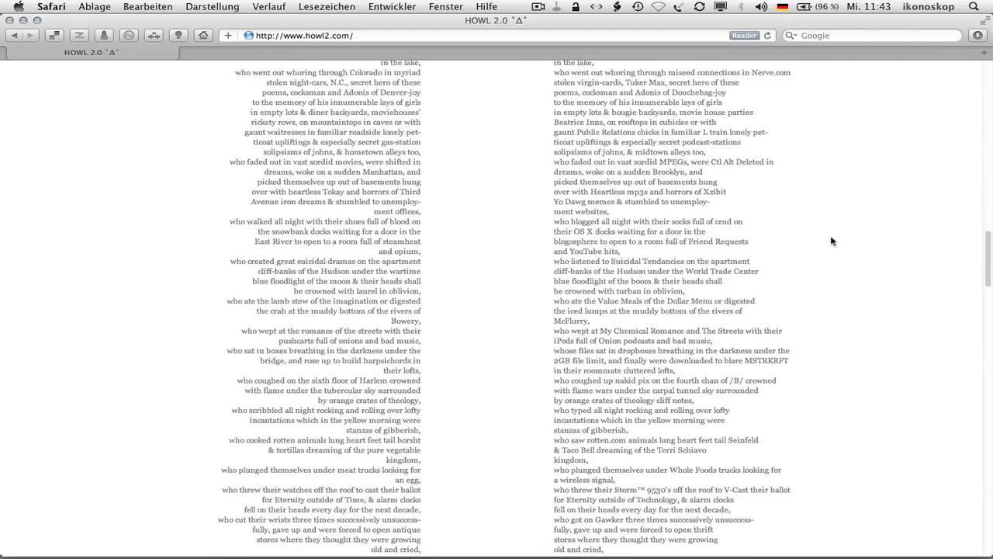
pyautogui.scroll(-3)
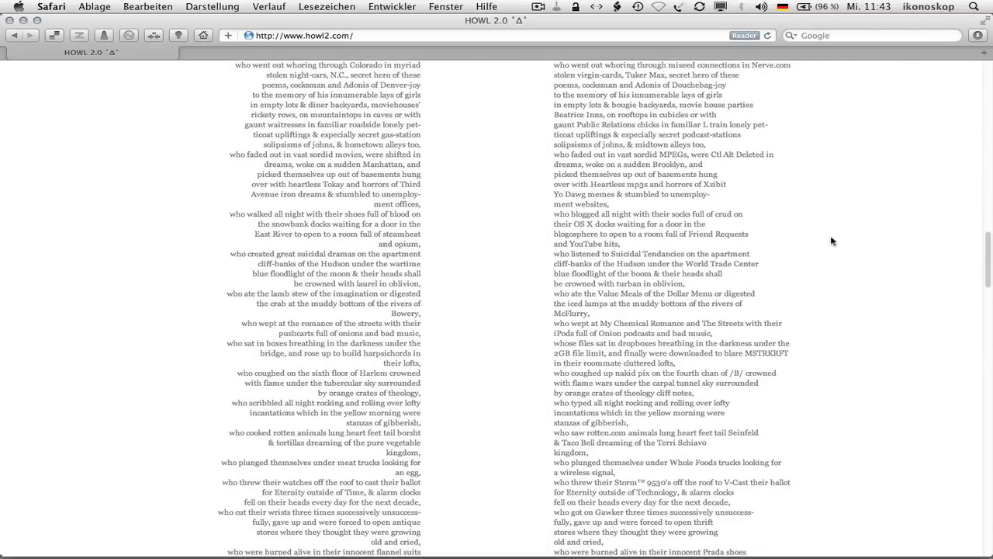
pyautogui.scroll(-3)
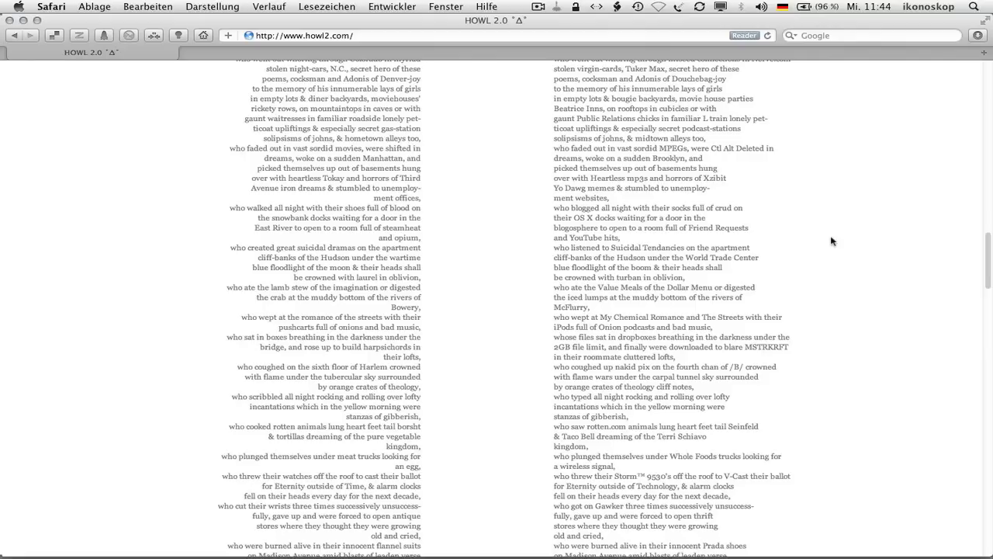
pyautogui.scroll(-3)
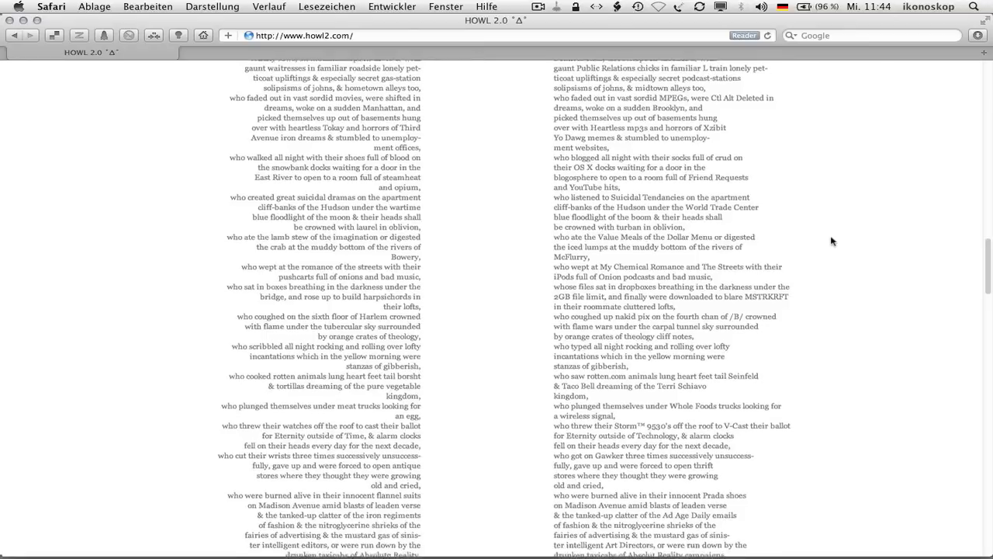
pyautogui.scroll(-3)
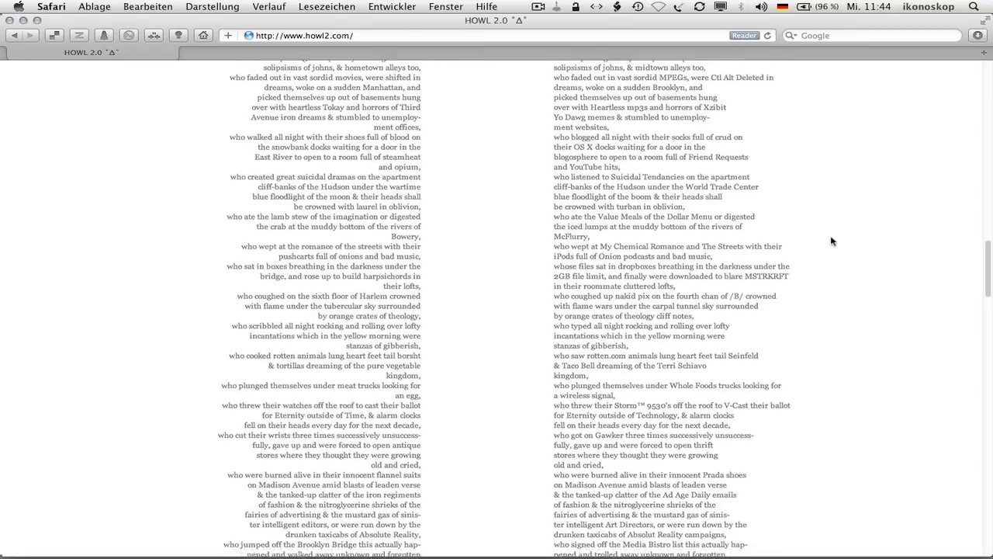
pyautogui.scroll(-3)
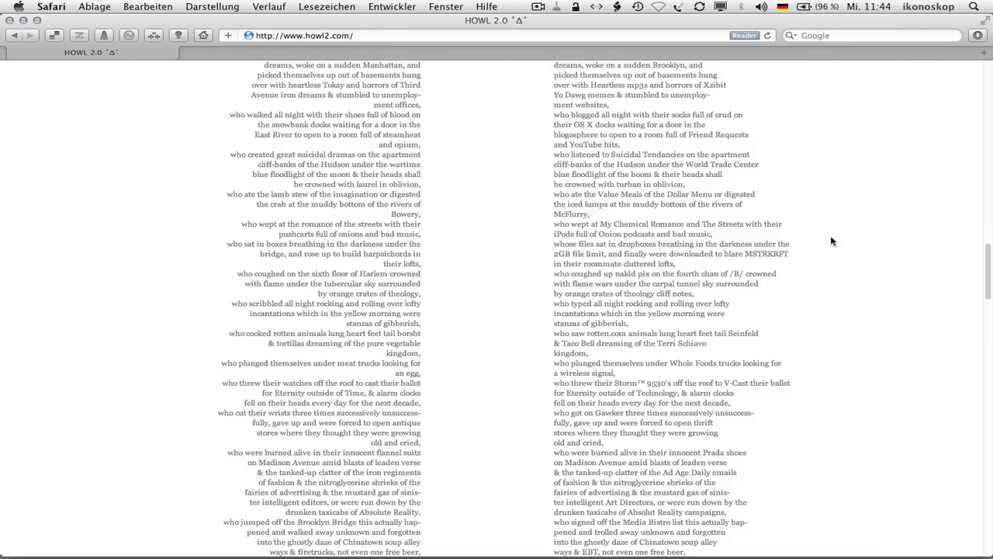
pyautogui.scroll(-3)
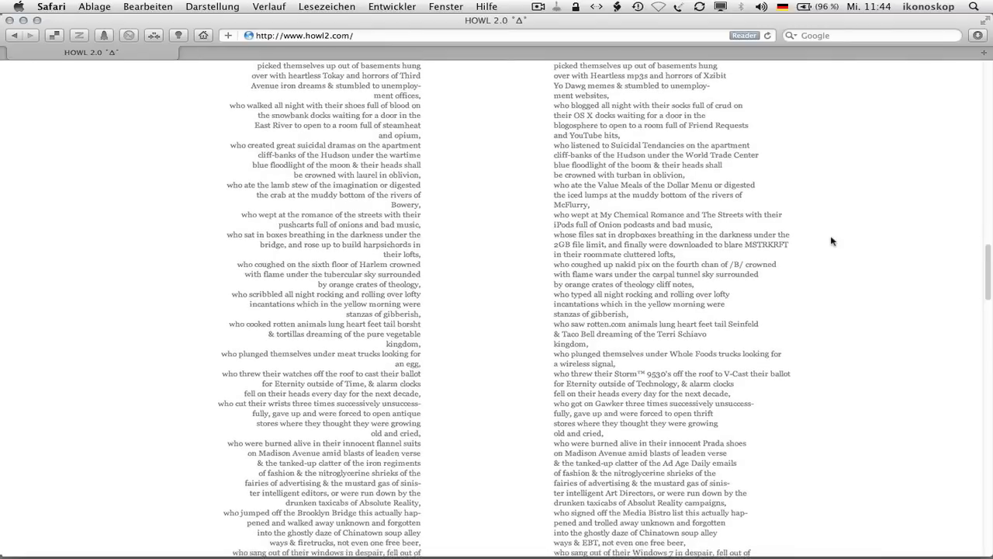
pyautogui.scroll(-3)
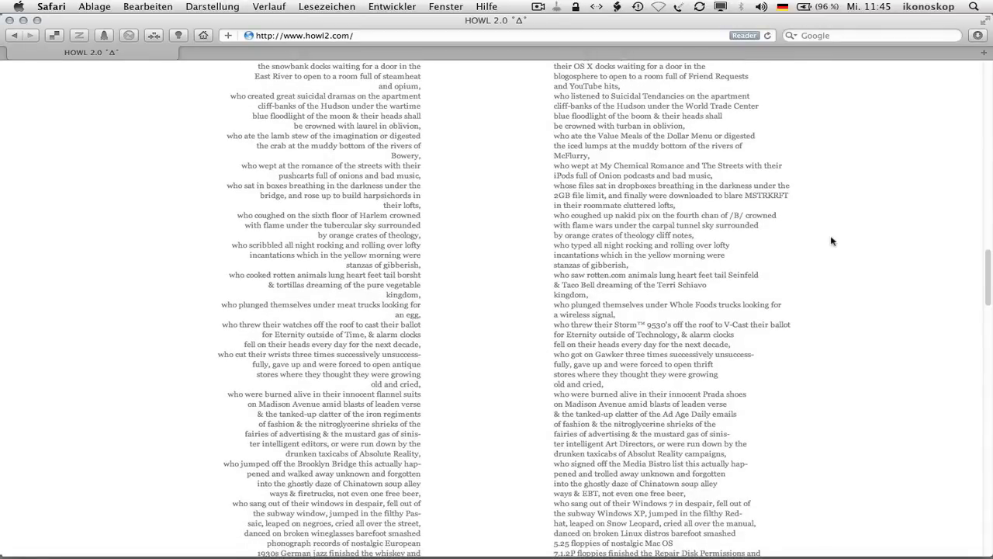
pyautogui.scroll(-3)
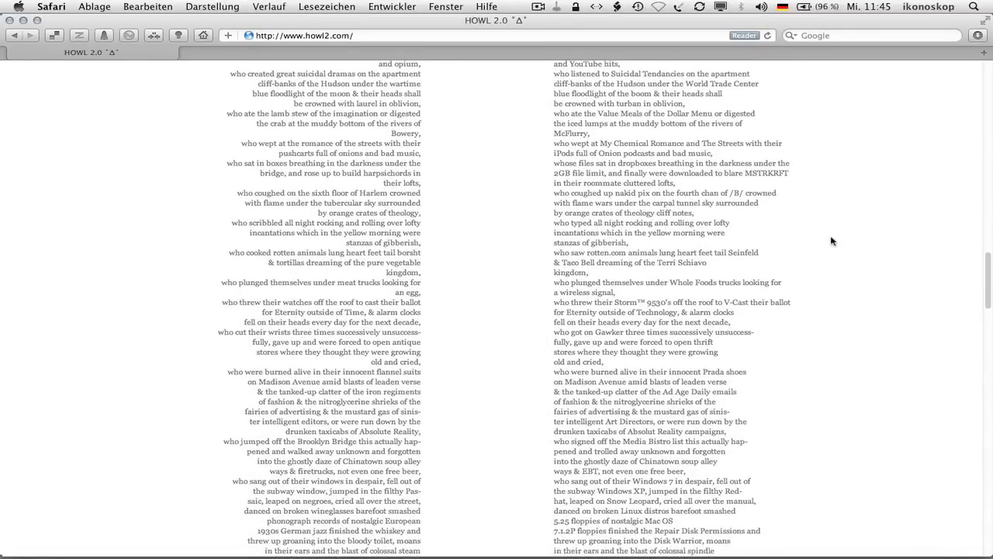
pyautogui.scroll(-3)
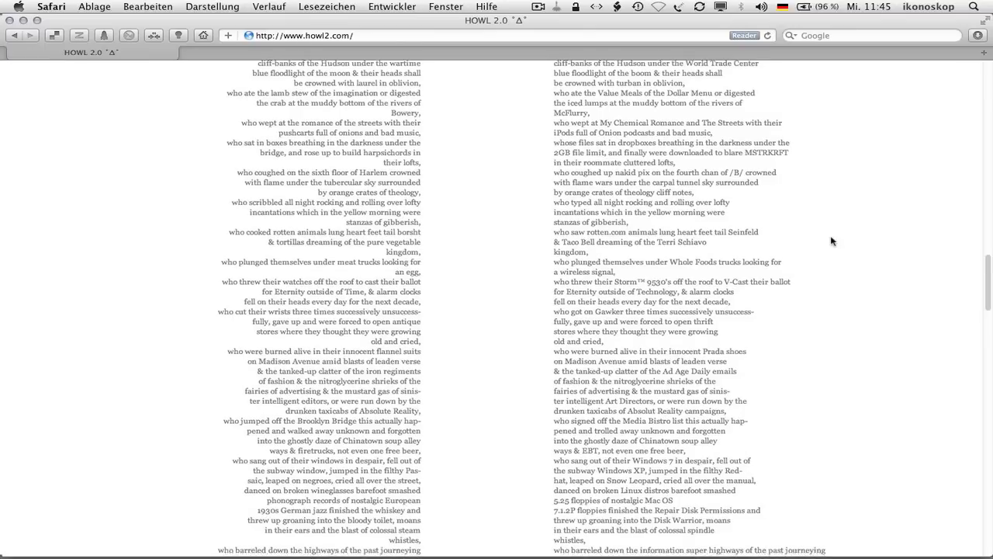
pyautogui.scroll(-3)
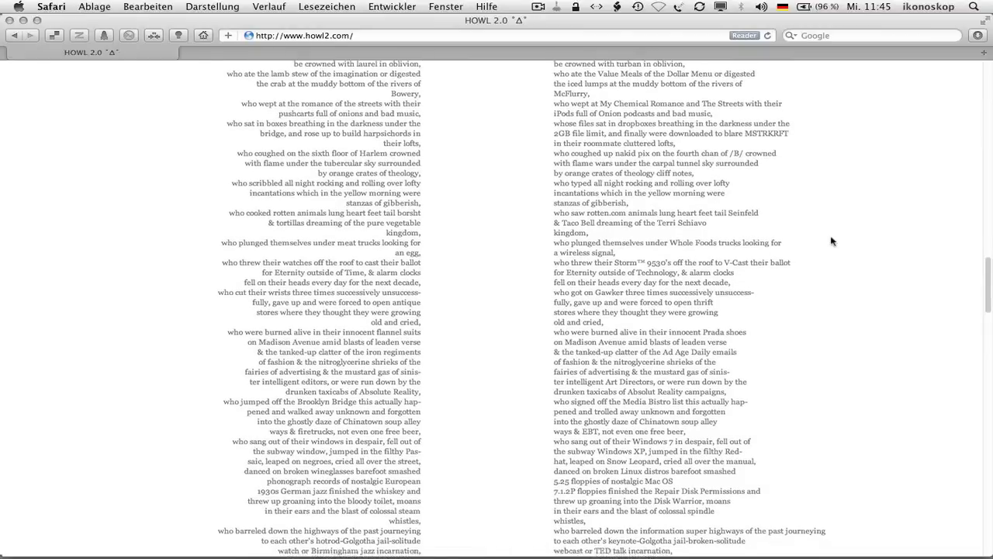
pyautogui.scroll(-3)
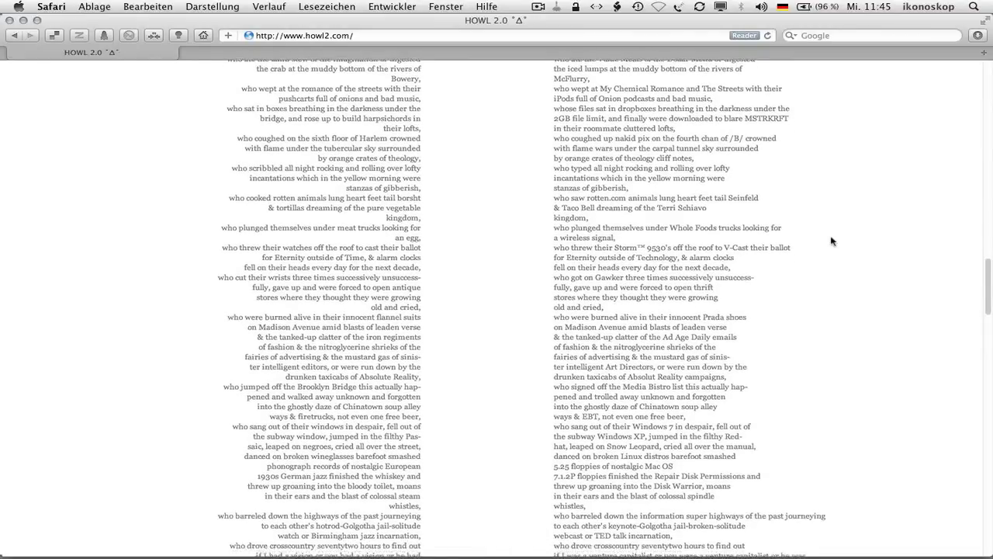
pyautogui.scroll(-3)
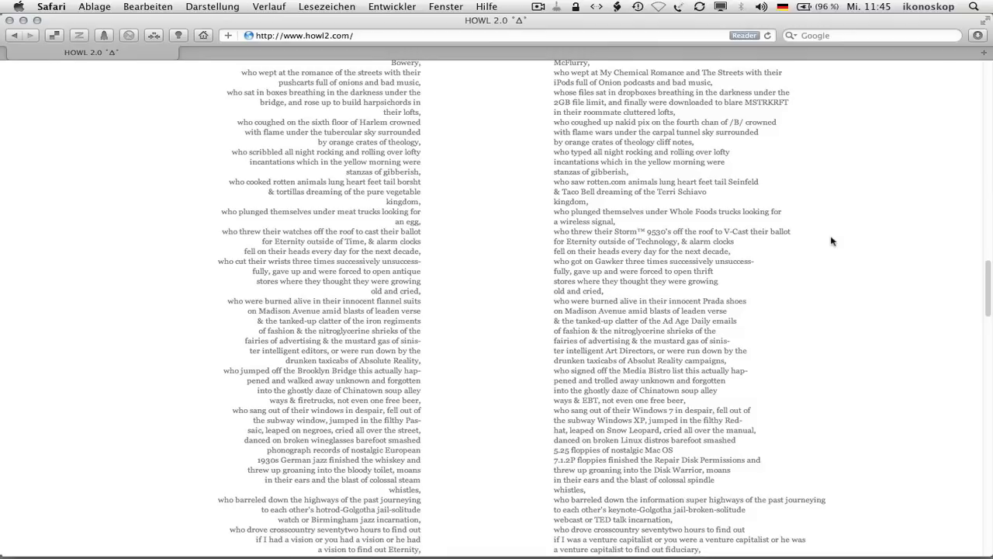
pyautogui.scroll(-3)
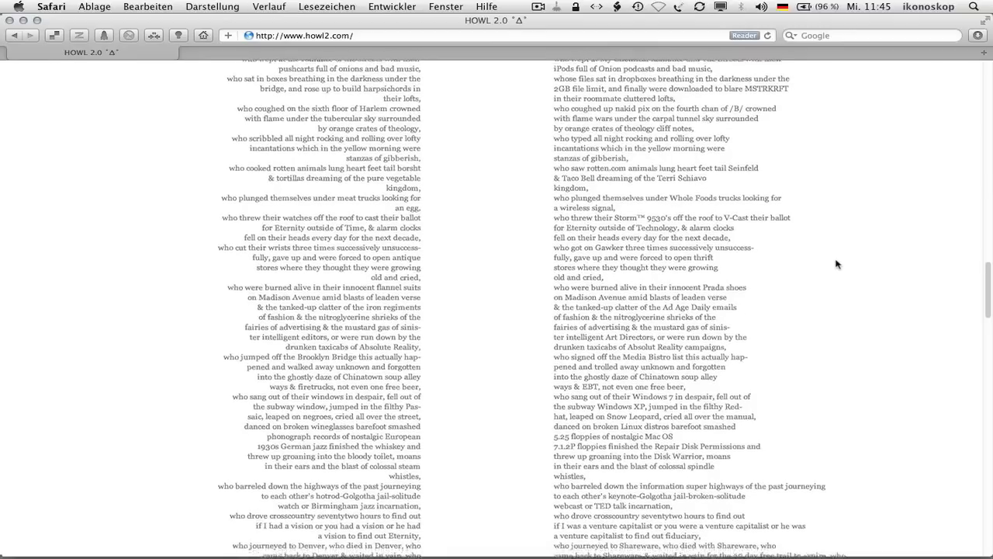
pyautogui.scroll(-3)
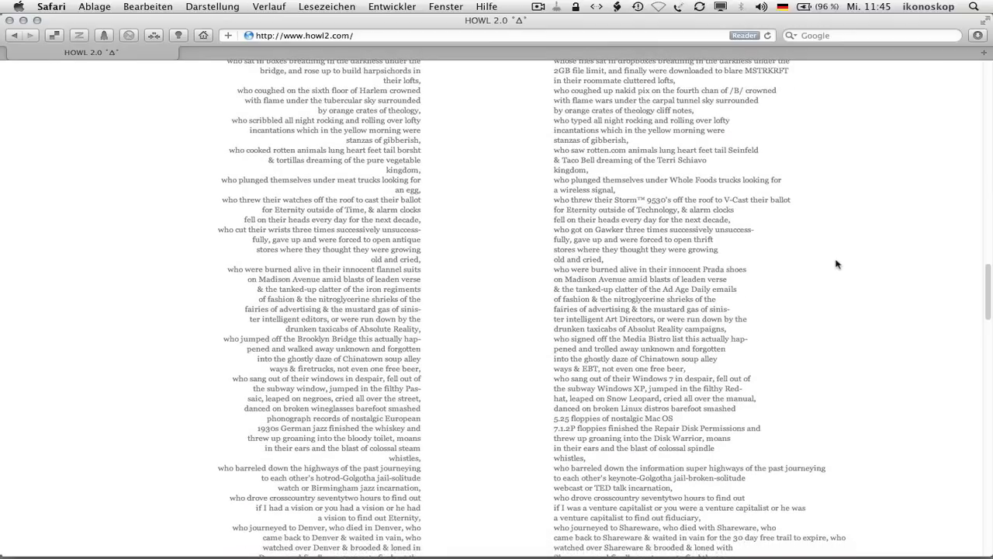
pyautogui.scroll(-3)
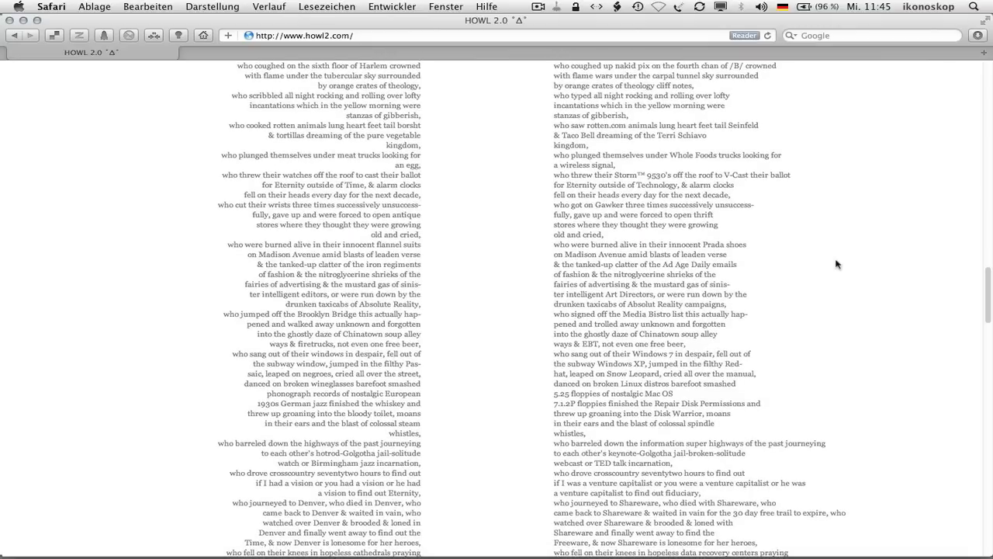
pyautogui.scroll(-3)
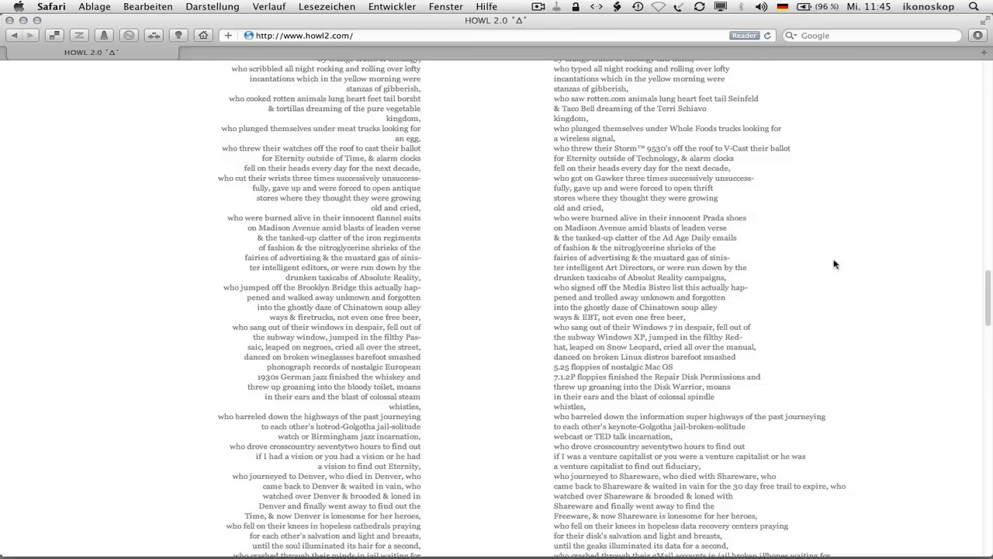
pyautogui.scroll(-3)
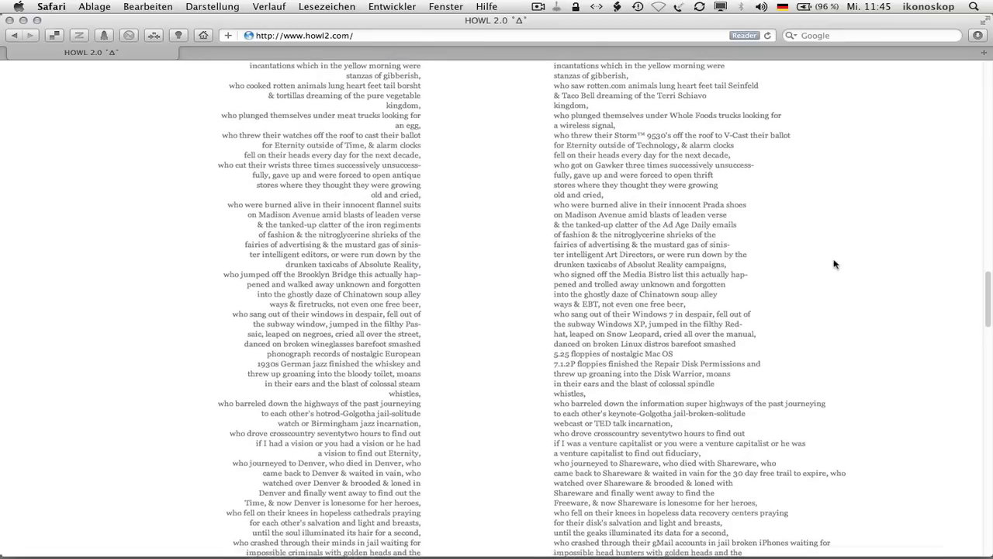
pyautogui.scroll(-3)
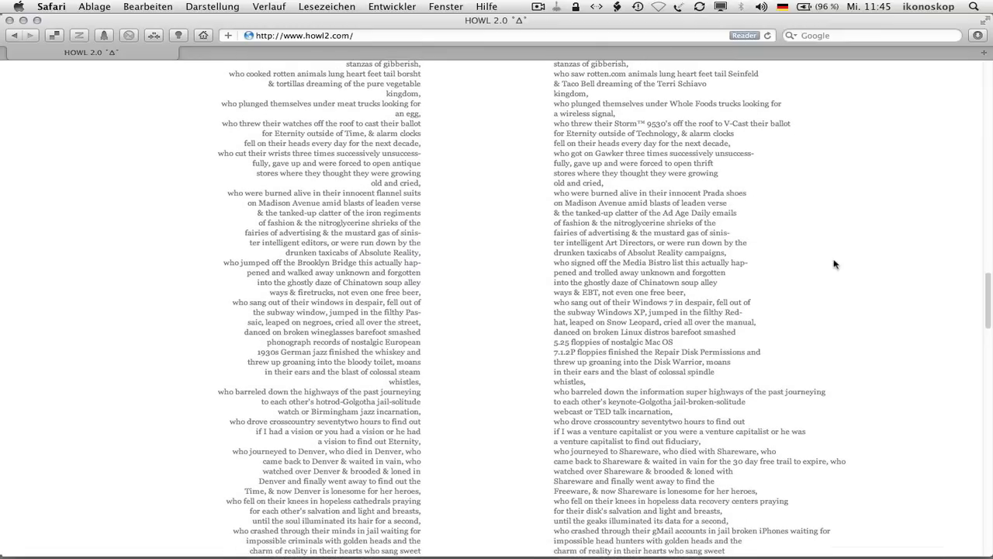
pyautogui.scroll(-3)
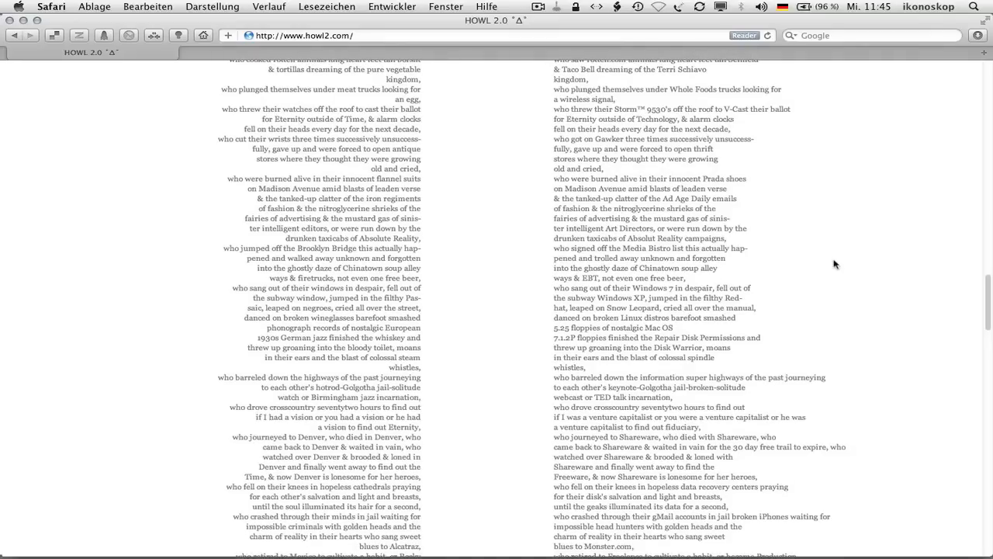
pyautogui.scroll(-3)
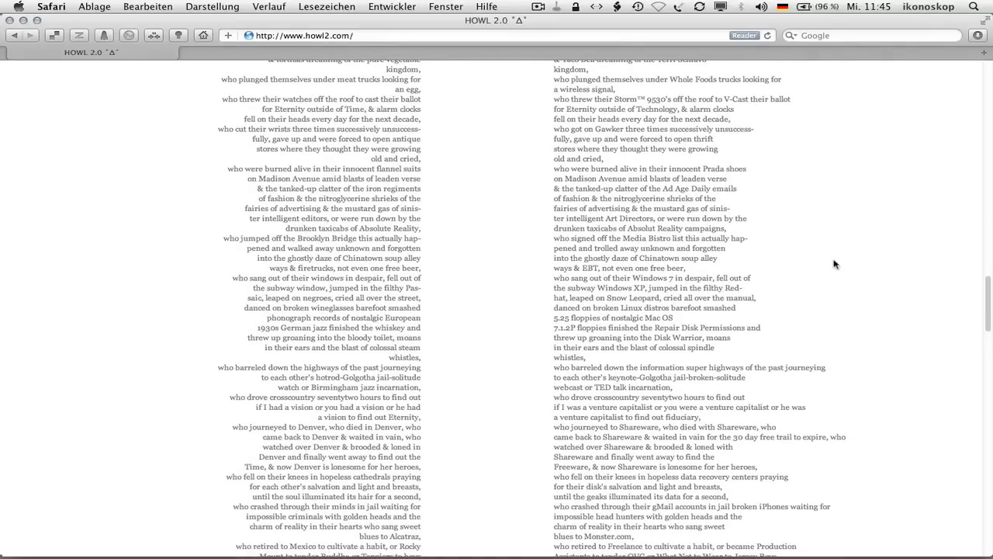
pyautogui.scroll(-3)
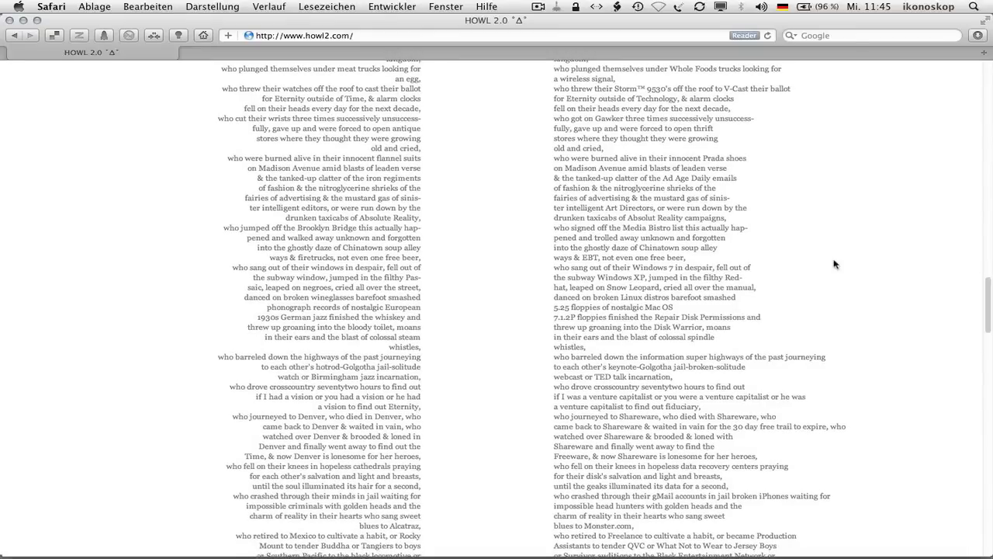
pyautogui.scroll(-3)
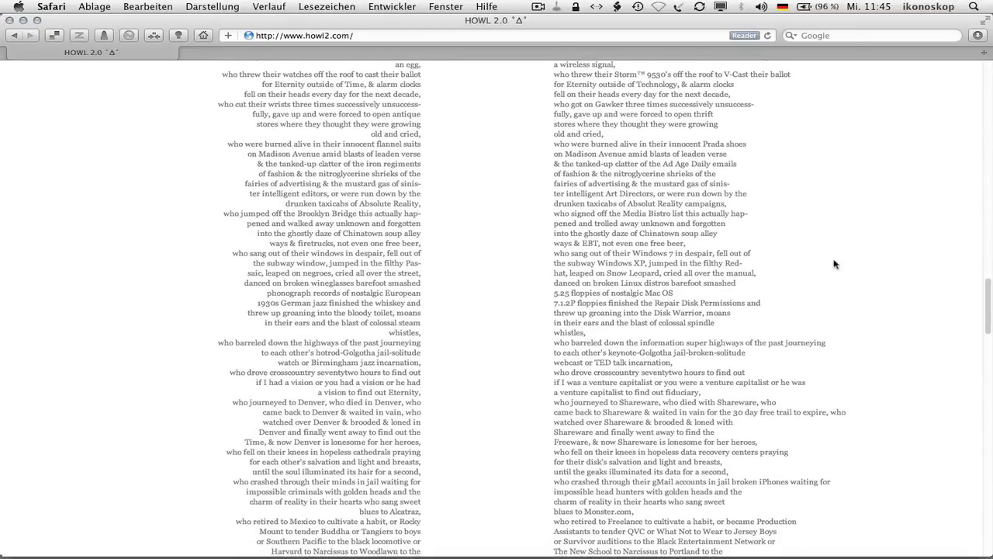
pyautogui.scroll(-3)
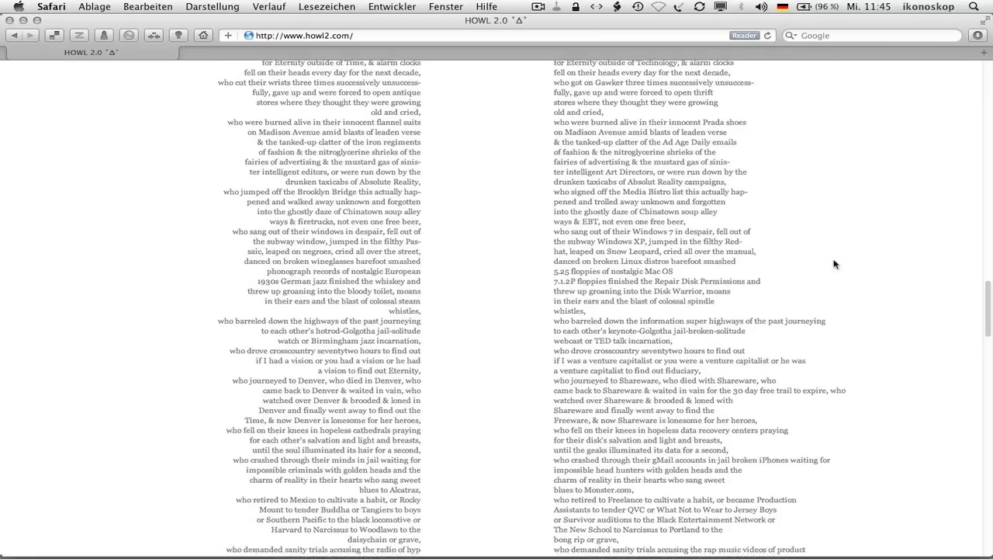
pyautogui.scroll(-3)
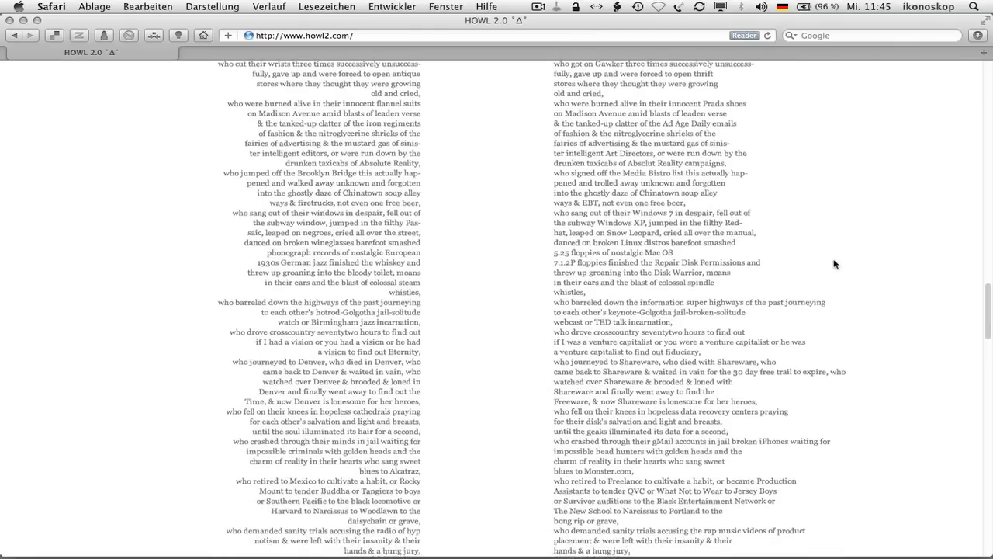
pyautogui.scroll(-3)
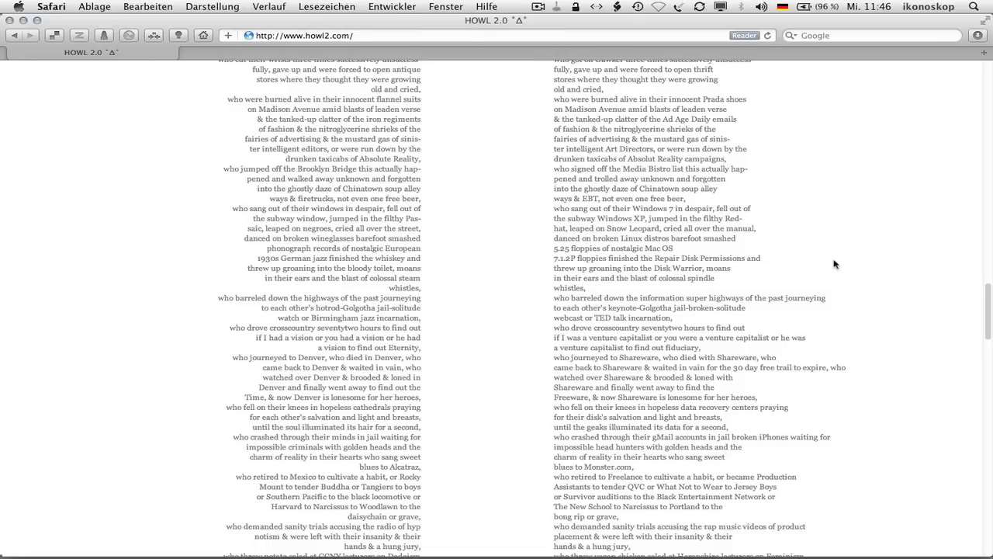
pyautogui.scroll(-3)
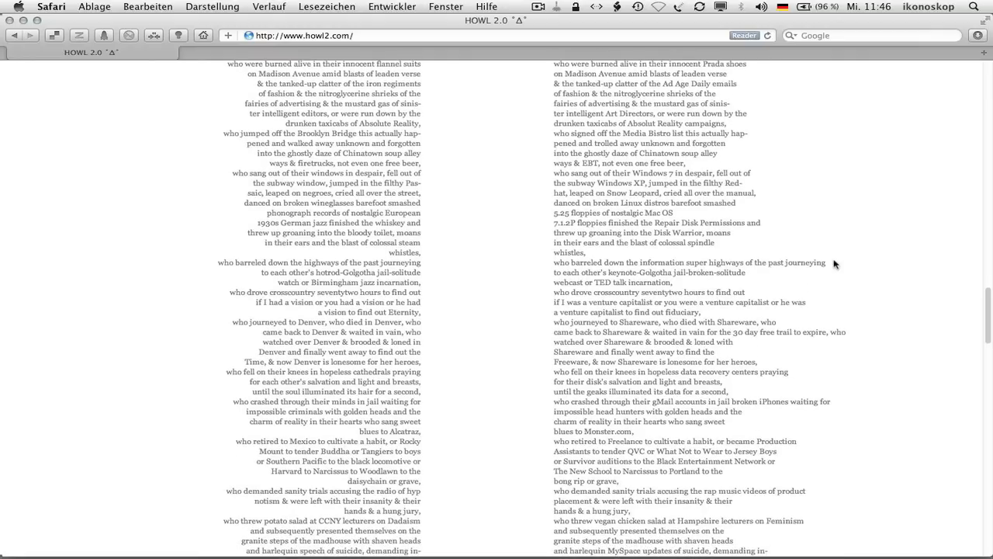
pyautogui.scroll(-3)
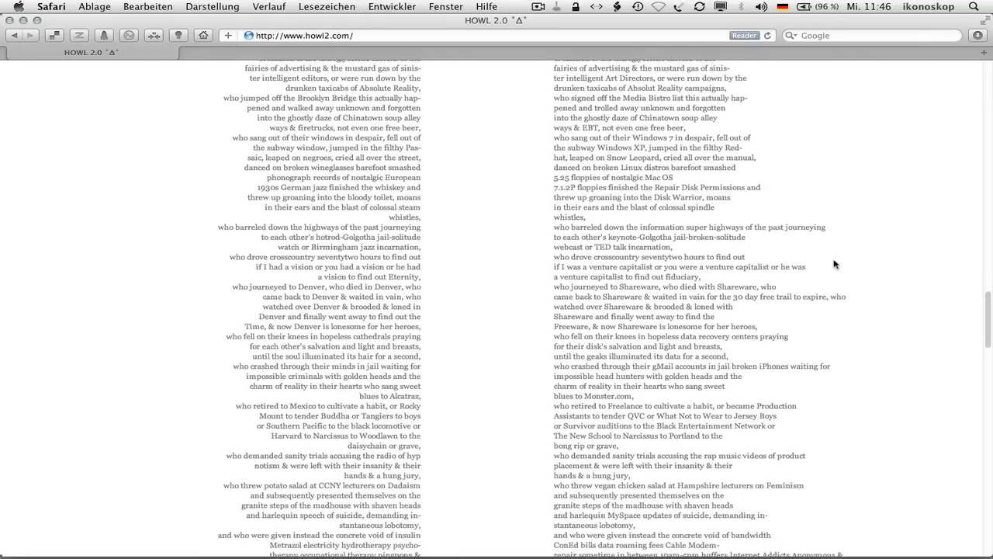
pyautogui.scroll(-3)
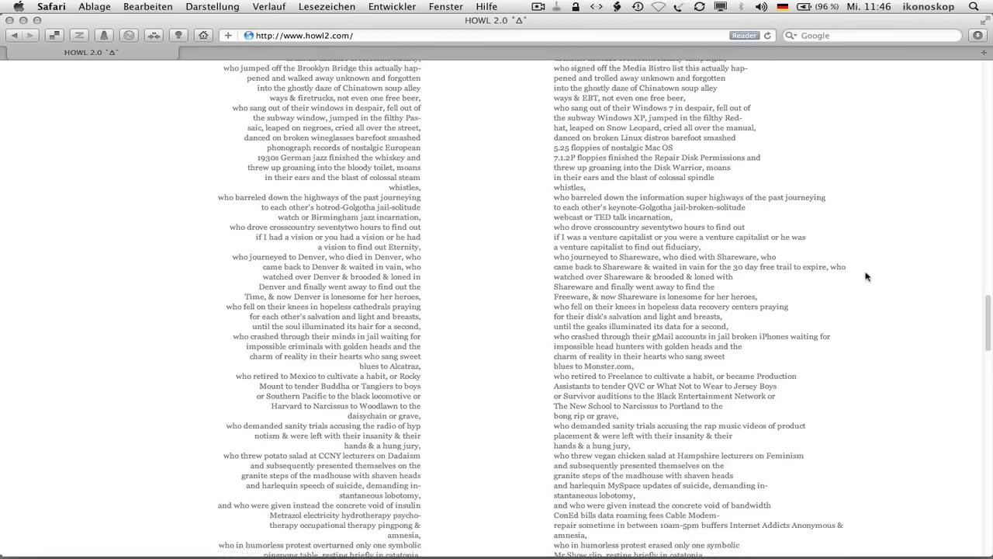
pyautogui.scroll(-3)
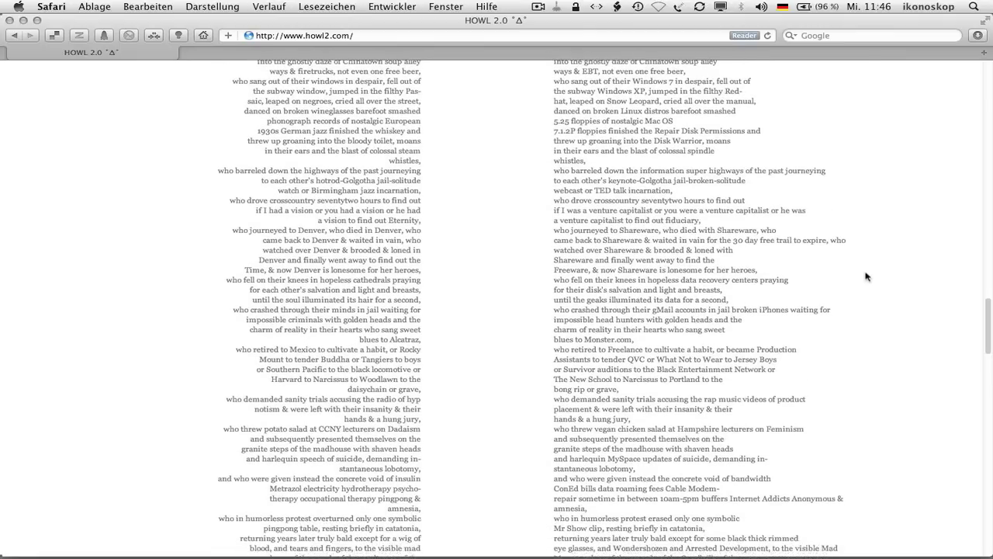
pyautogui.scroll(-3)
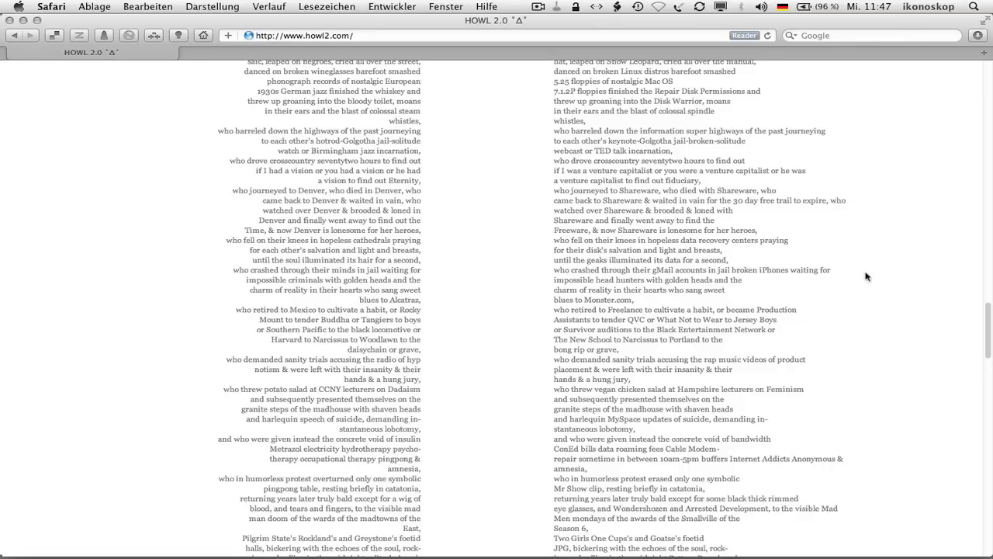
pyautogui.scroll(-3)
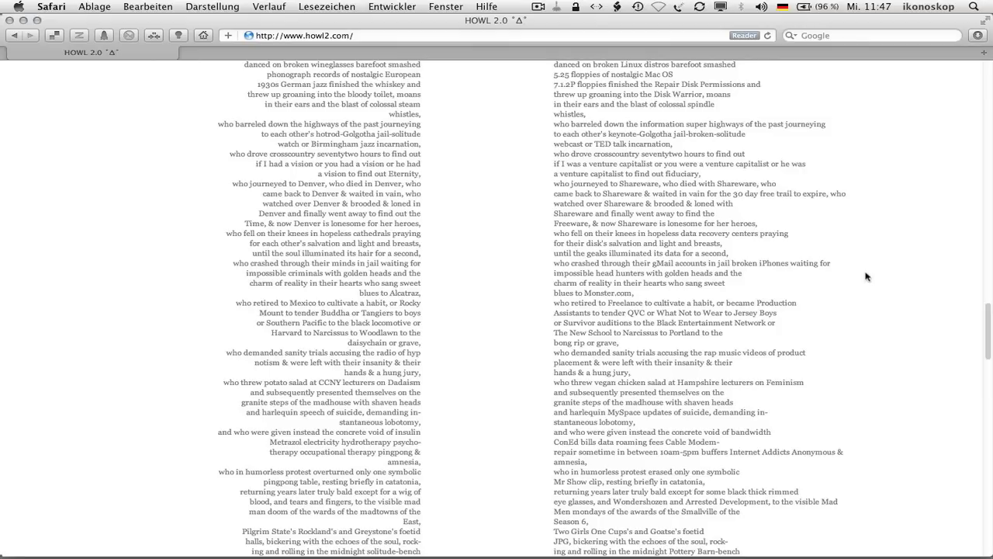
pyautogui.moveTo(894, 292)
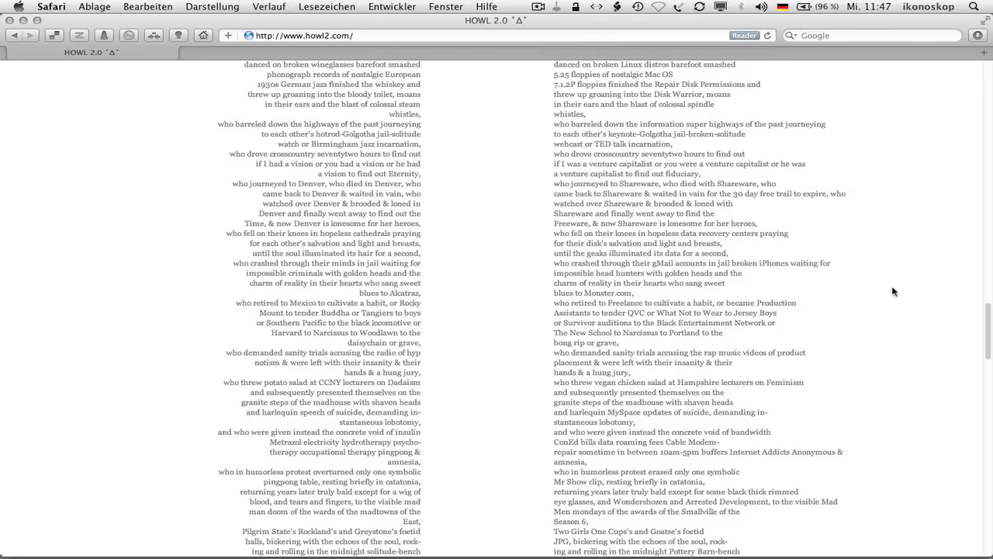
pyautogui.scroll(-3)
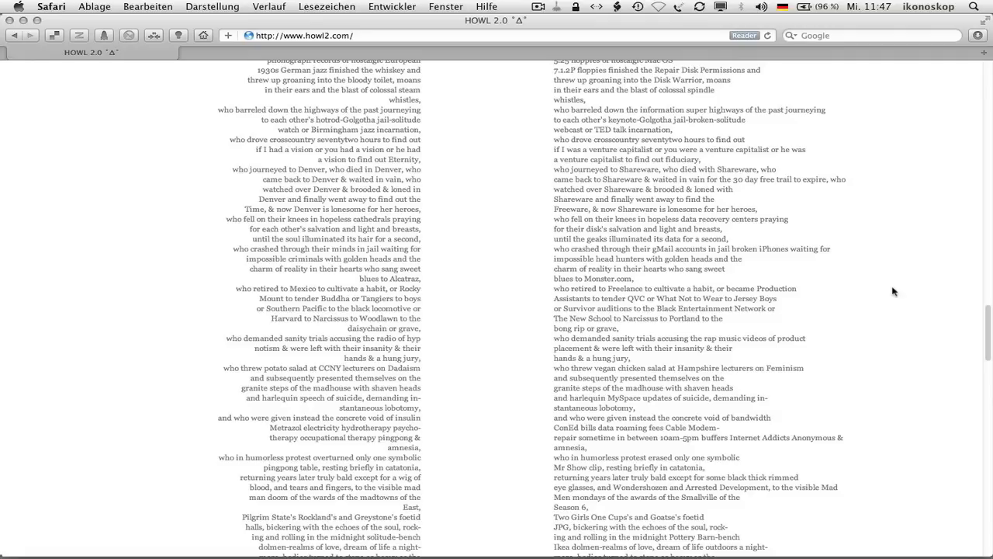
pyautogui.scroll(-3)
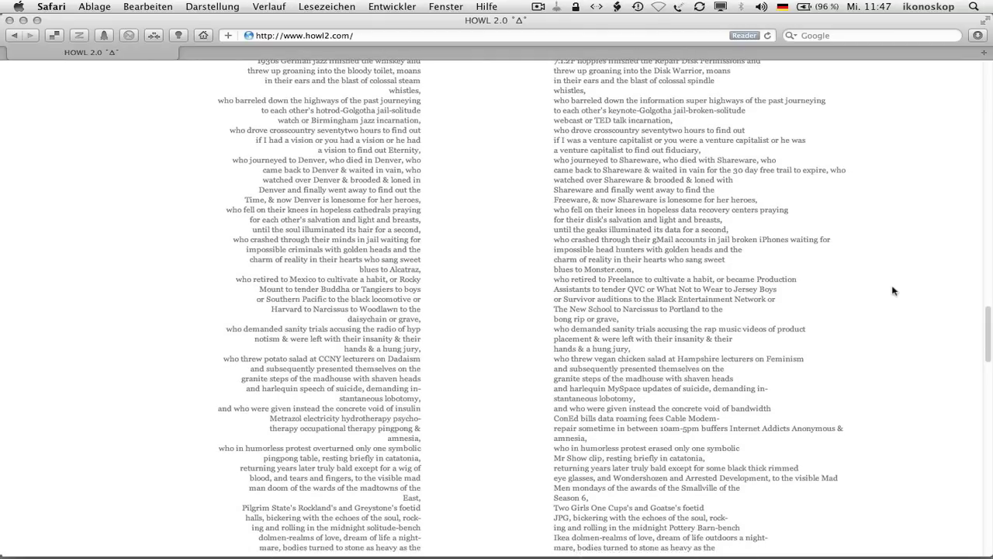
pyautogui.scroll(-3)
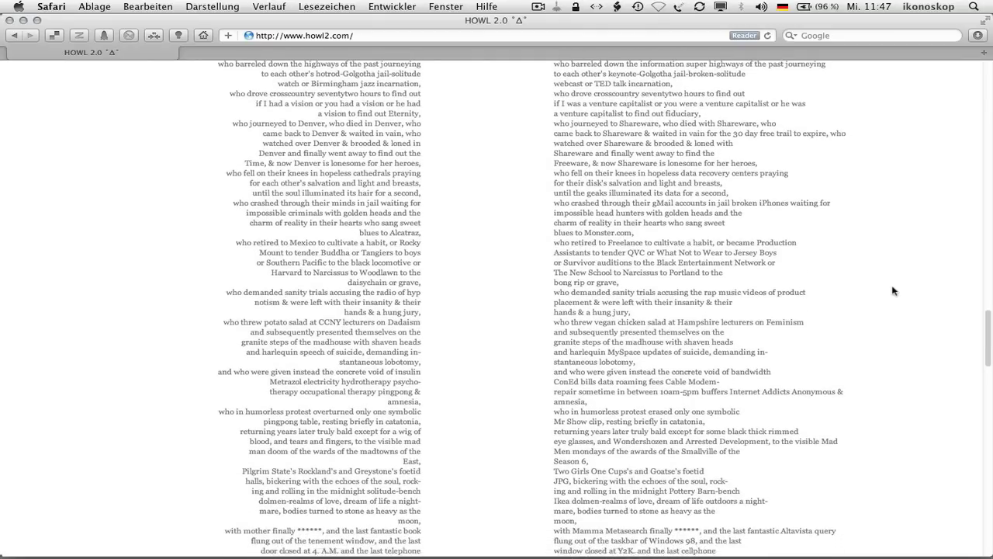
pyautogui.scroll(-3)
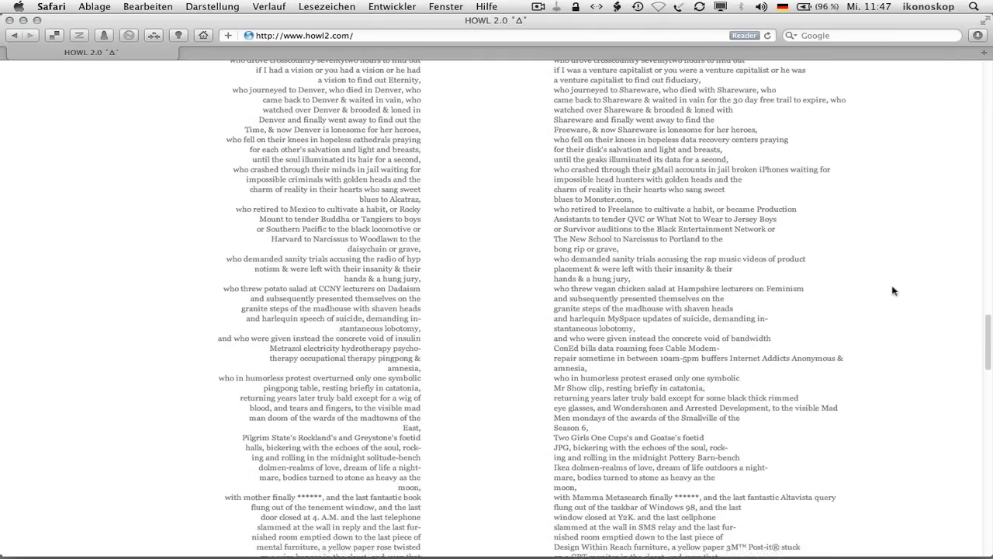
pyautogui.scroll(-3)
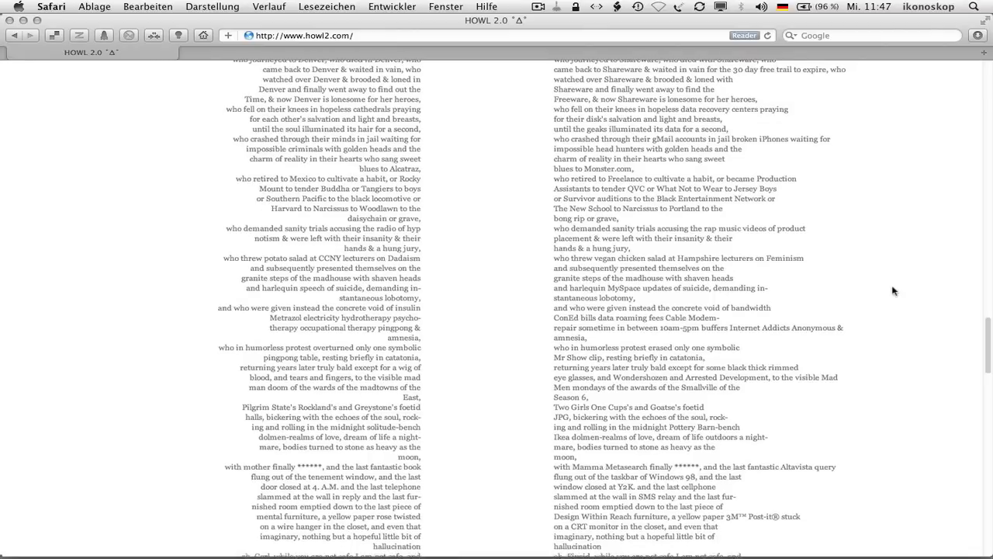
pyautogui.scroll(-3)
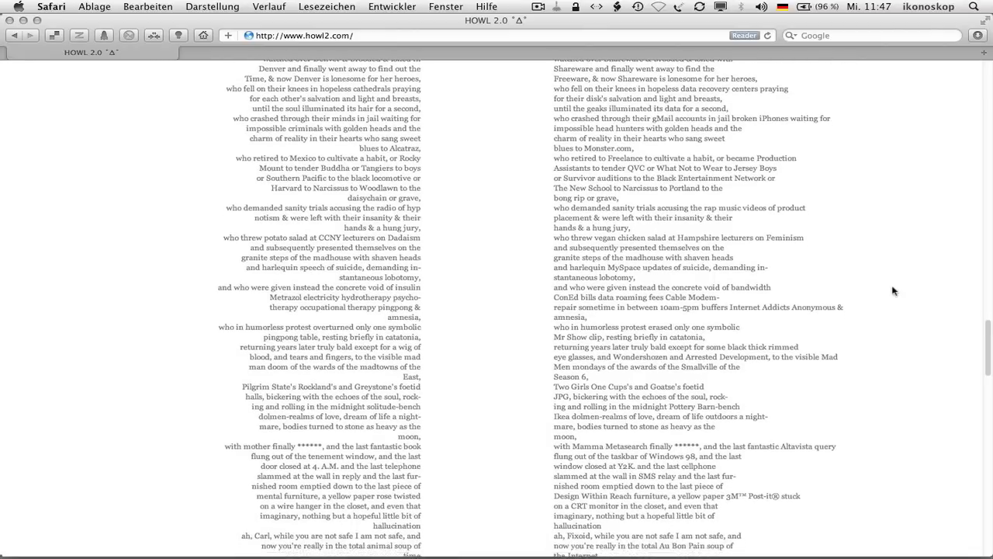
pyautogui.scroll(-3)
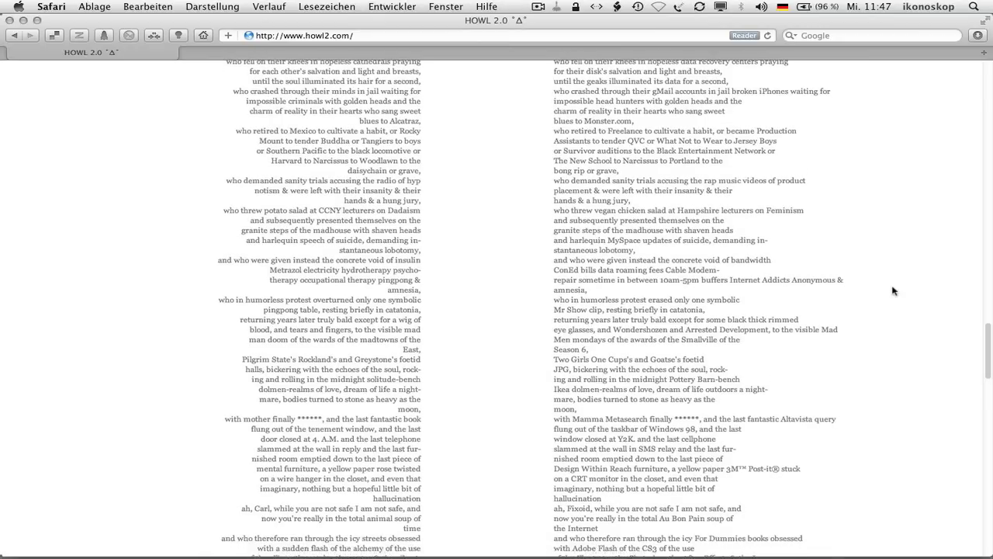
pyautogui.scroll(-3)
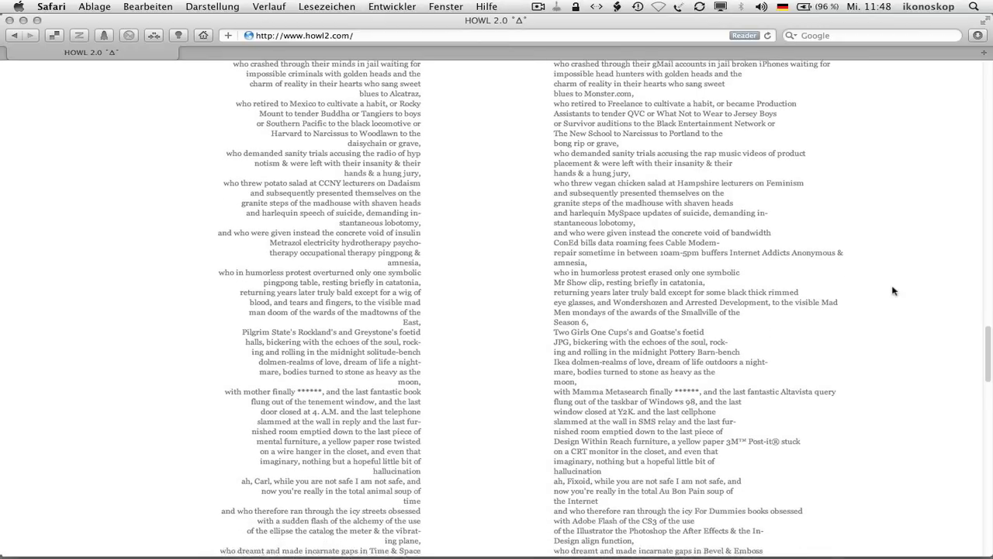
pyautogui.scroll(-3)
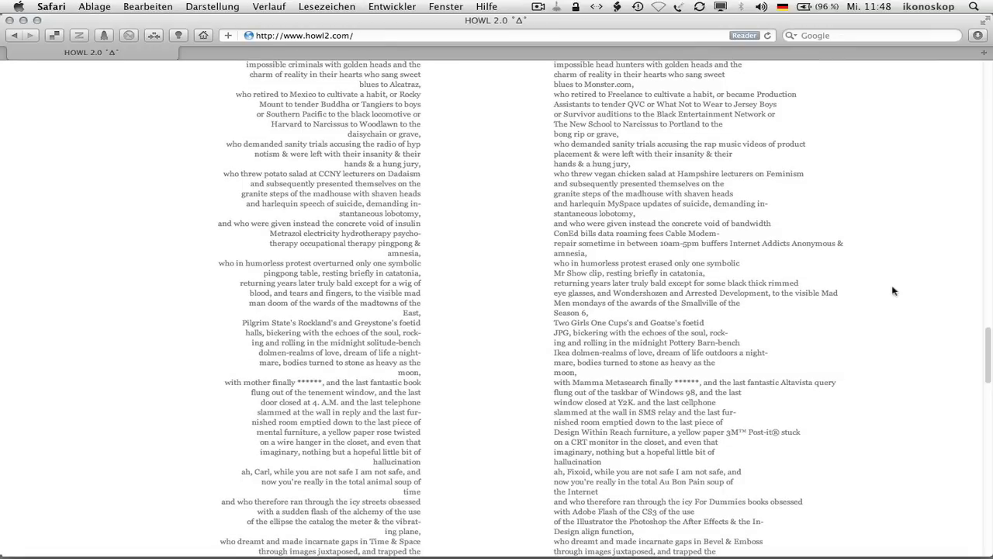
pyautogui.scroll(-3)
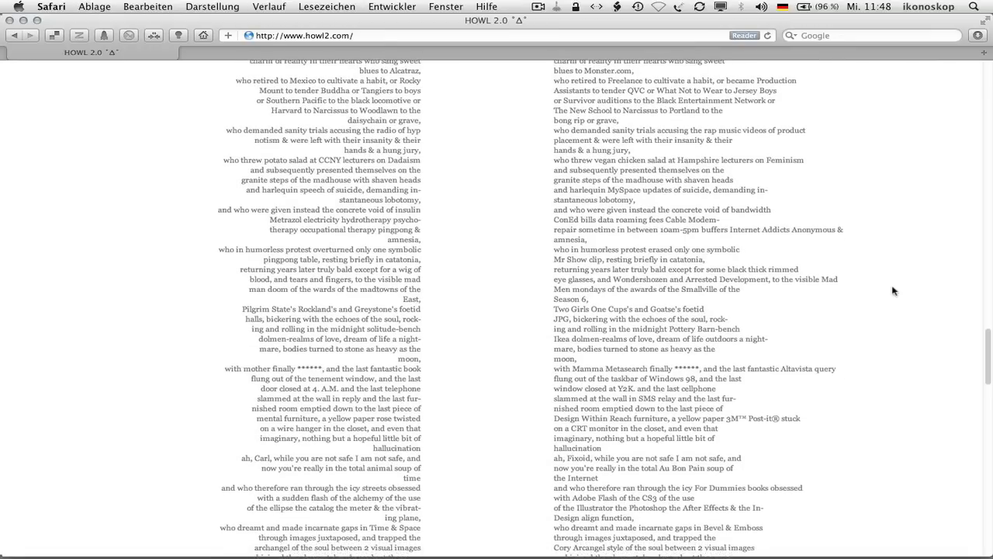
pyautogui.scroll(-3)
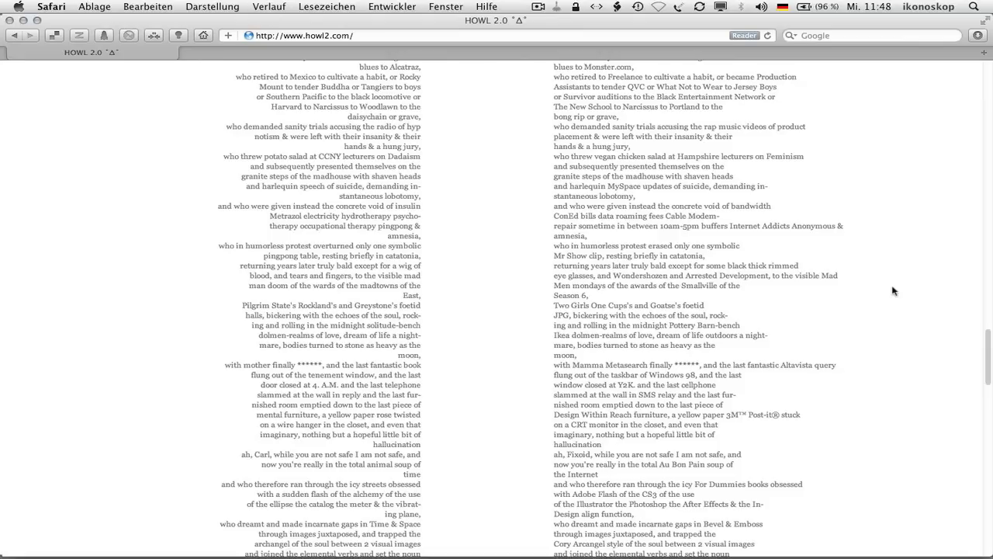
pyautogui.scroll(-3)
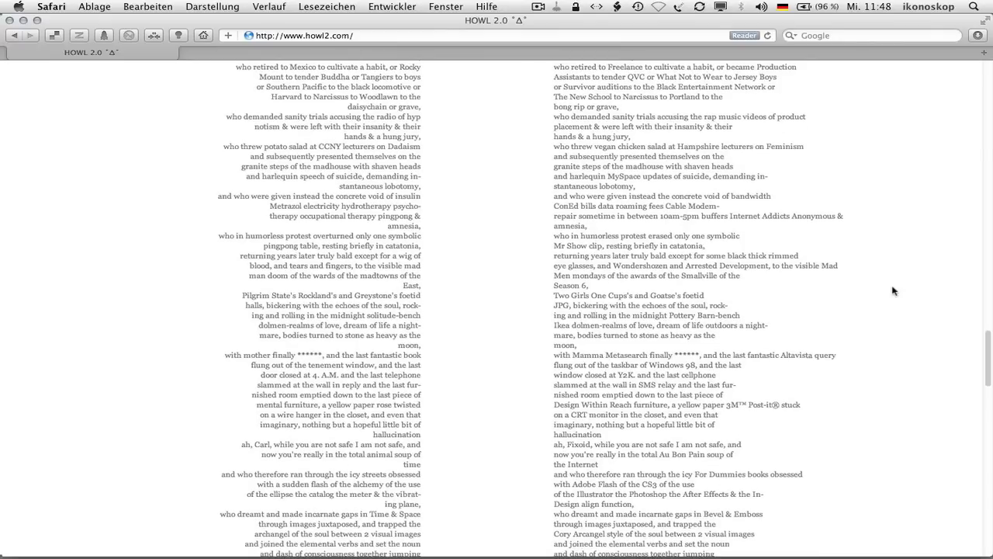
pyautogui.scroll(-3)
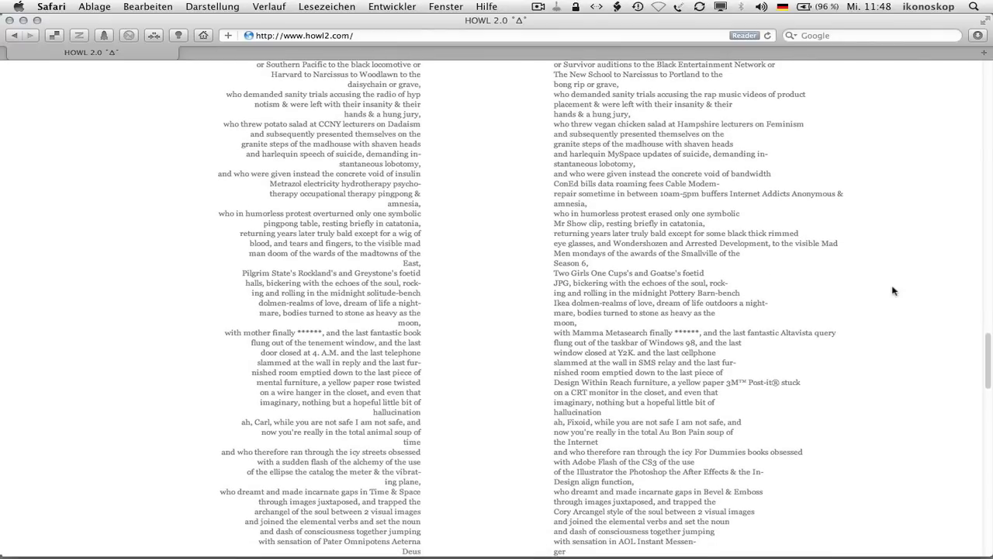
pyautogui.scroll(-3)
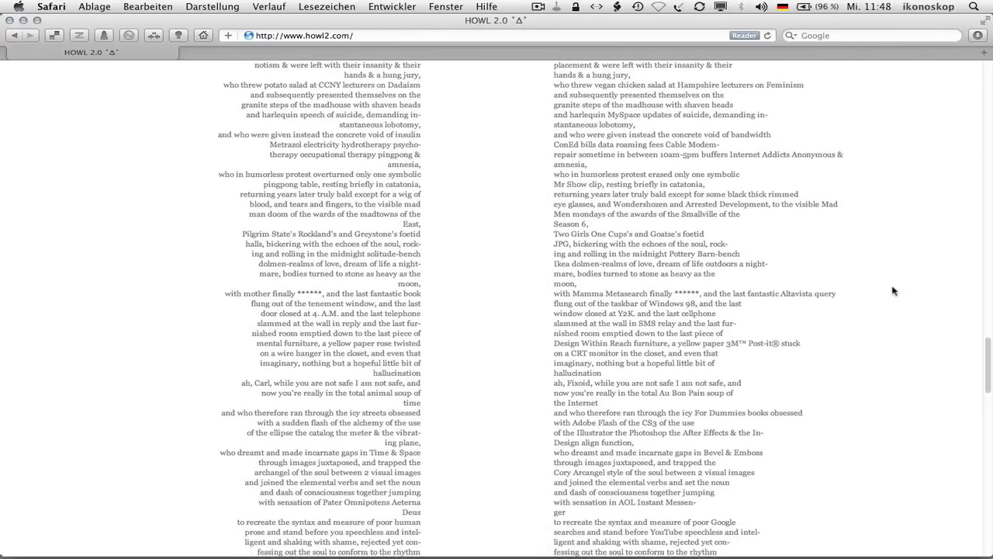
pyautogui.scroll(-3)
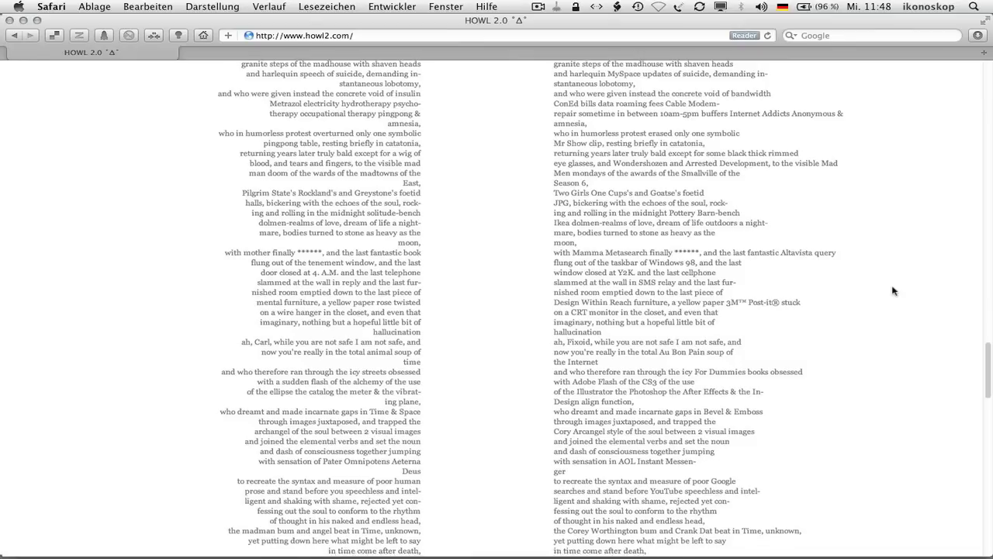
pyautogui.scroll(-3)
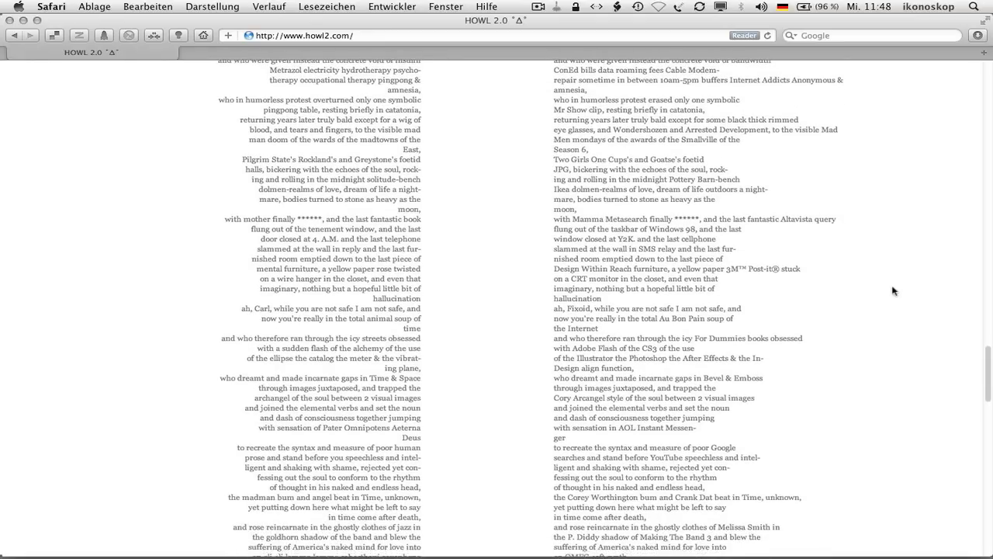
pyautogui.scroll(-3)
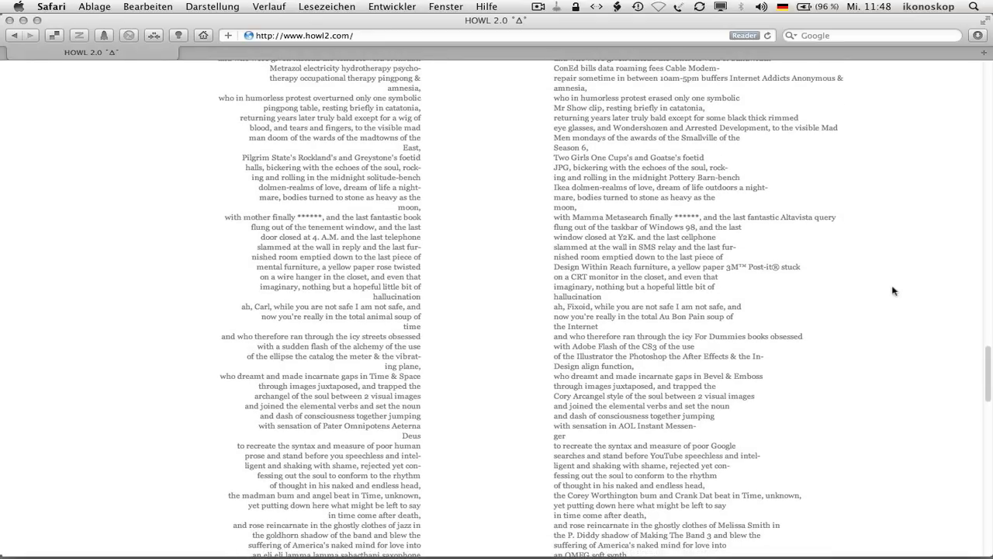
pyautogui.scroll(-3)
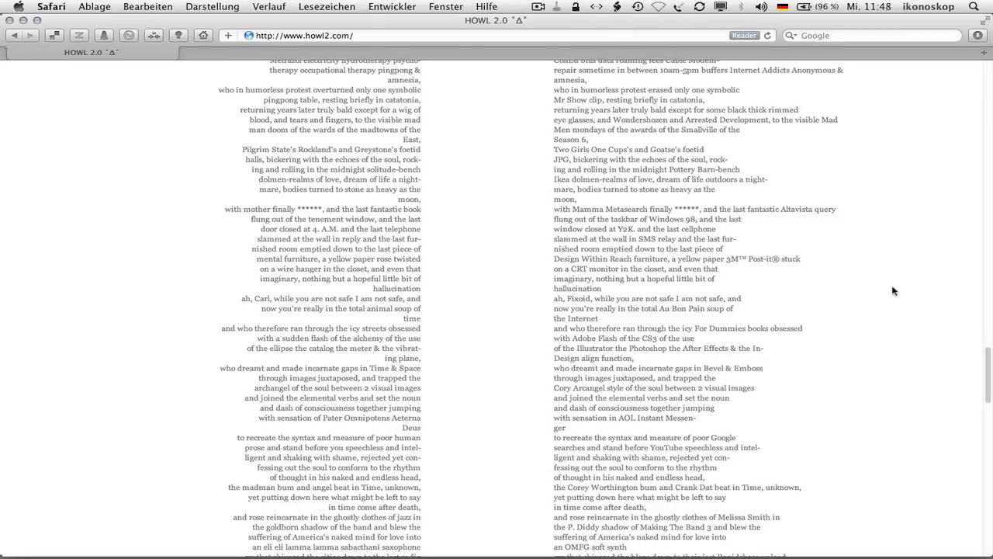
pyautogui.scroll(-3)
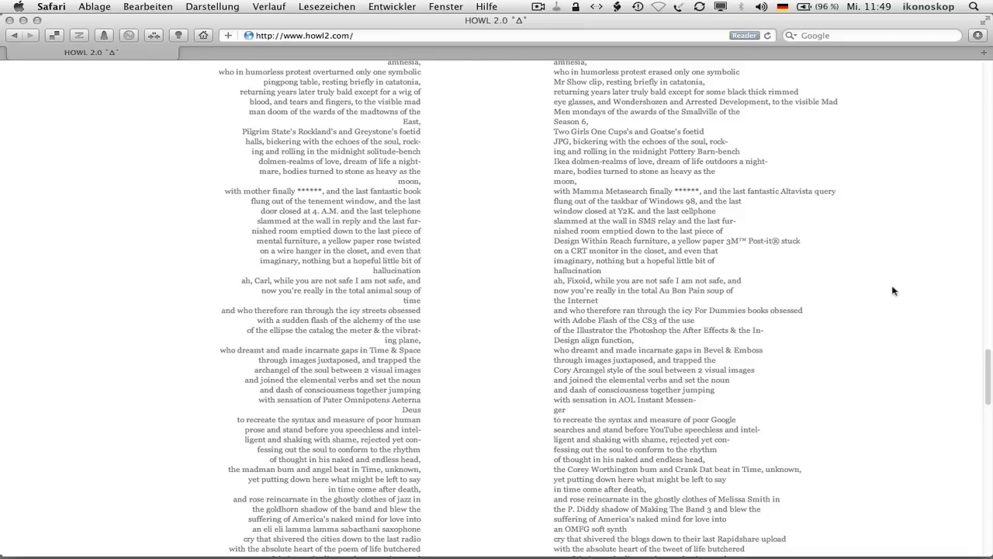
pyautogui.scroll(-3)
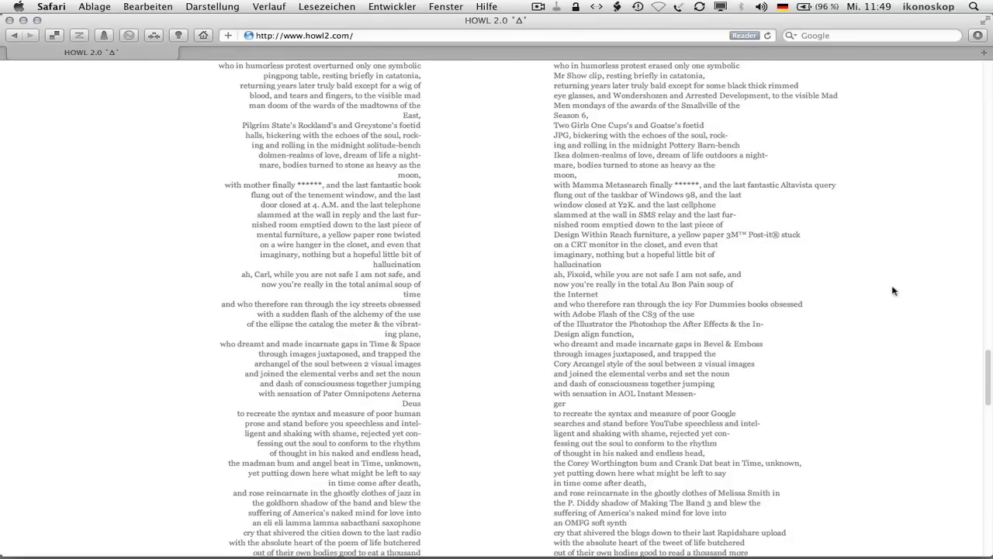
pyautogui.scroll(-3)
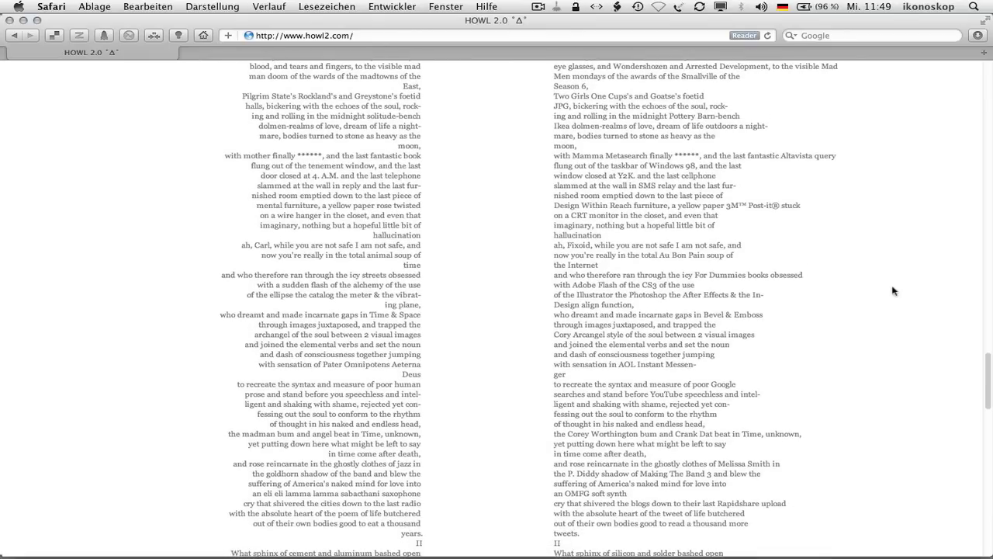
pyautogui.scroll(-3)
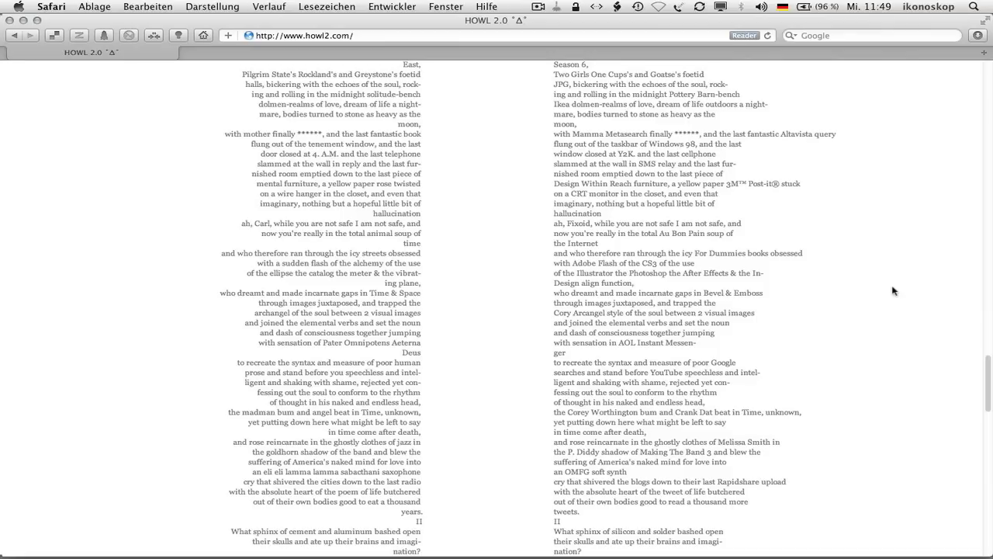
pyautogui.scroll(-3)
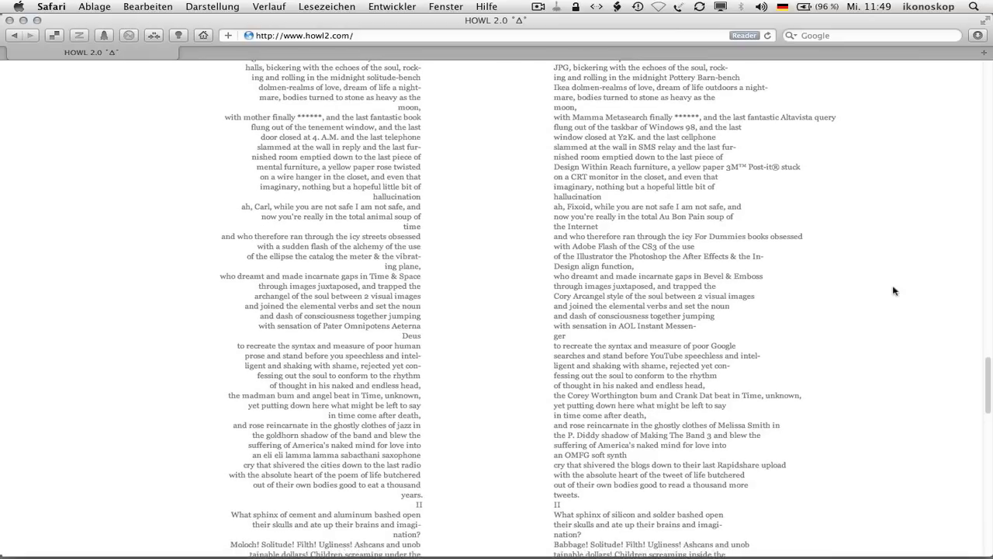
pyautogui.scroll(-3)
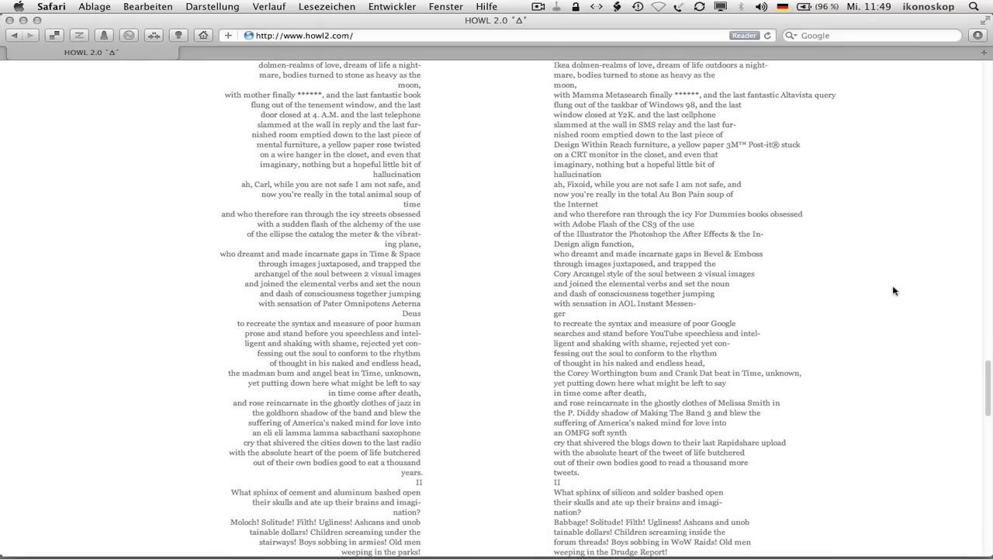
pyautogui.scroll(-3)
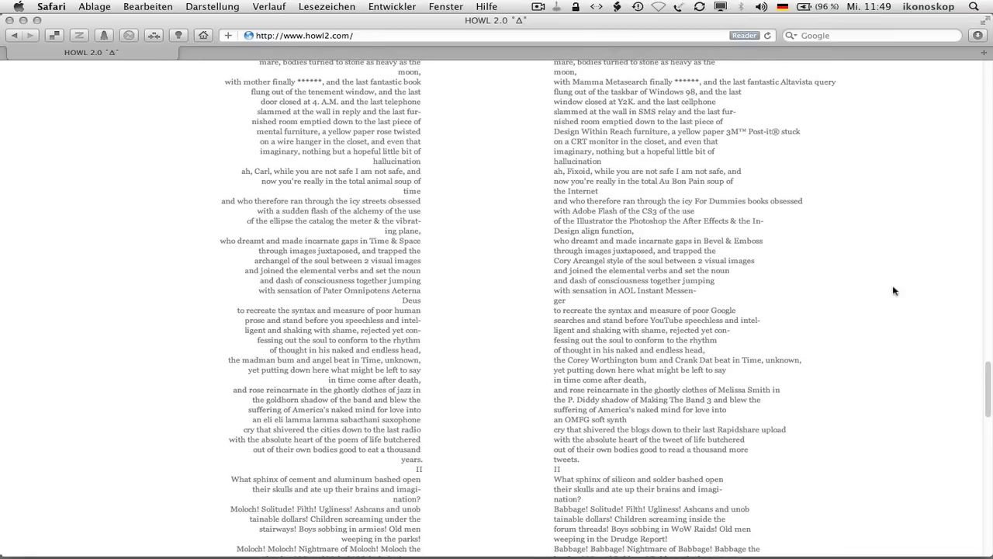
pyautogui.scroll(-3)
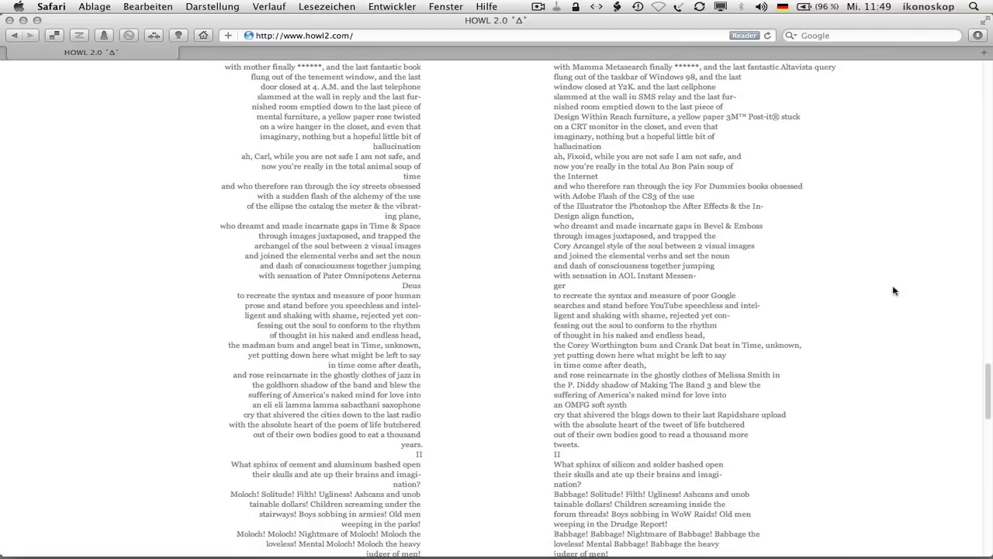
pyautogui.scroll(-3)
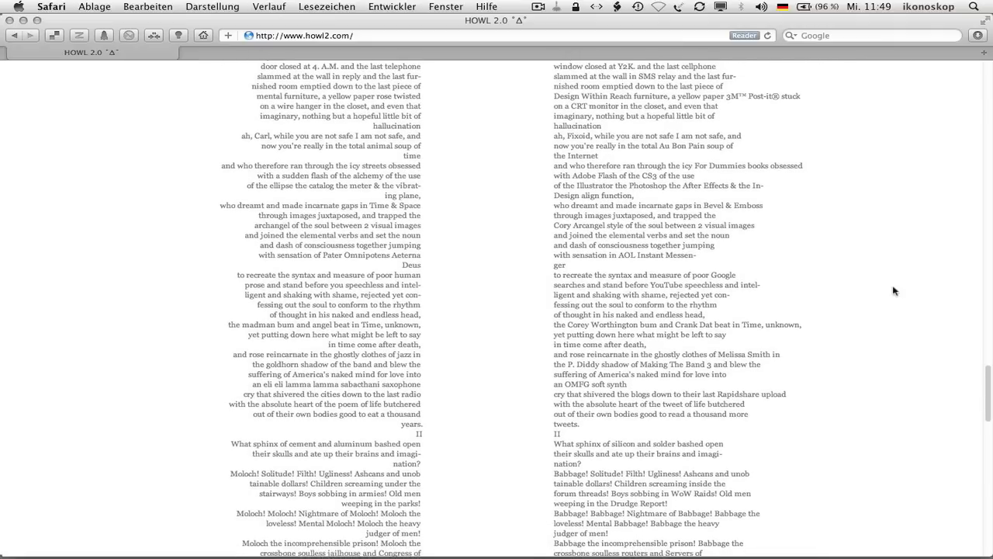
pyautogui.scroll(-3)
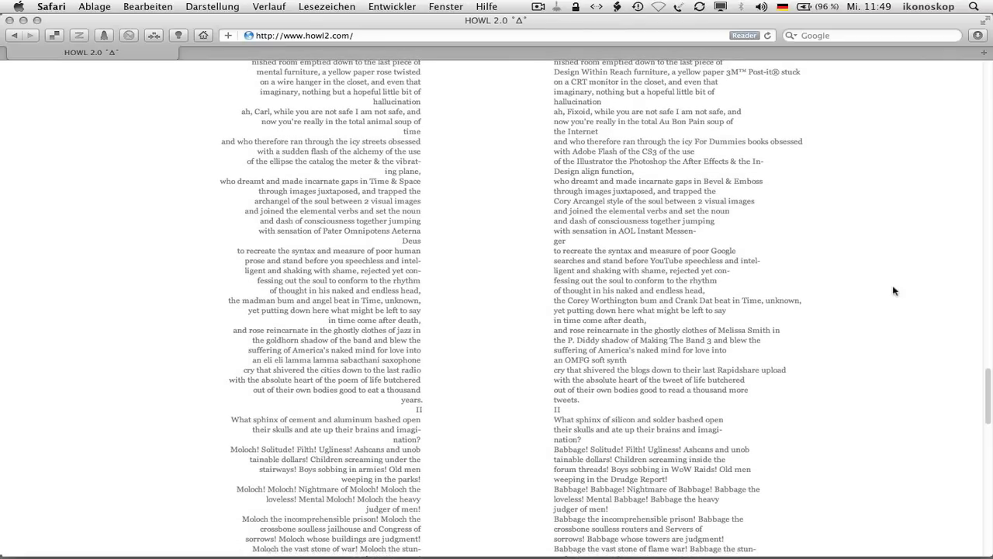
pyautogui.scroll(-3)
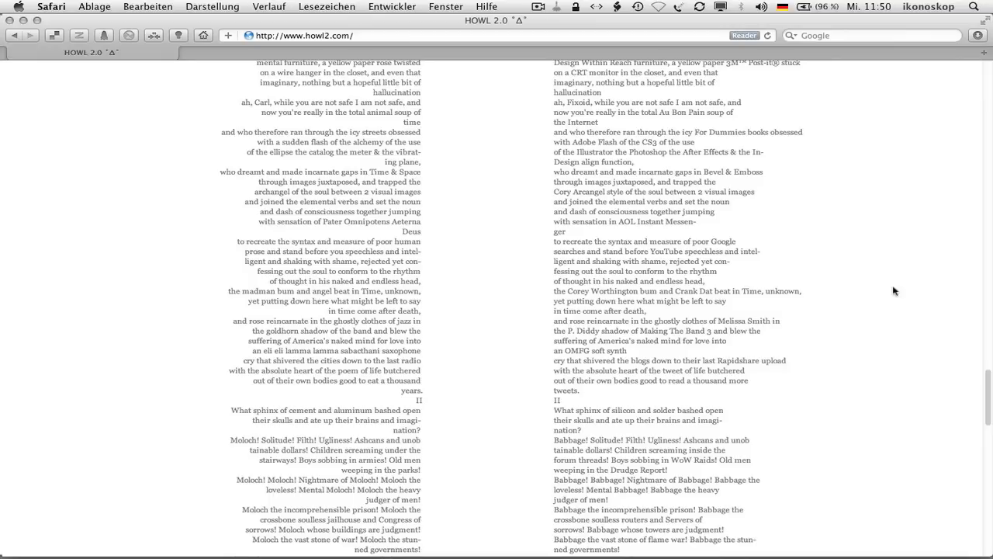
pyautogui.scroll(-3)
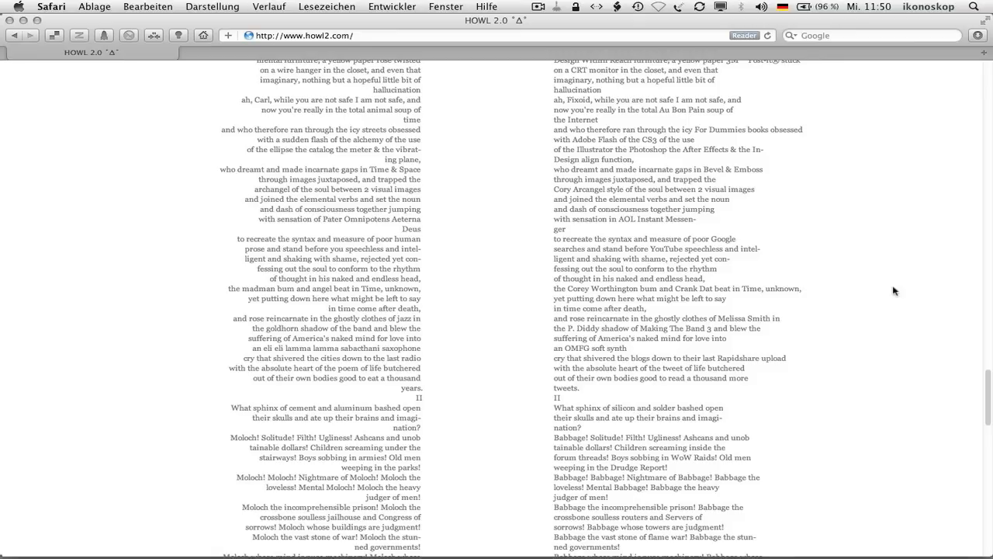
pyautogui.scroll(-3)
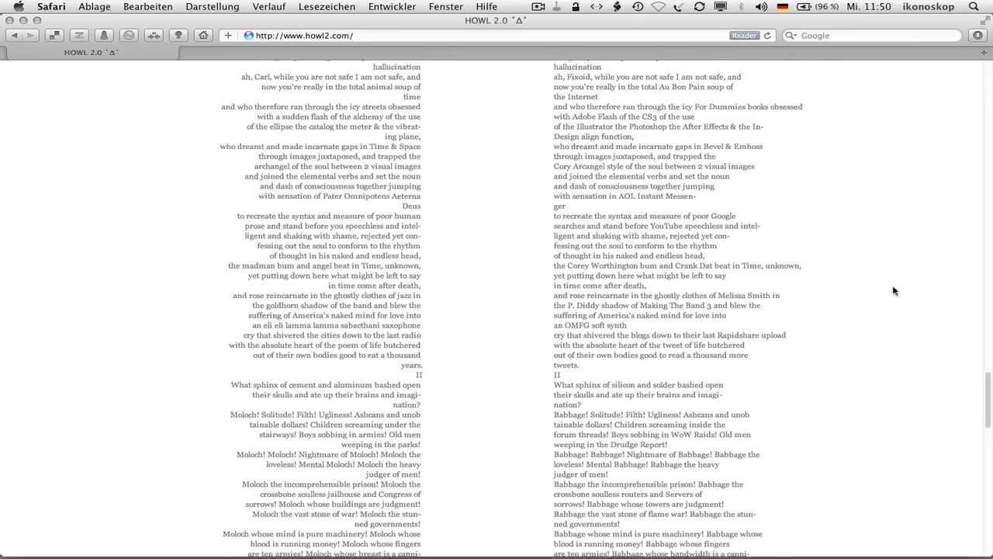
pyautogui.scroll(-3)
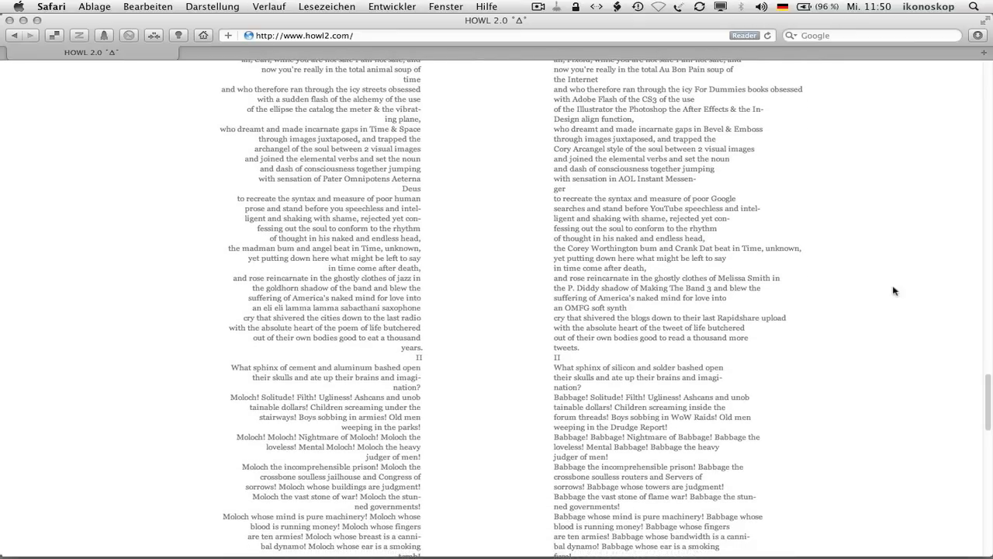
pyautogui.scroll(-3)
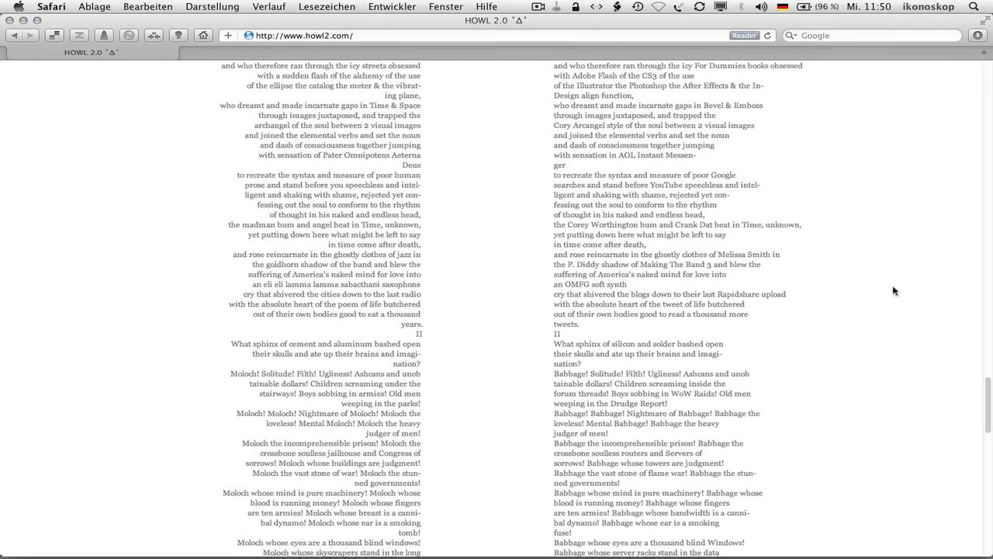
pyautogui.scroll(-3)
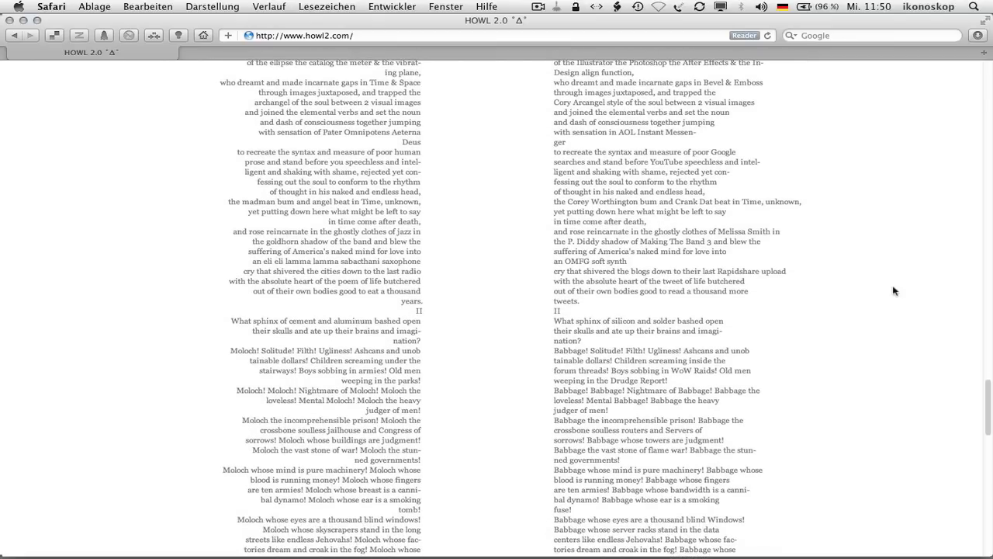
pyautogui.scroll(-3)
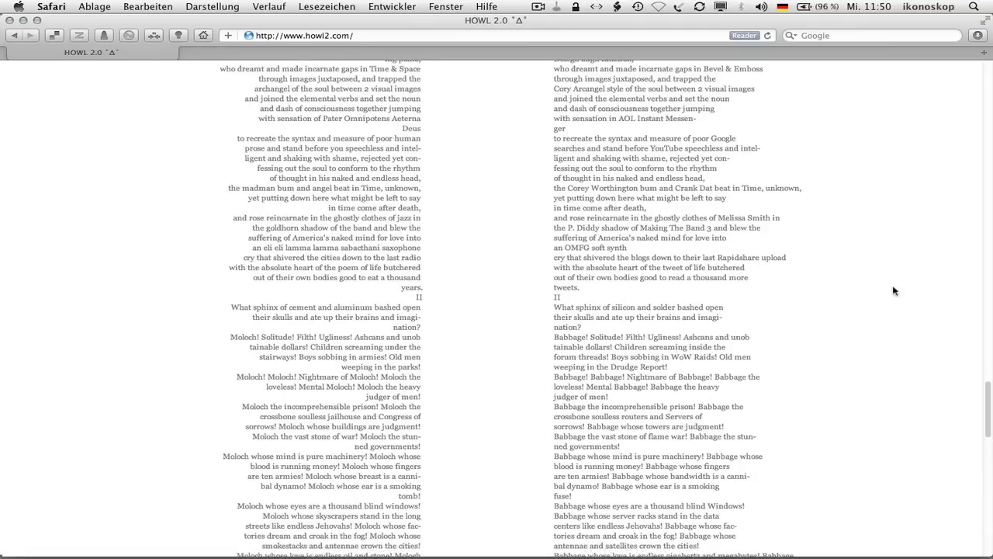
pyautogui.scroll(-3)
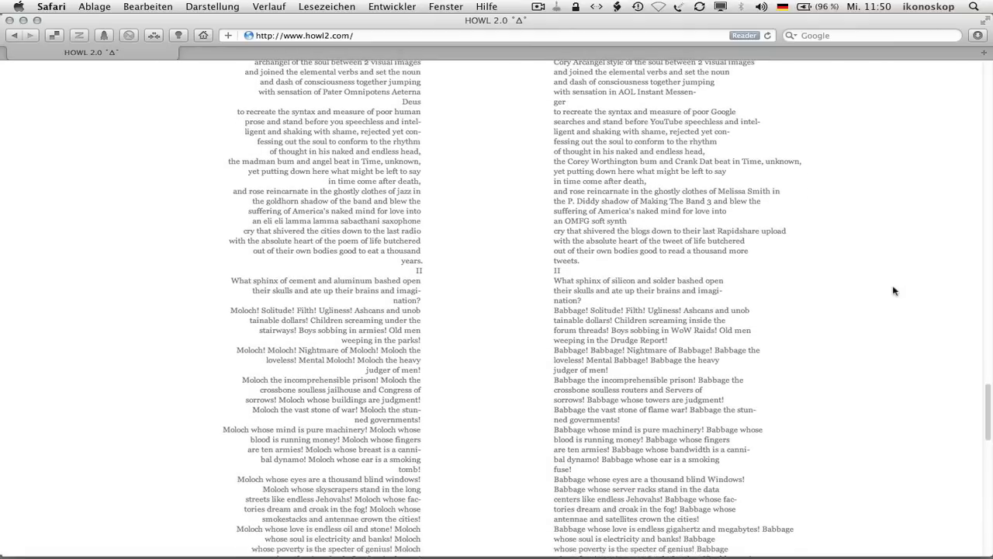
pyautogui.scroll(-3)
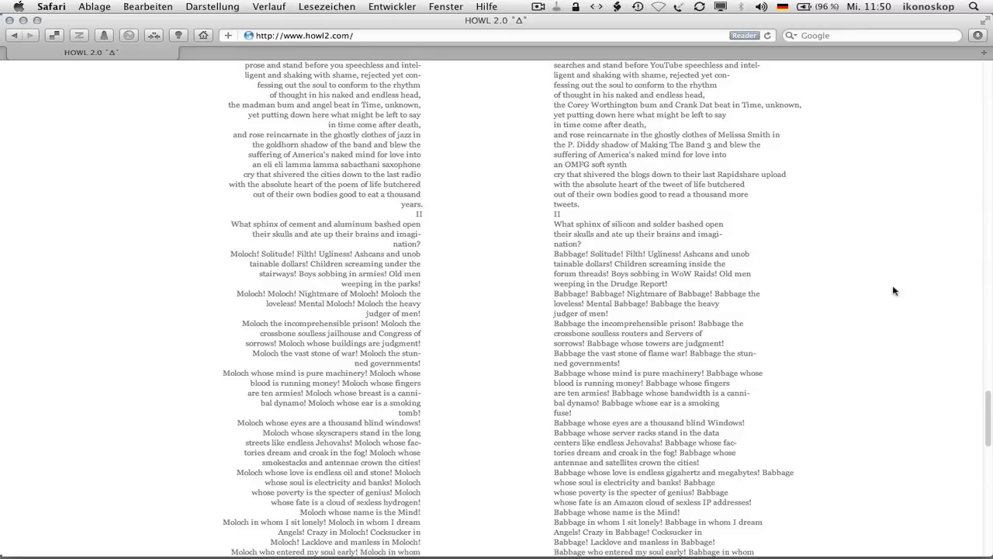
pyautogui.scroll(-3)
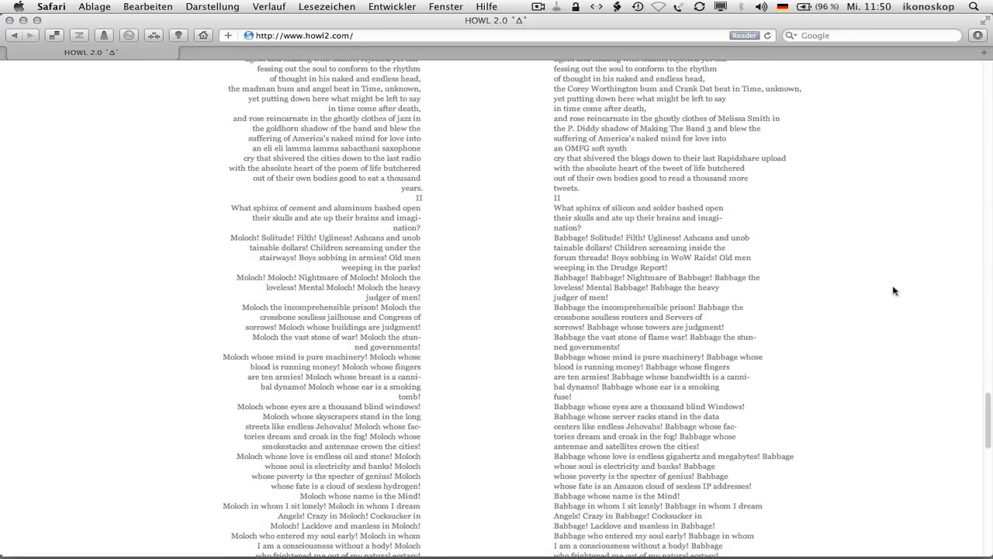
pyautogui.scroll(-3)
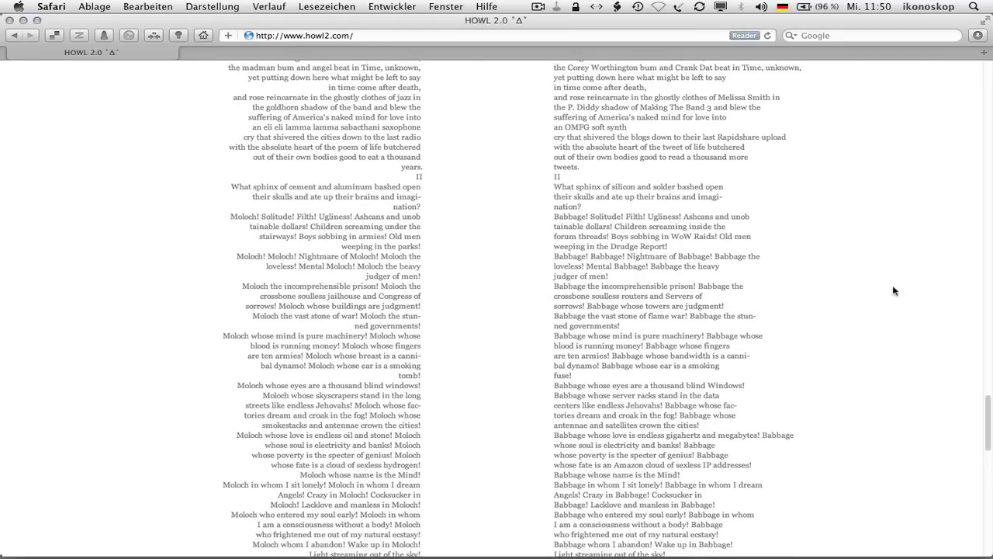
pyautogui.scroll(-3)
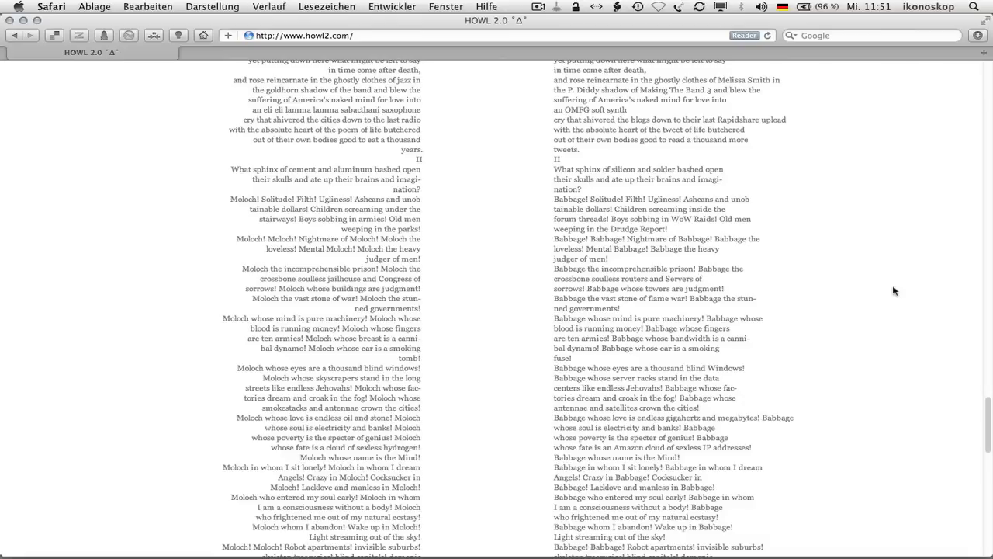
pyautogui.scroll(-3)
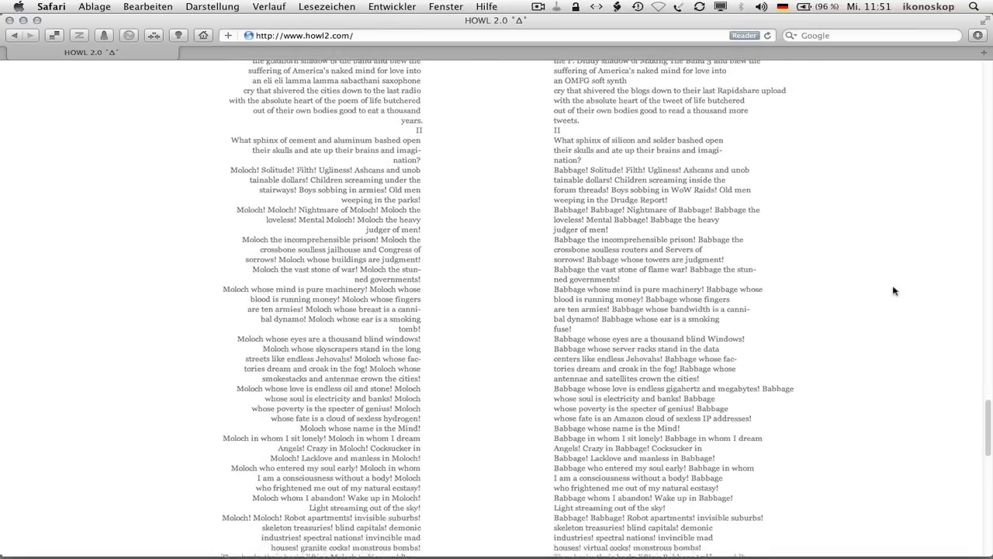
pyautogui.scroll(-3)
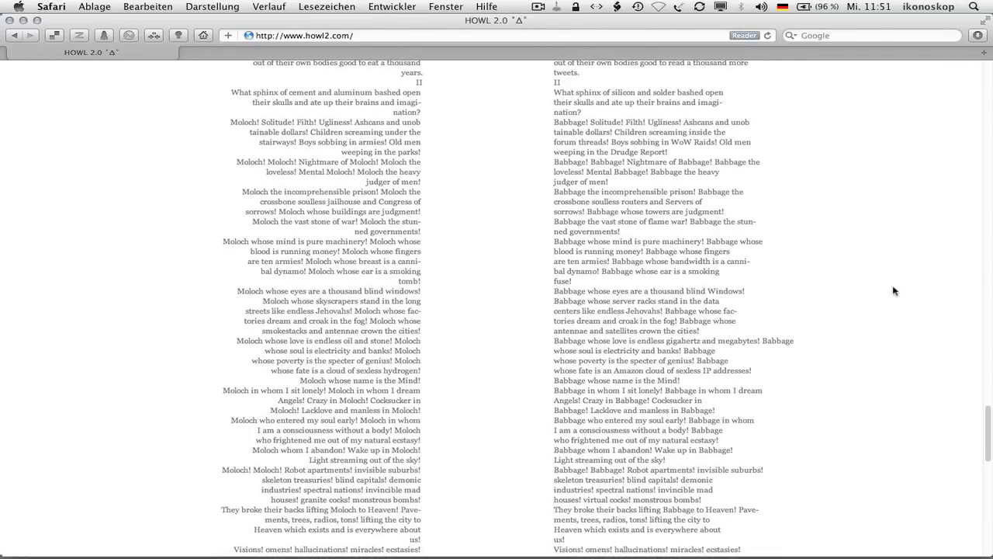
pyautogui.scroll(-3)
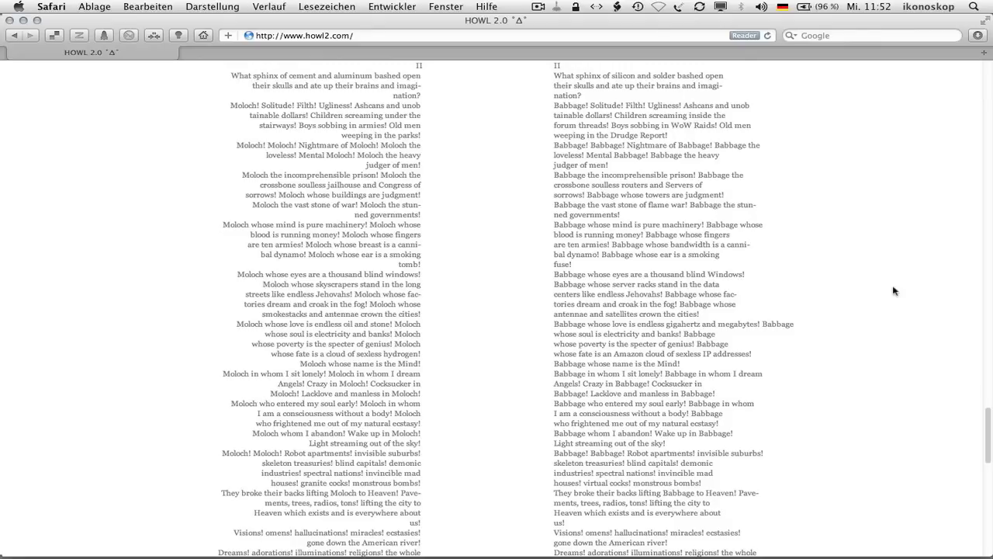
pyautogui.scroll(-3)
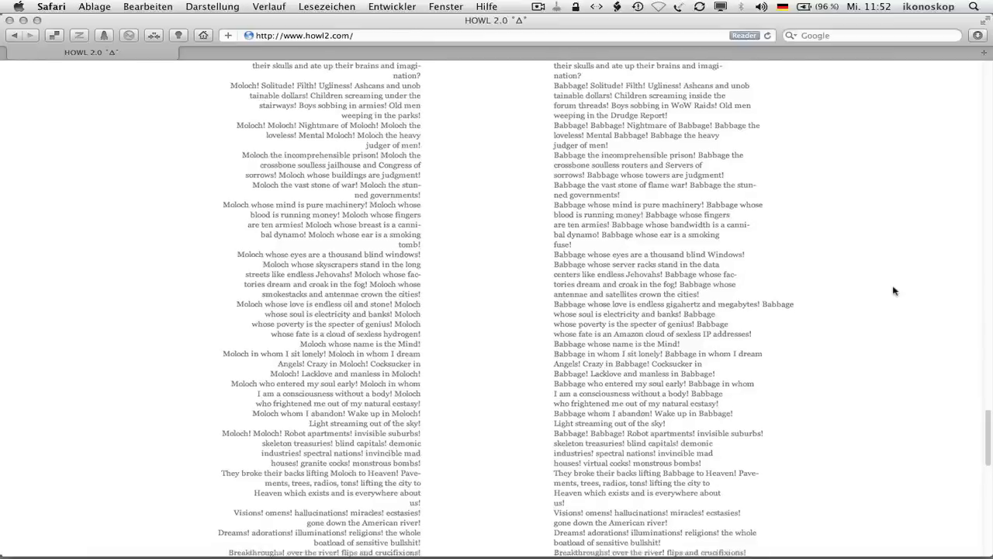
pyautogui.scroll(-3)
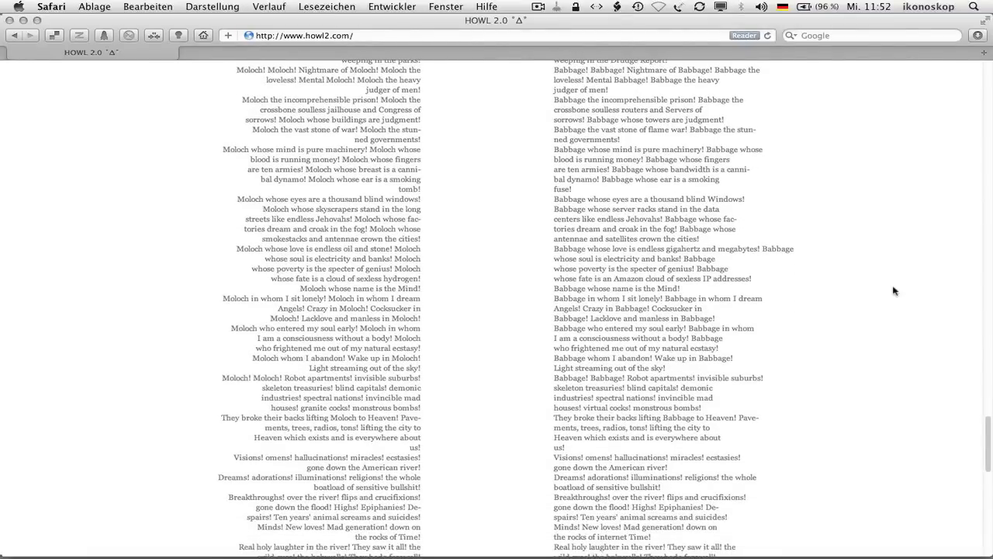
pyautogui.scroll(-3)
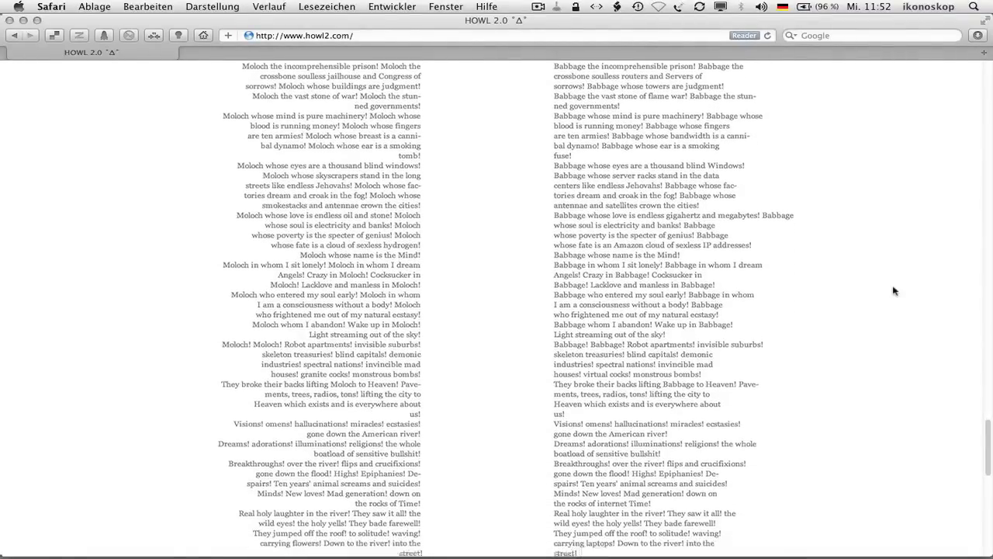
pyautogui.scroll(-3)
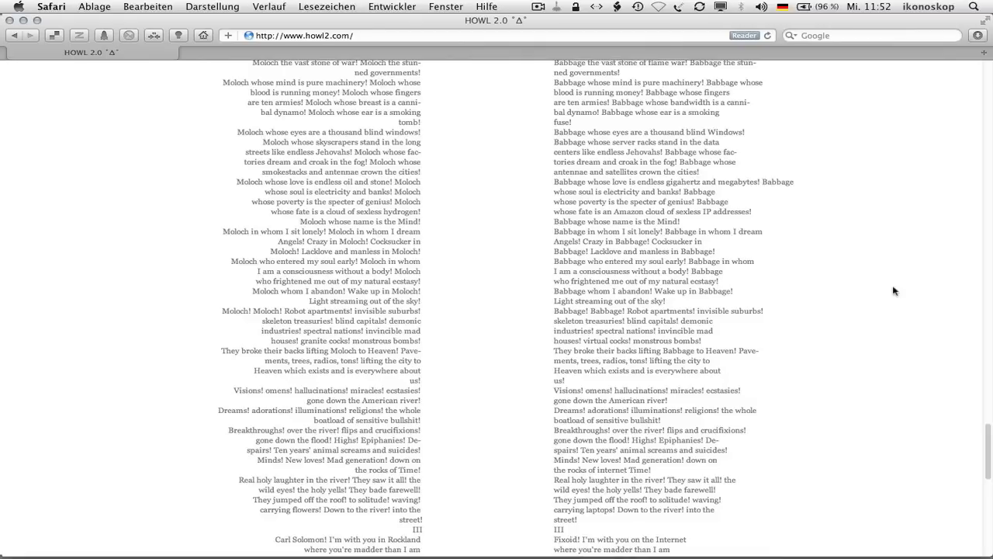
pyautogui.scroll(-3)
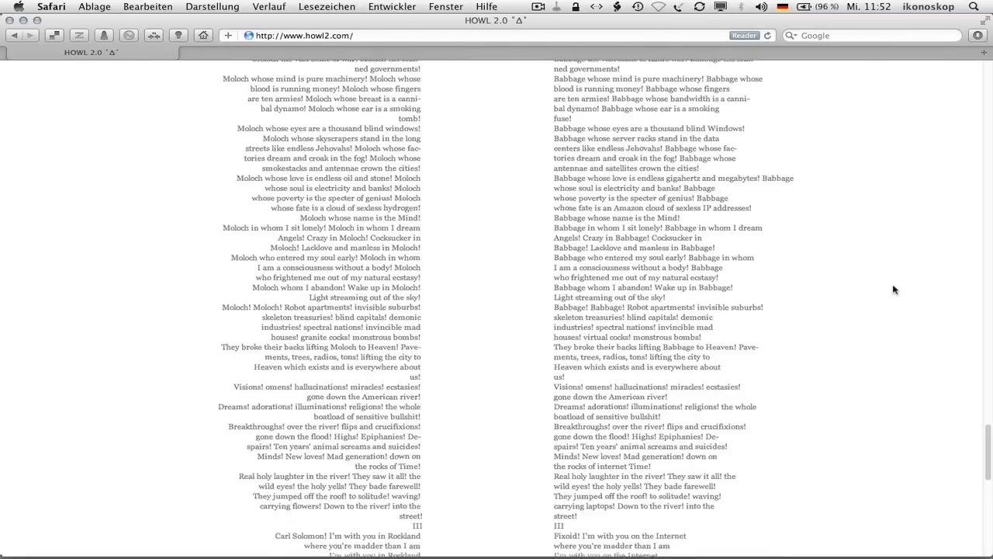
pyautogui.scroll(-3)
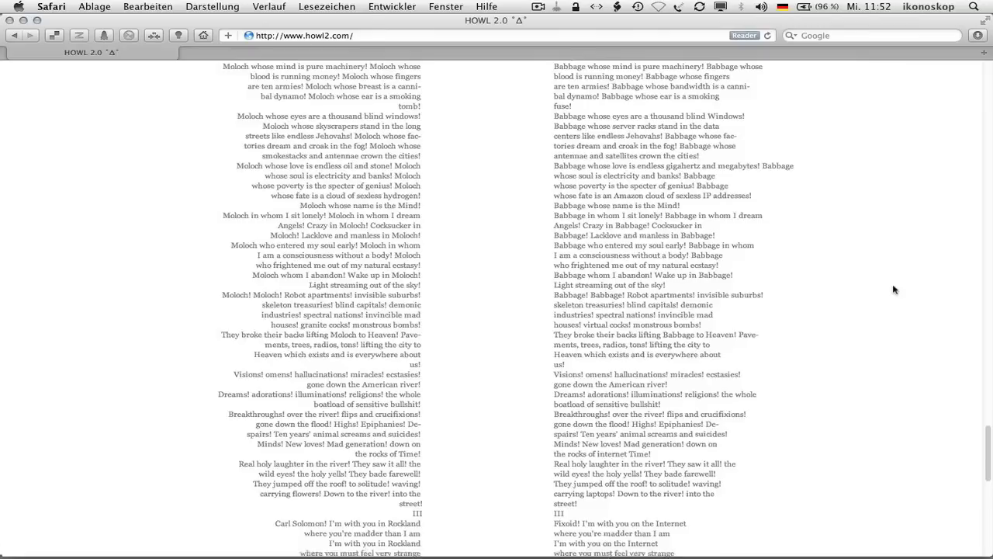
pyautogui.scroll(-3)
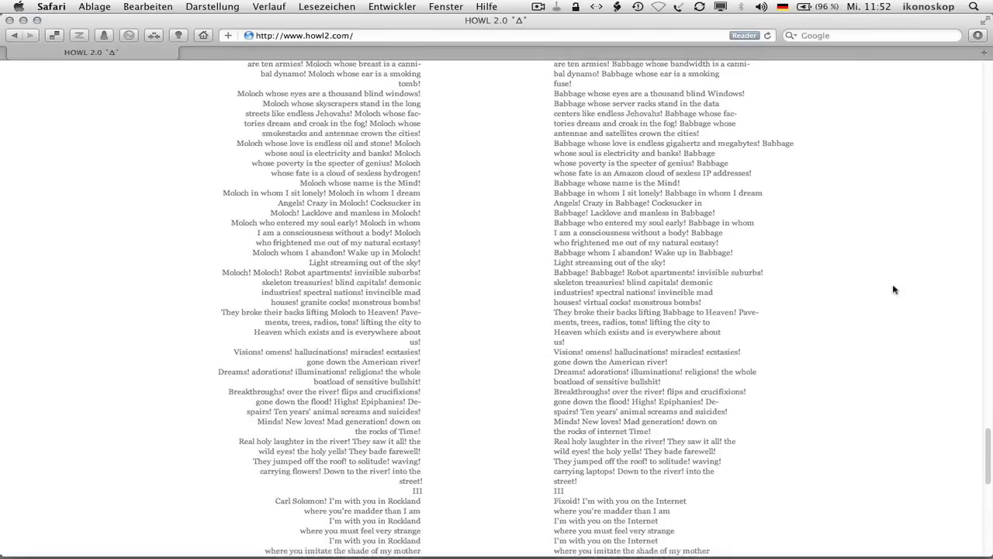
pyautogui.scroll(-3)
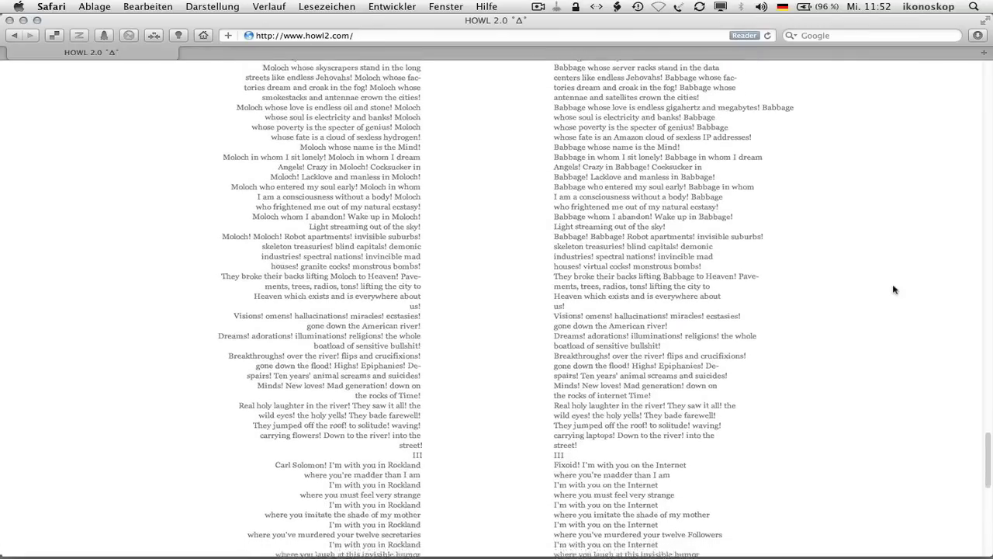
pyautogui.scroll(-3)
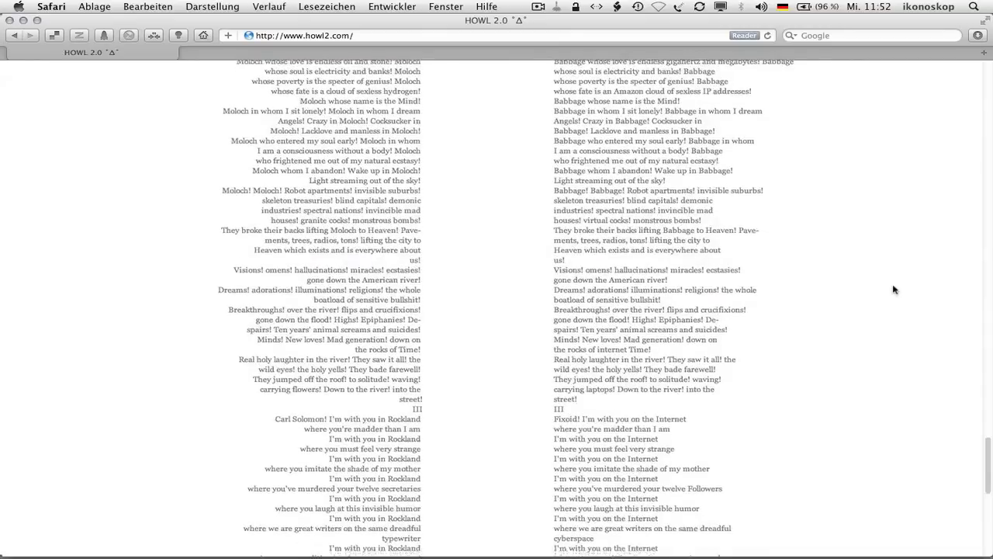
pyautogui.scroll(-3)
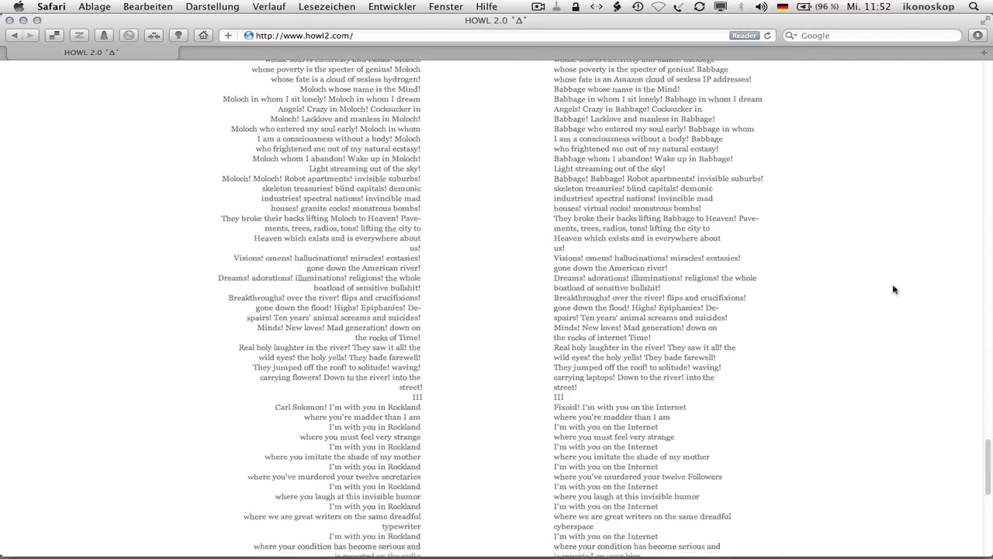
pyautogui.scroll(-3)
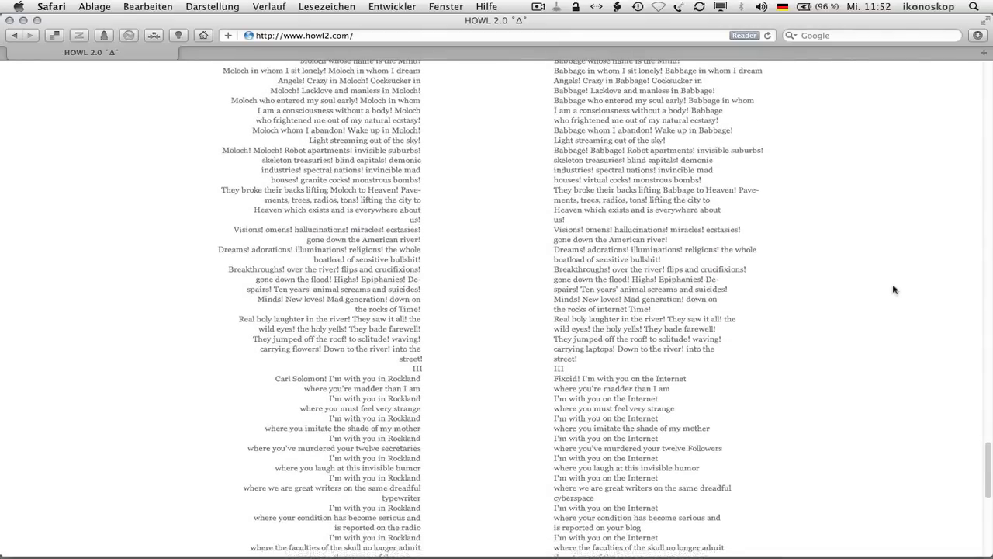
pyautogui.scroll(-3)
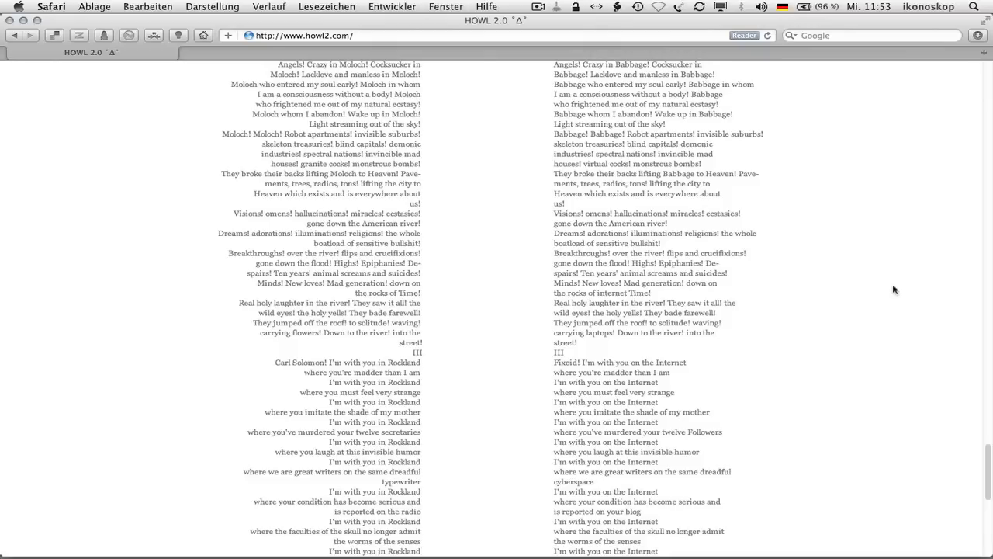
pyautogui.scroll(-3)
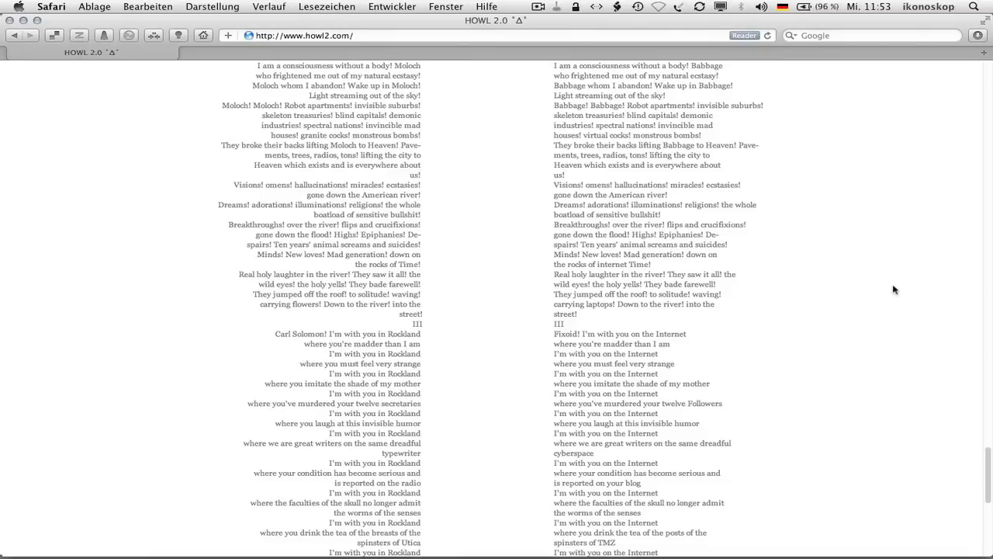
pyautogui.scroll(-3)
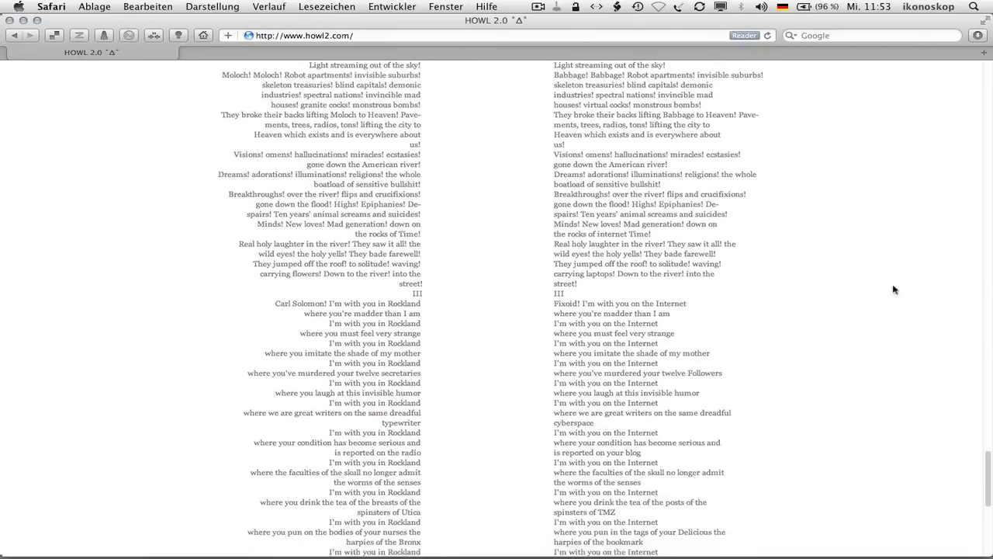
pyautogui.scroll(-3)
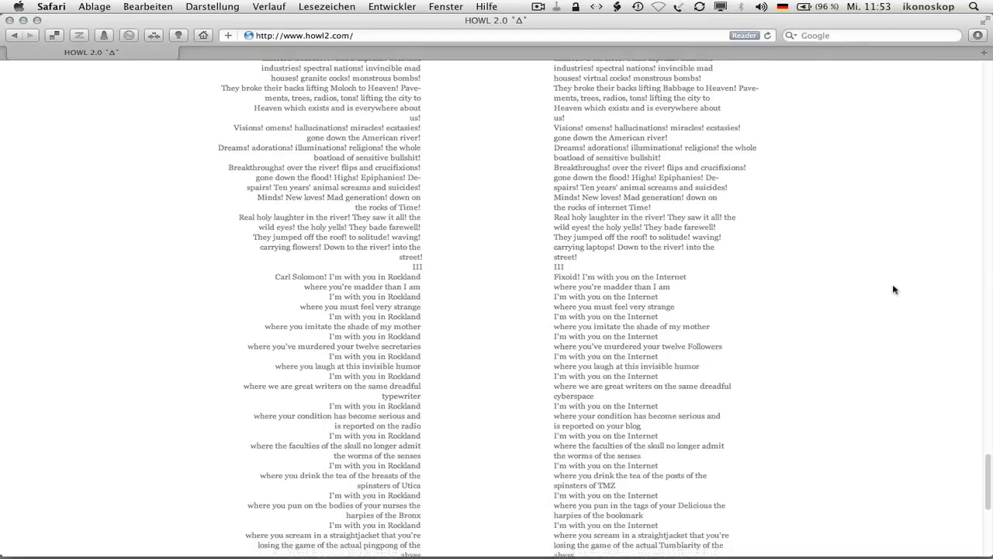
pyautogui.scroll(-3)
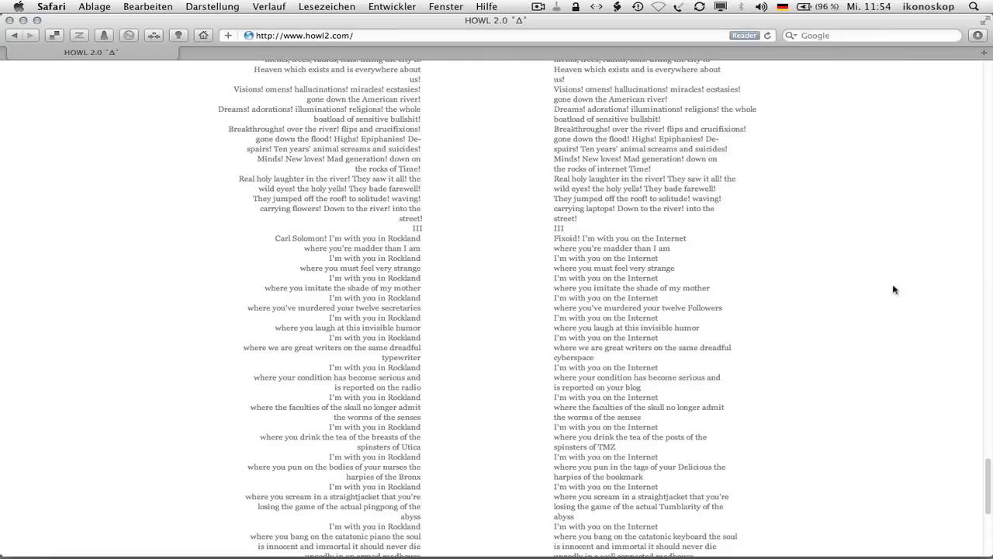
pyautogui.scroll(-3)
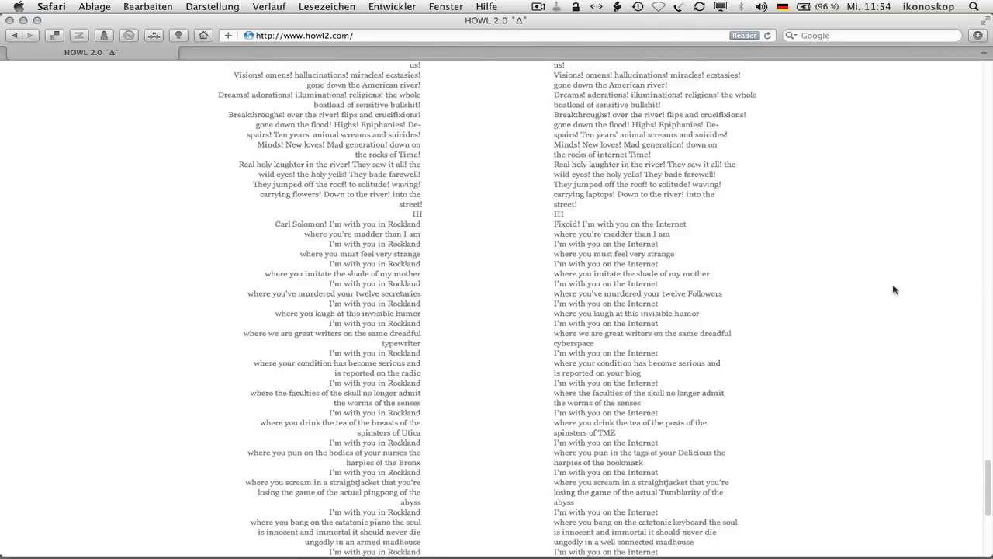
pyautogui.scroll(-3)
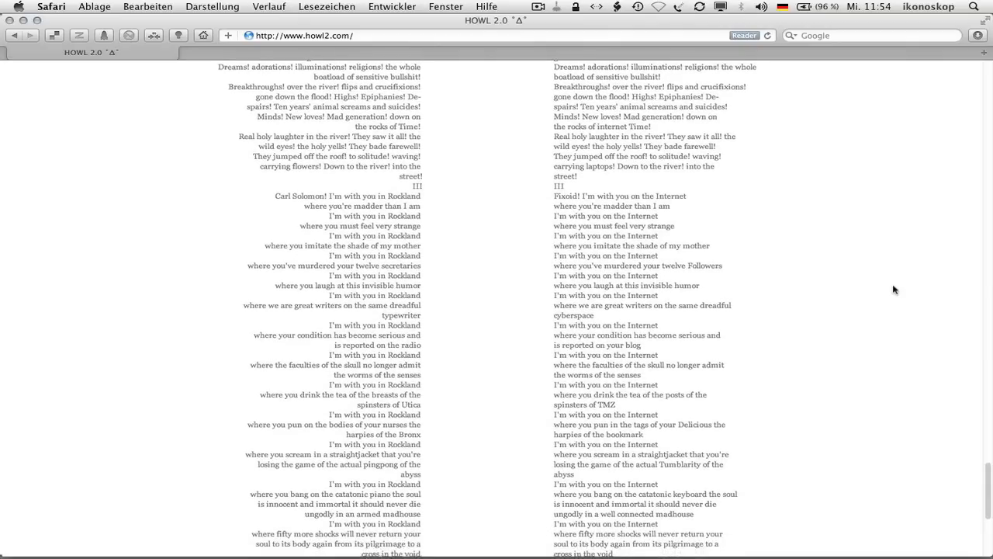
pyautogui.scroll(-3)
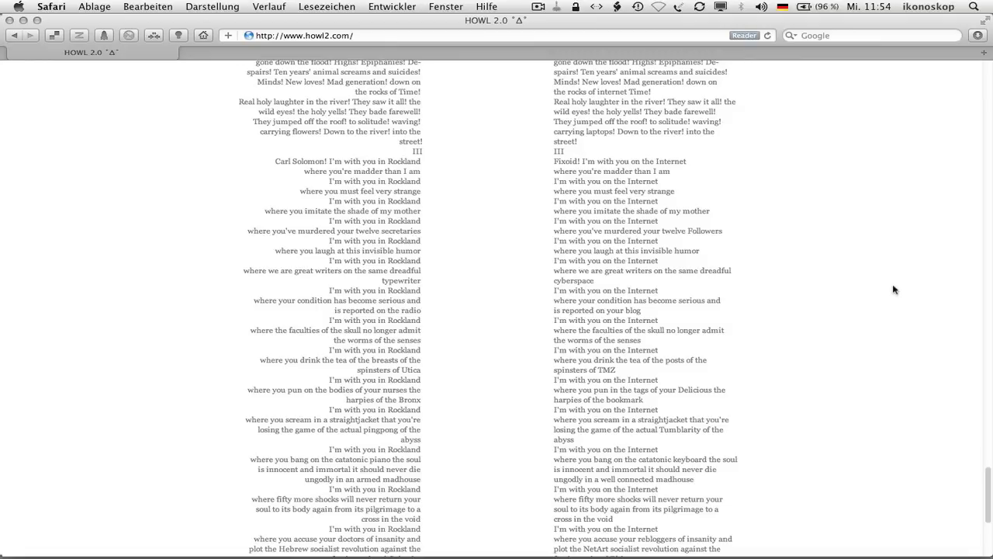
pyautogui.scroll(-3)
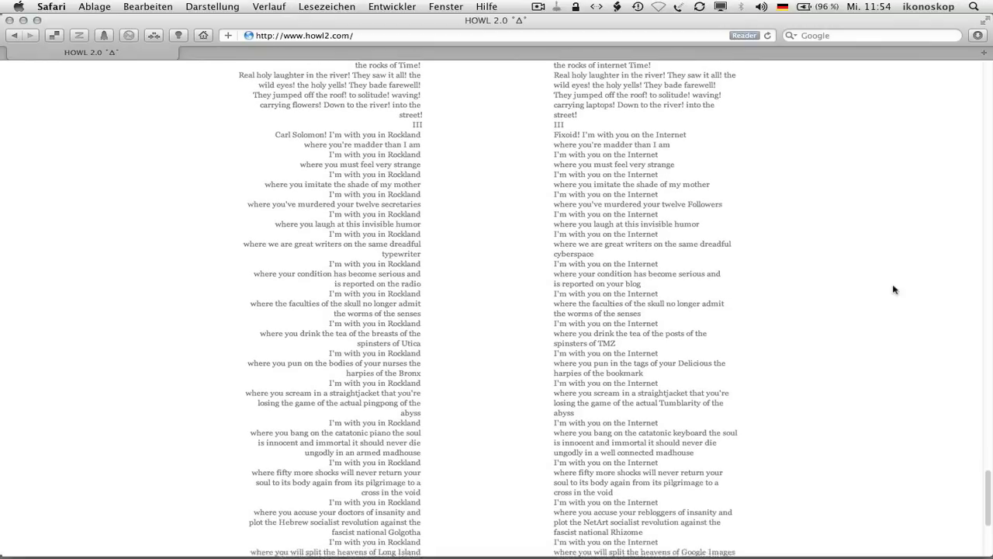
pyautogui.scroll(-3)
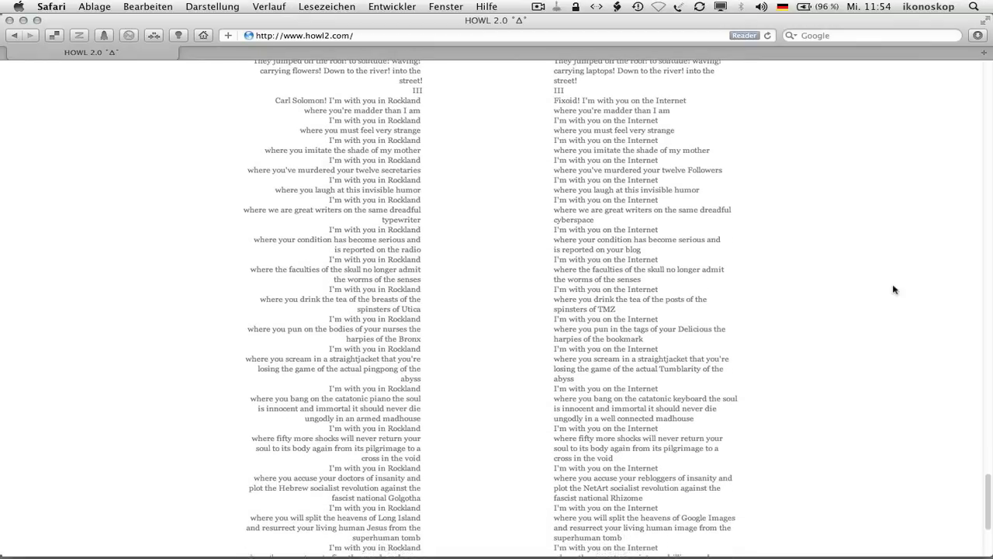
pyautogui.scroll(-3)
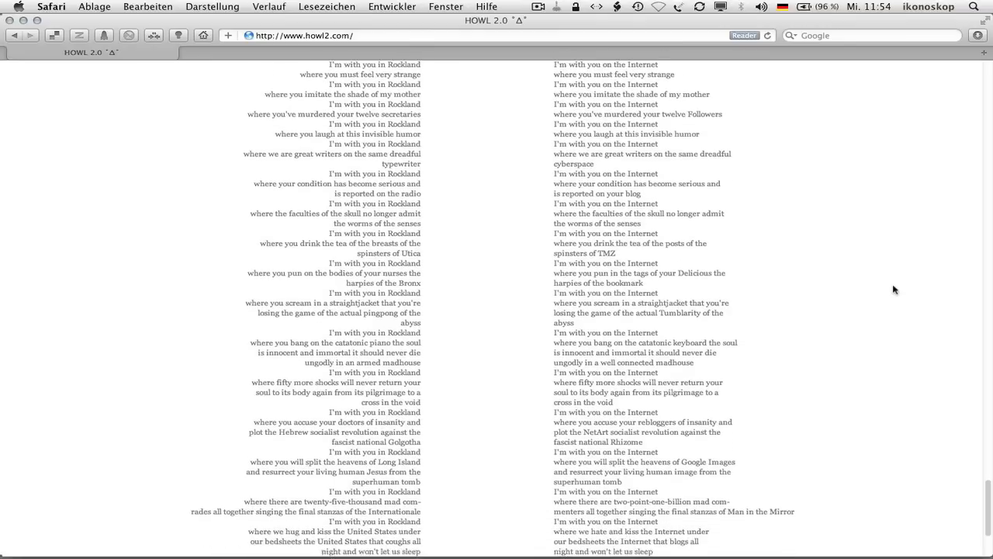
pyautogui.scroll(-3)
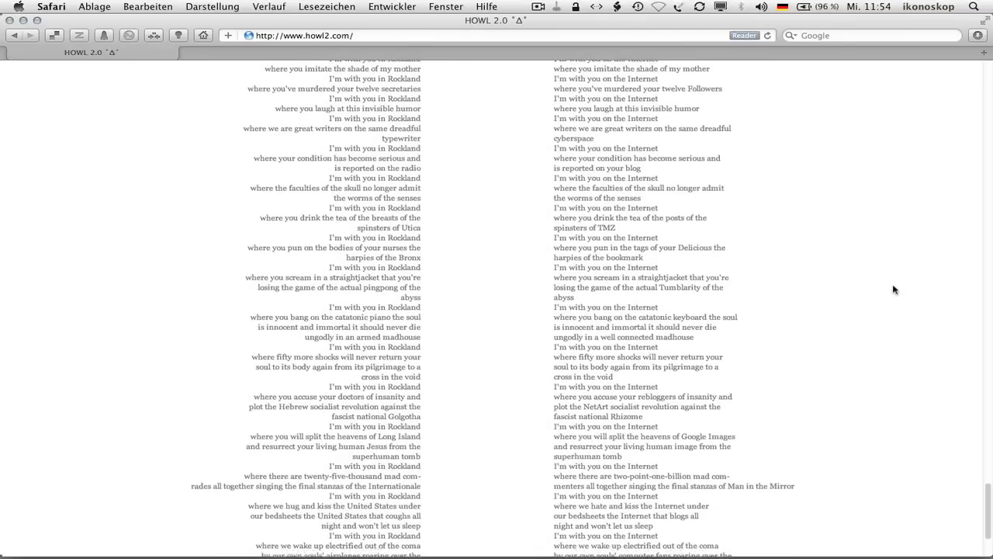
pyautogui.scroll(-3)
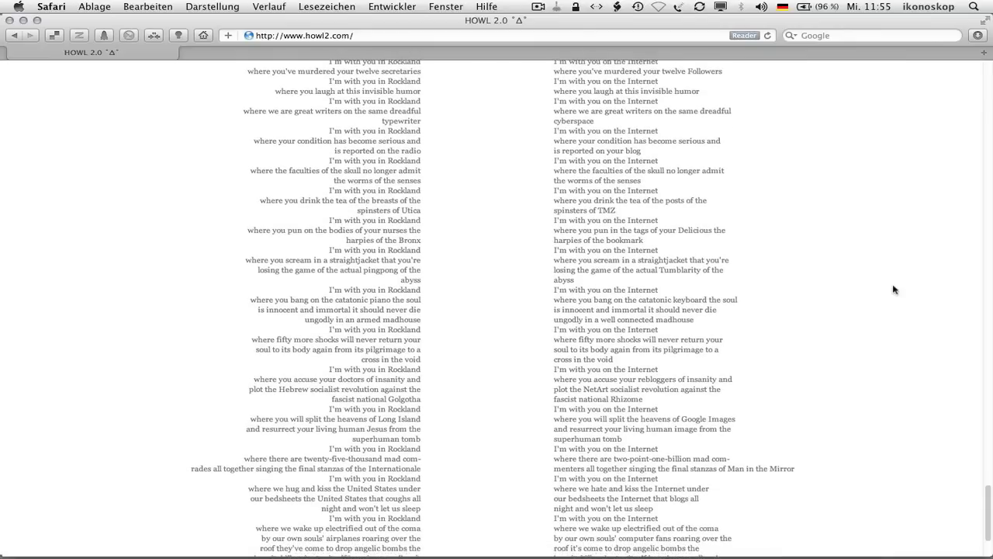
pyautogui.scroll(-3)
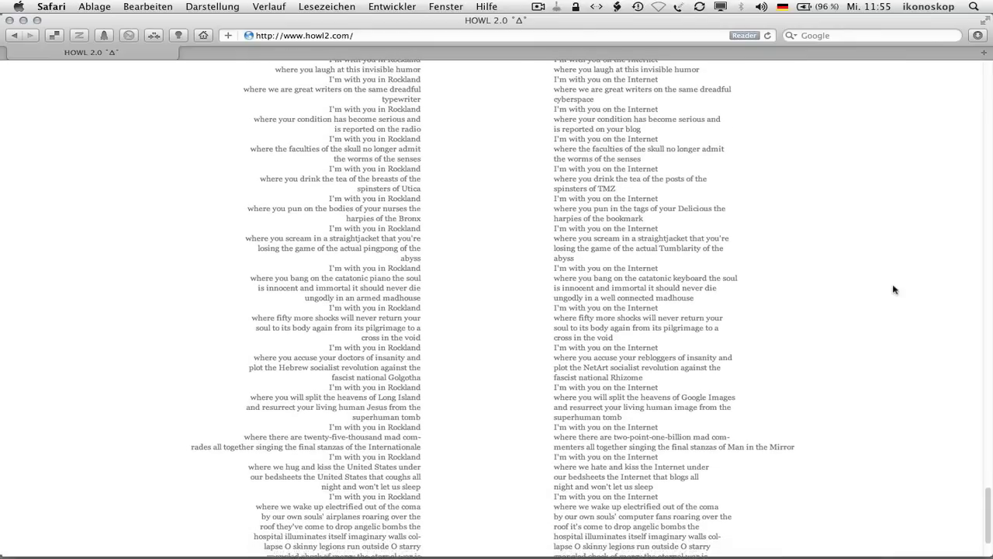
pyautogui.scroll(-3)
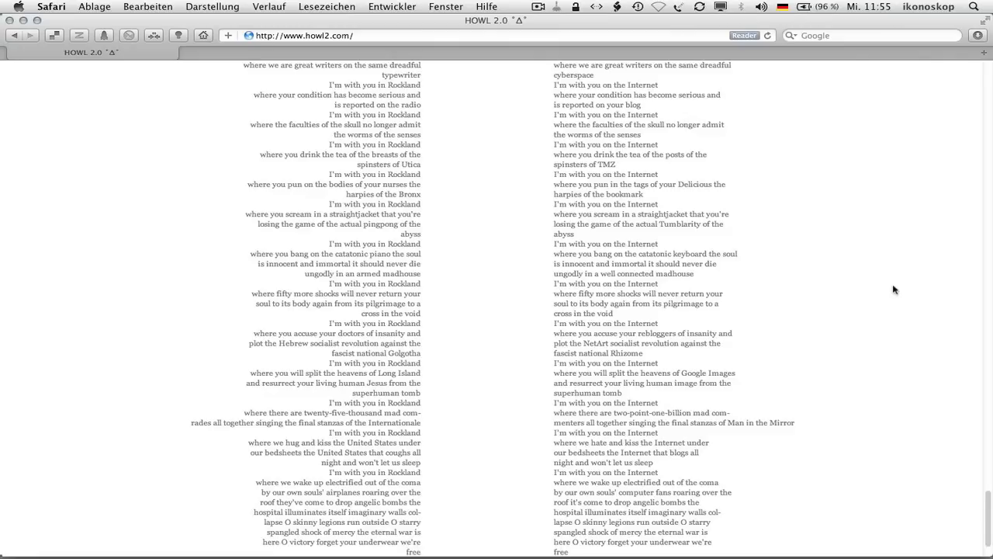
pyautogui.scroll(-3)
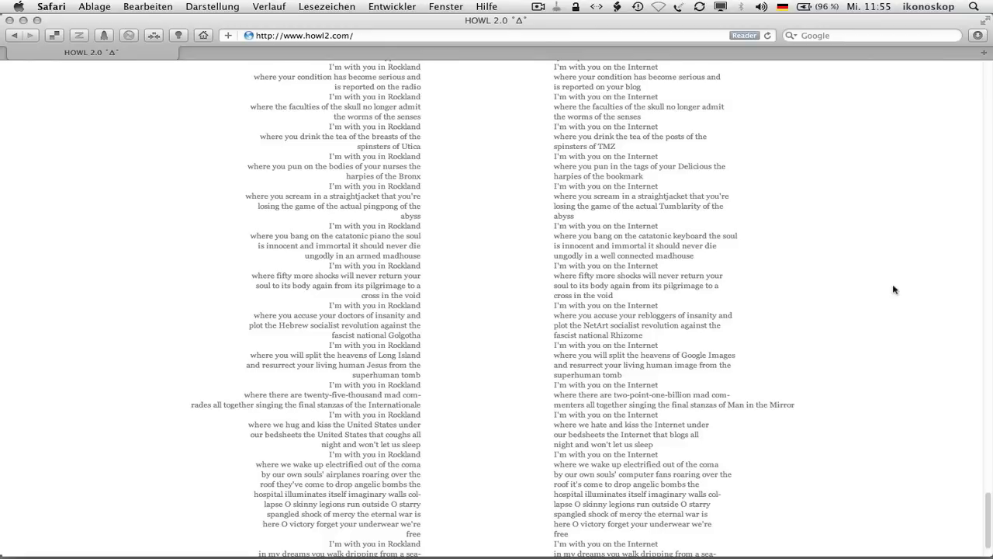
pyautogui.scroll(-3)
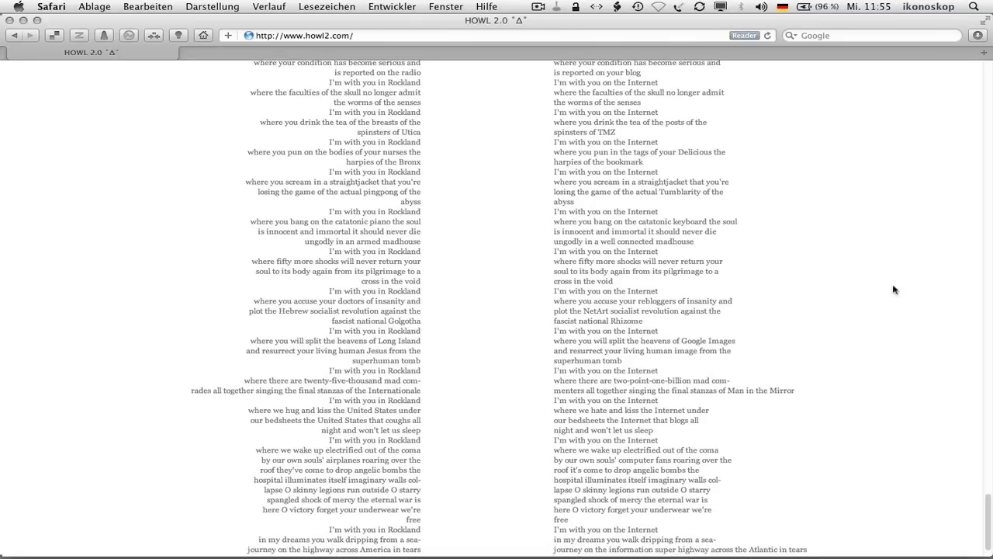
pyautogui.scroll(-3)
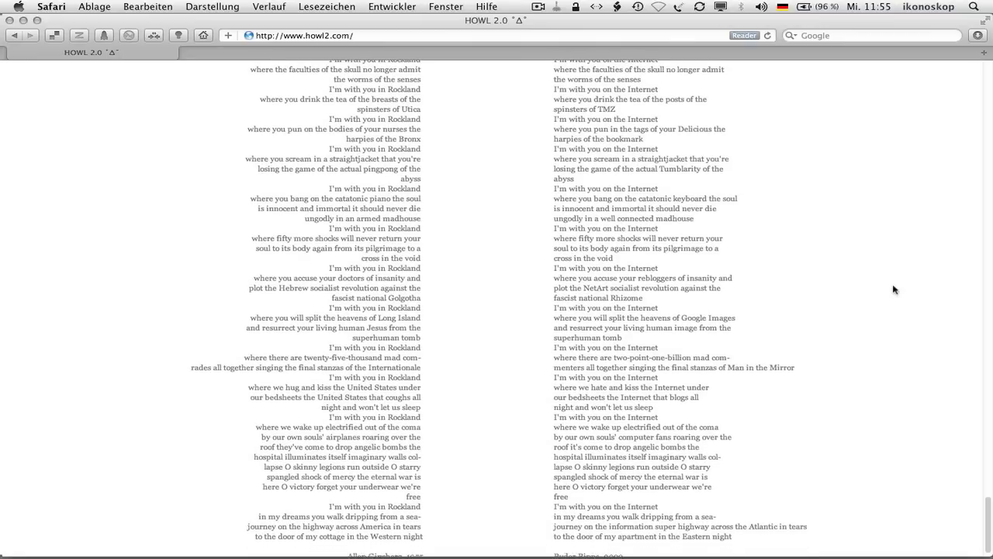
pyautogui.scroll(-3)
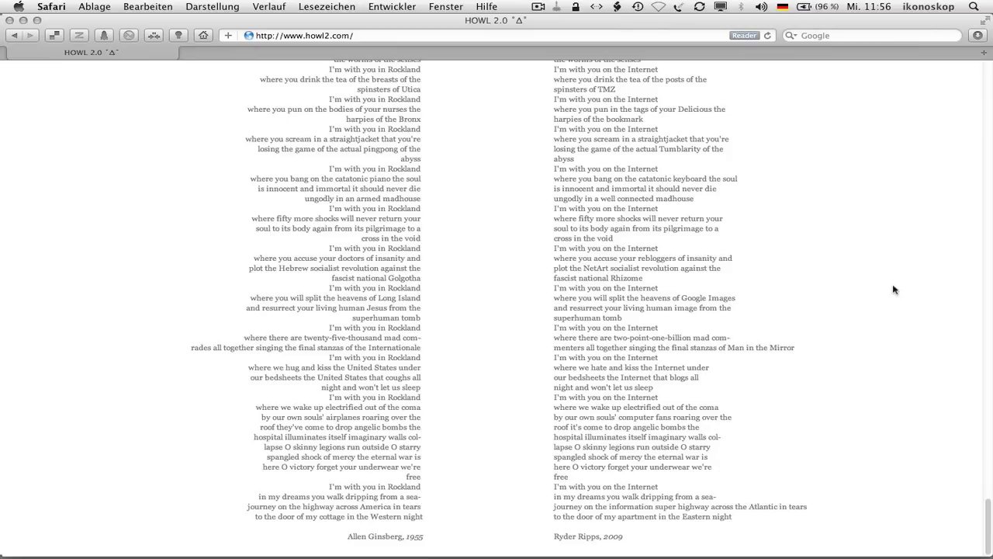
pyautogui.moveTo(884, 281)
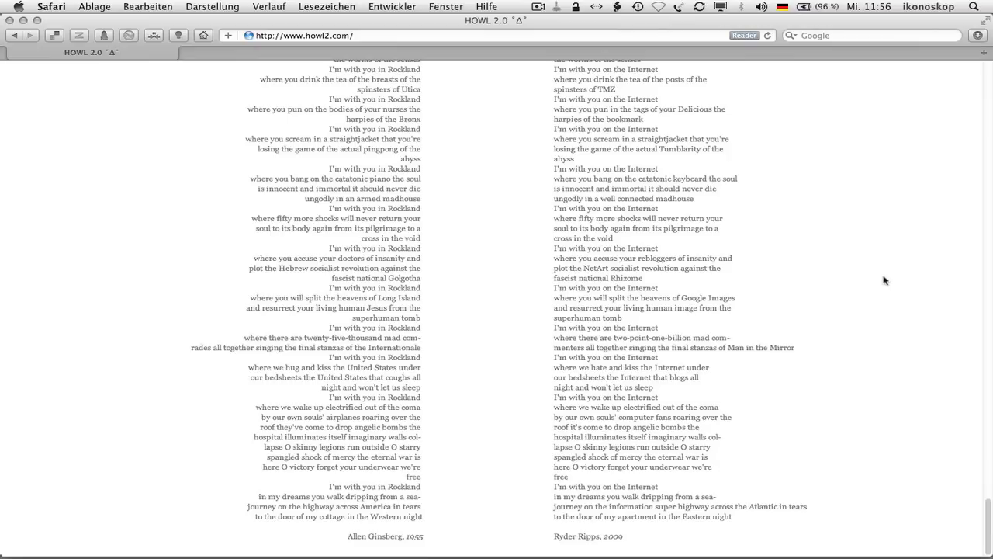
pyautogui.moveTo(881, 276)
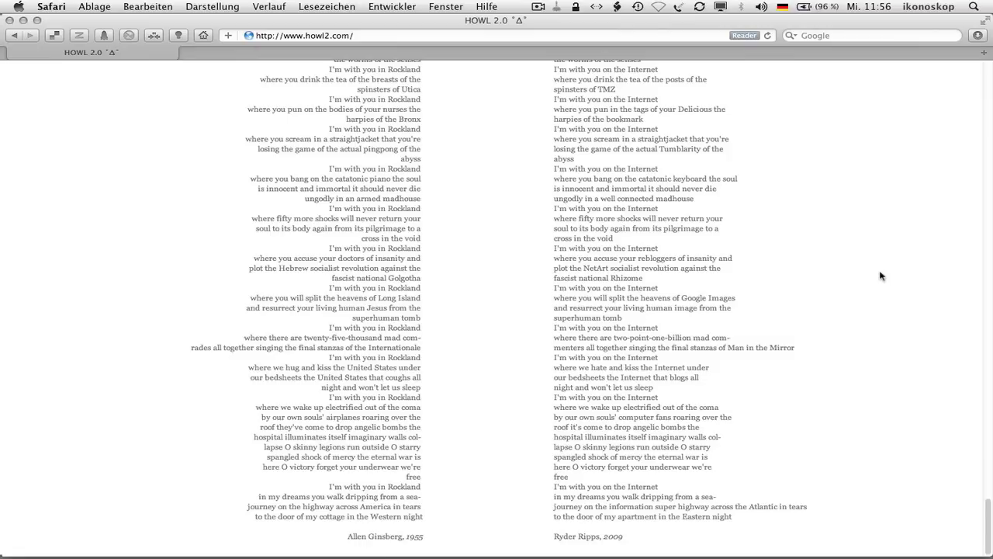